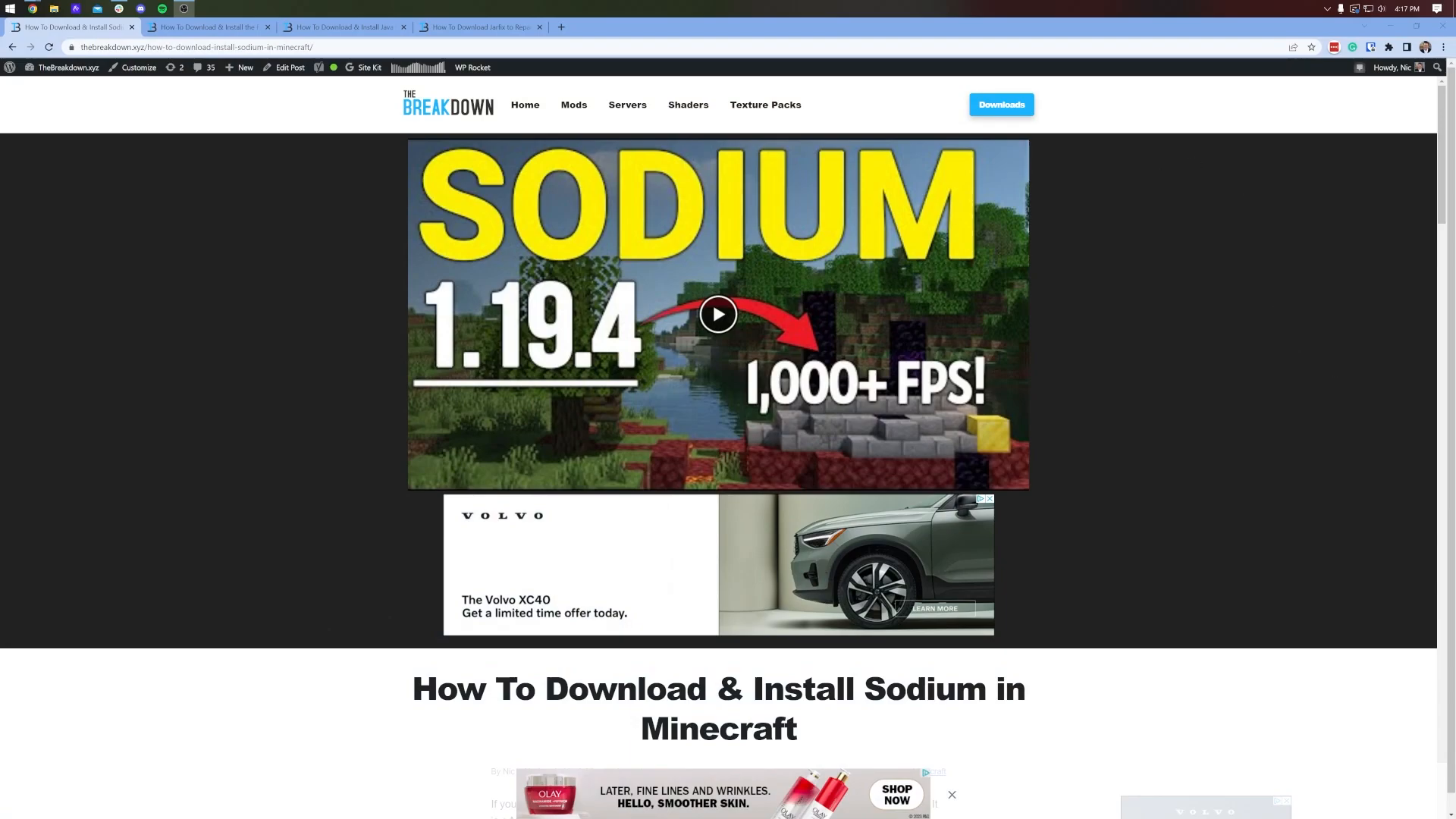
Scroll the Sodium tutorial and follow 'Click here to download Sodium!' to Modrinth.
scroll(down, 3)
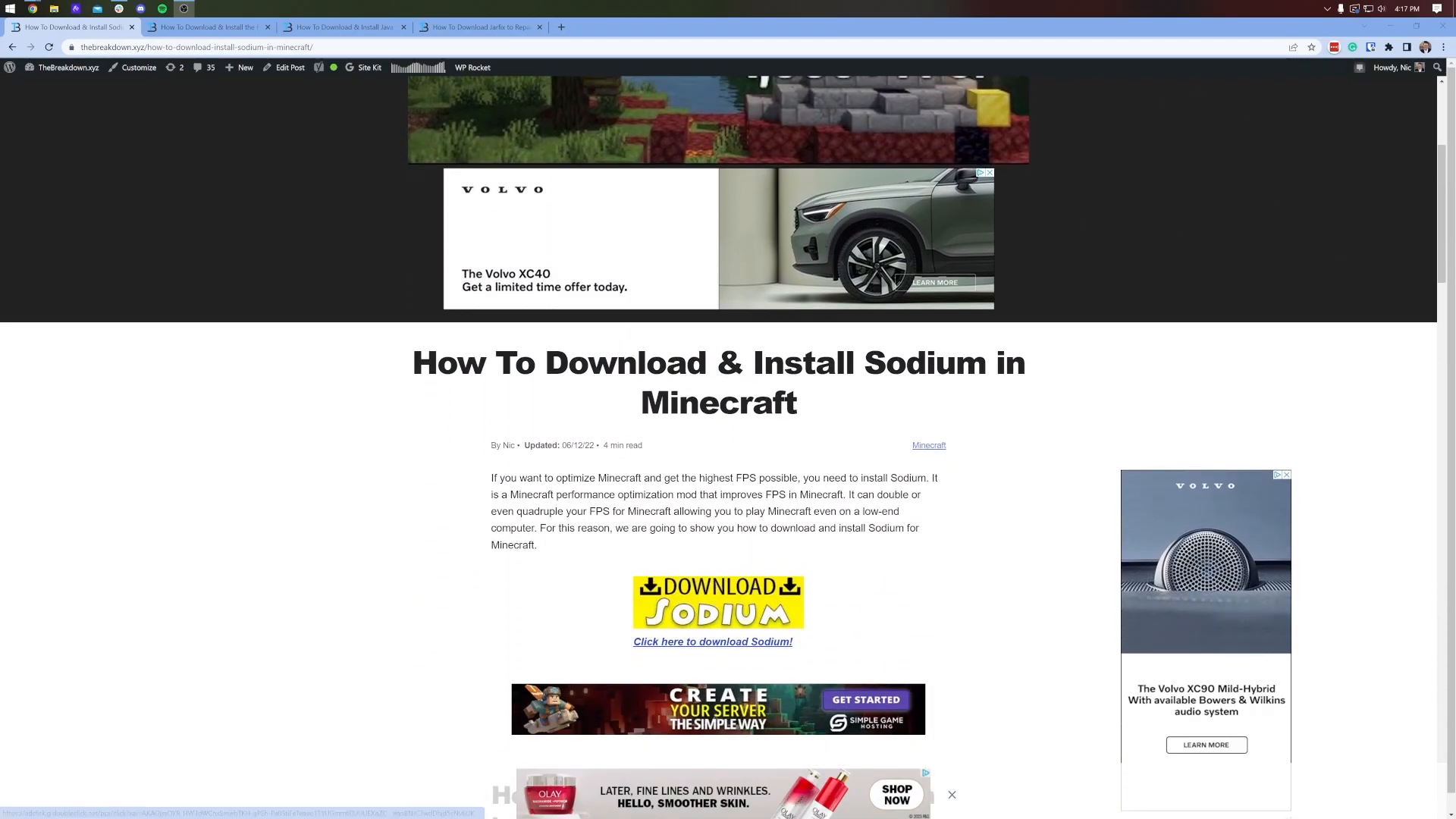
scroll(down, 3)
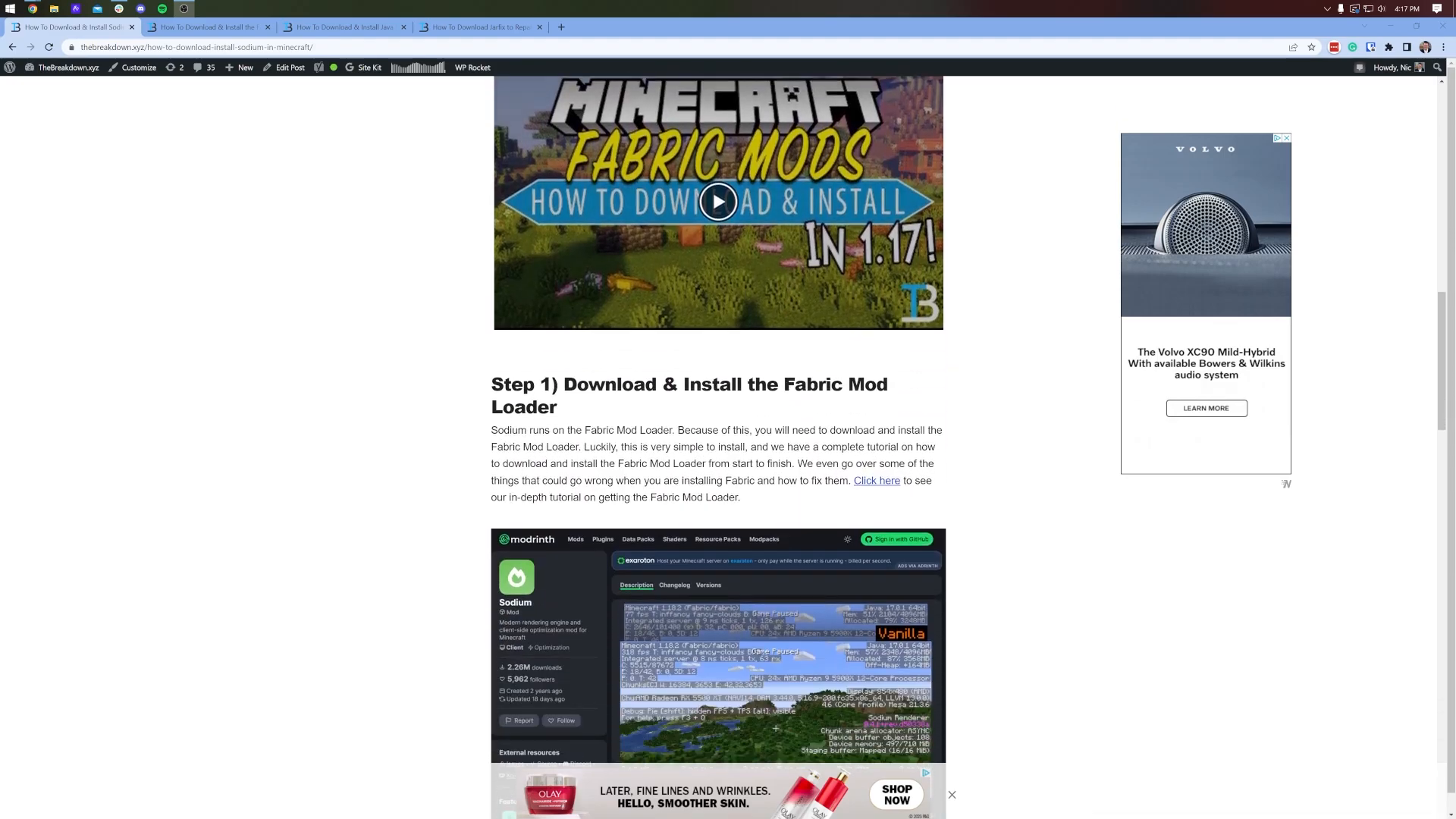
scroll(up, 3)
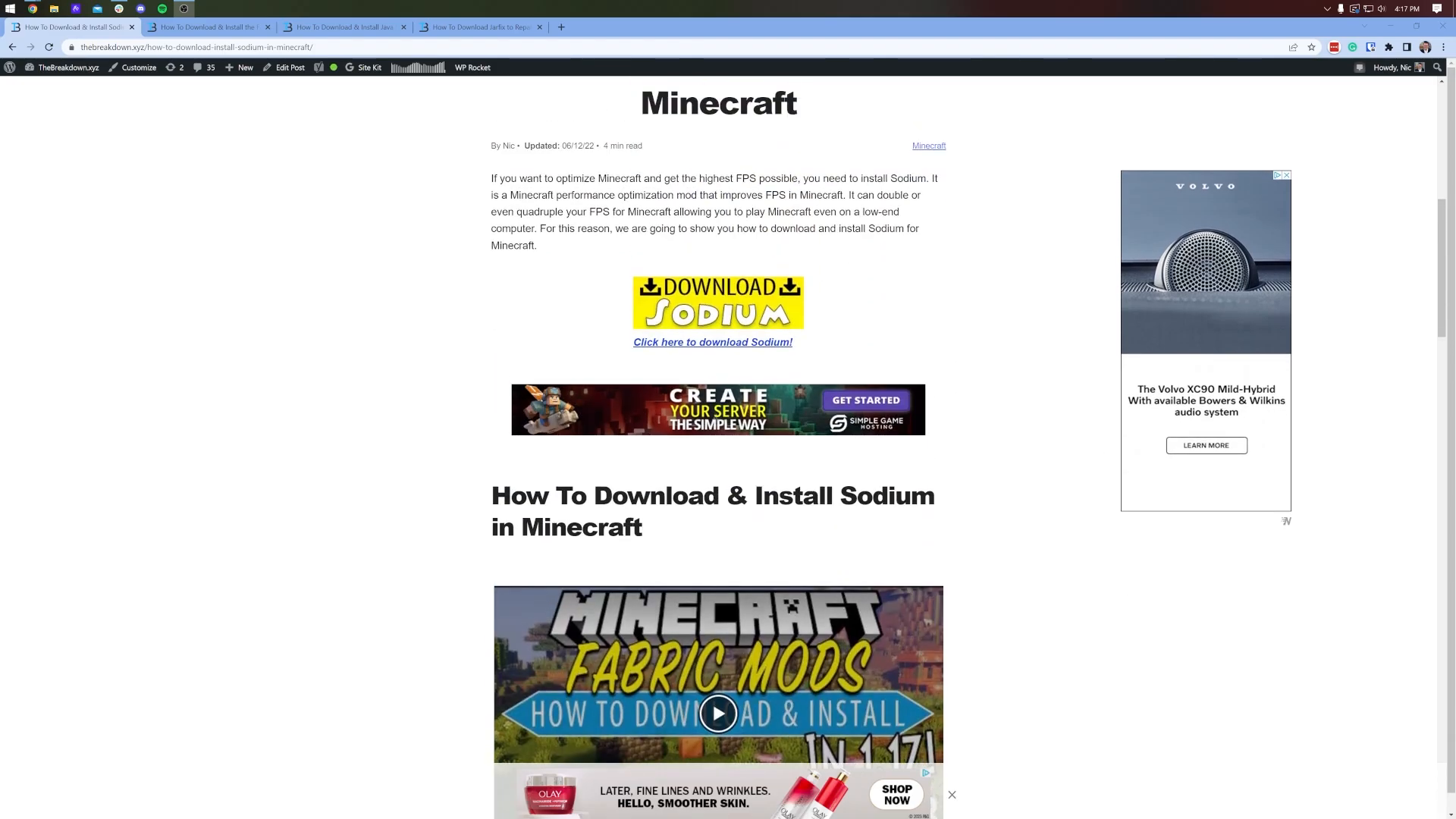
click(712, 342)
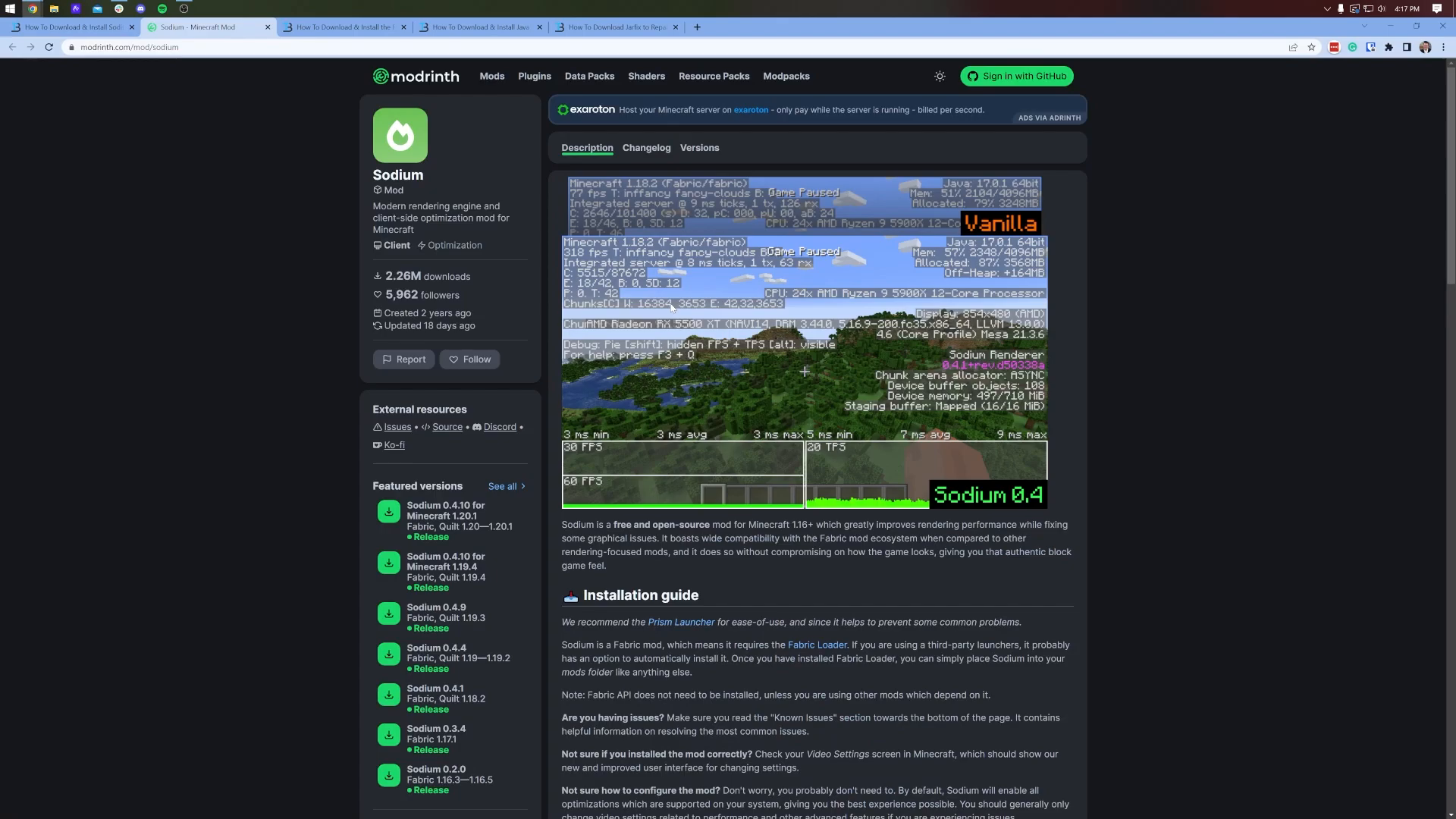
Try the 1.20.1 version filter, then download the Sodium 0.4.10 for 1.20.1 jar.
scroll(down, 3)
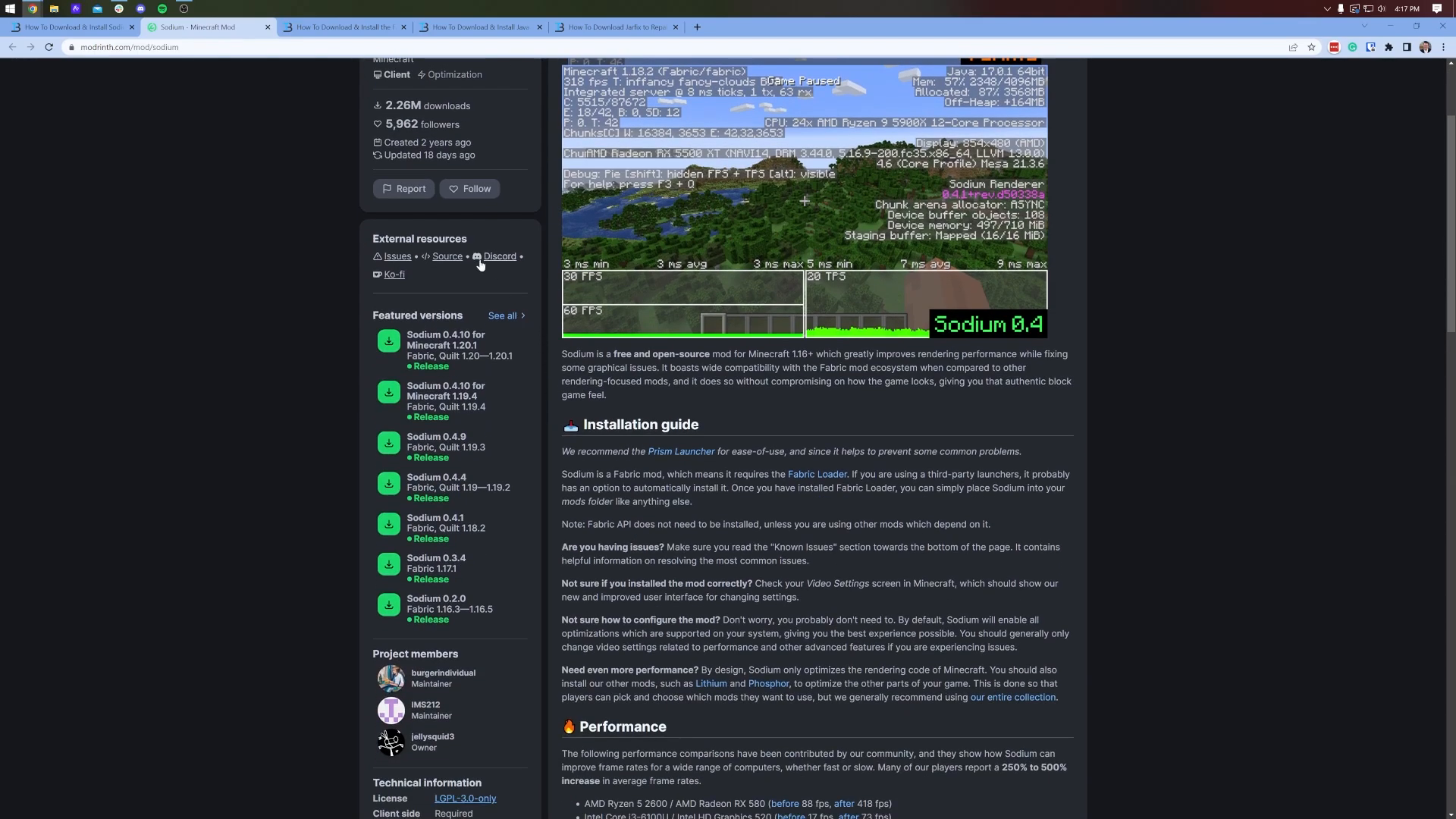
mouse_move(468, 311)
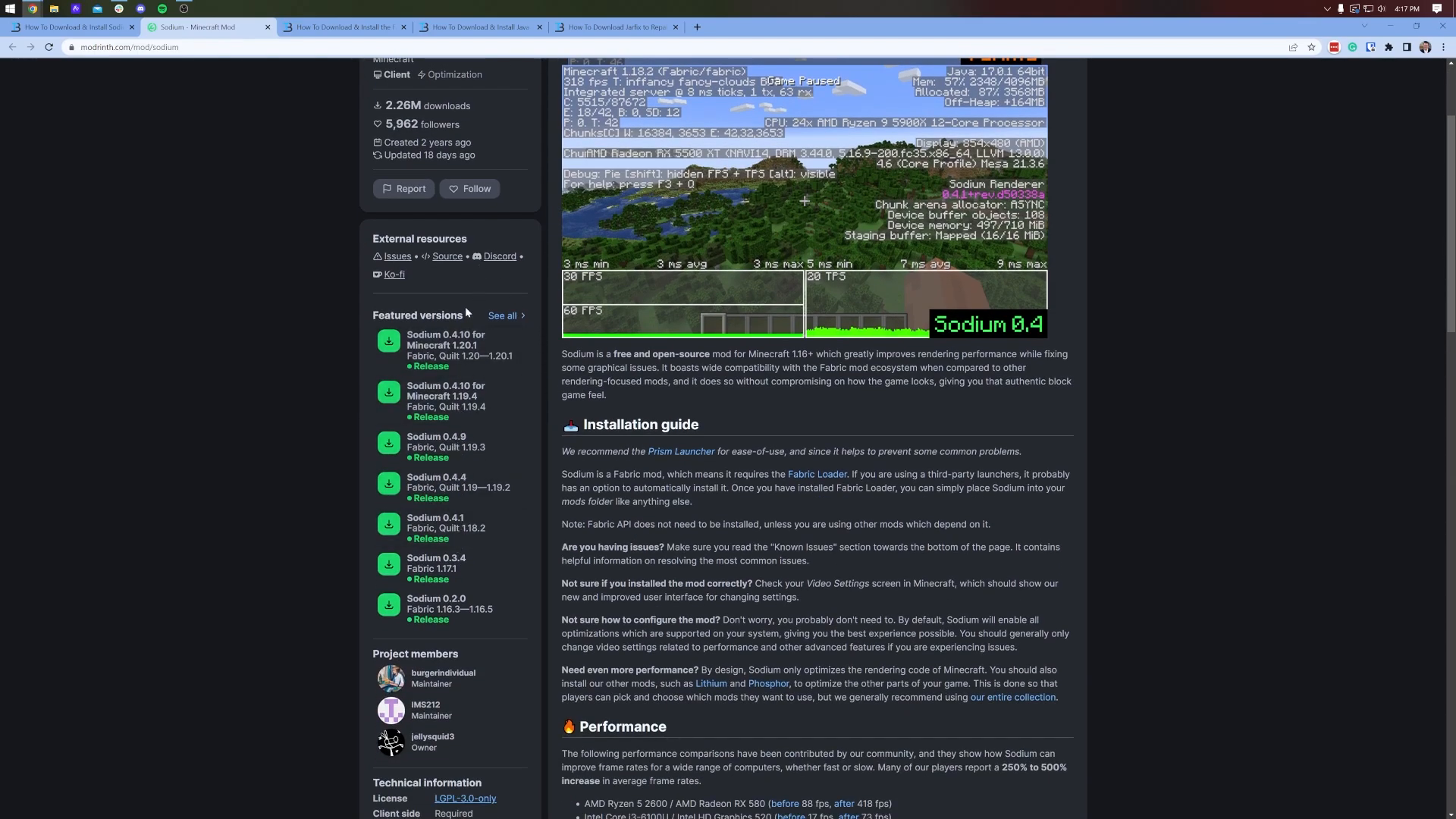
mouse_move(431, 394)
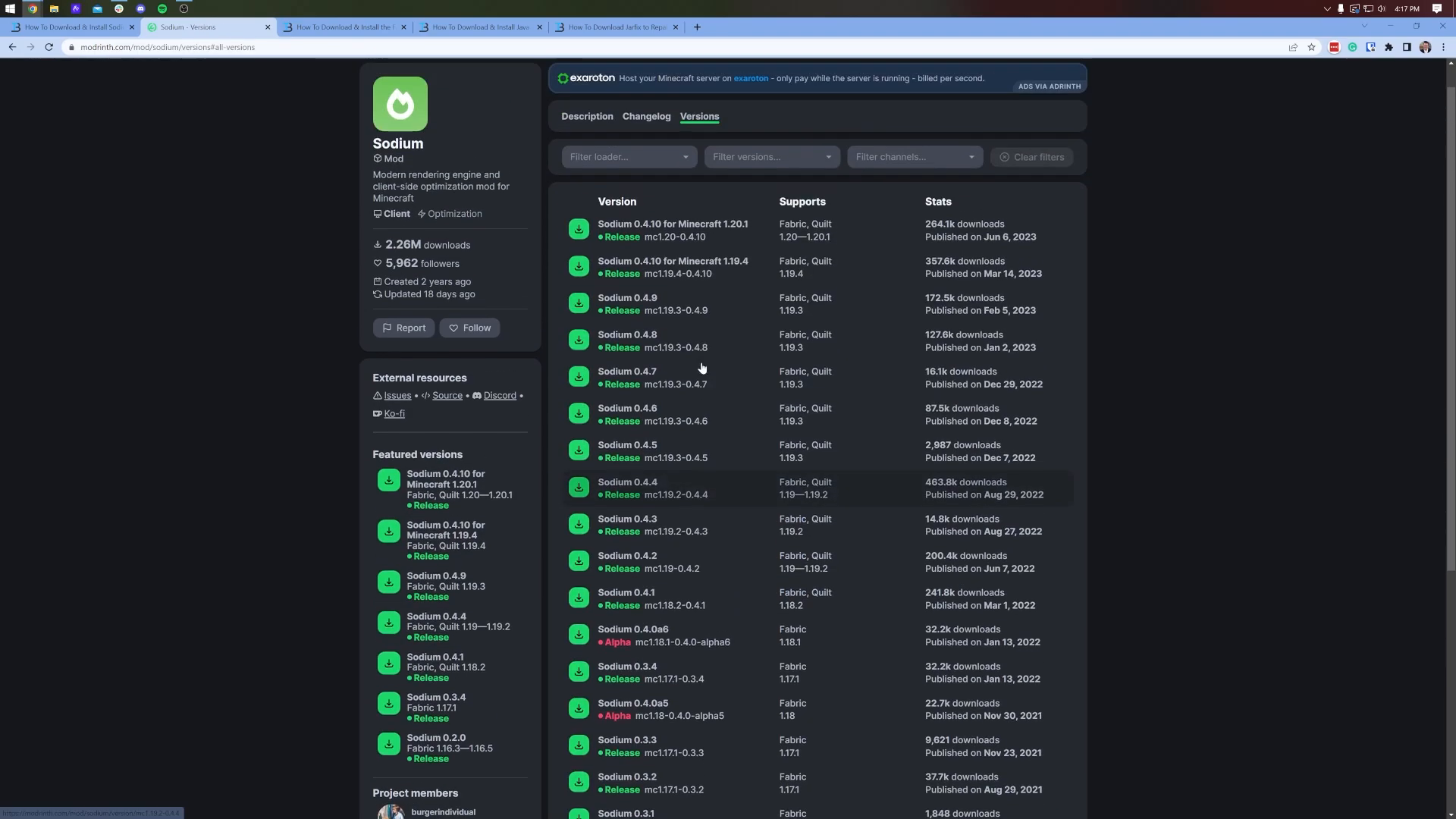
click(627, 187)
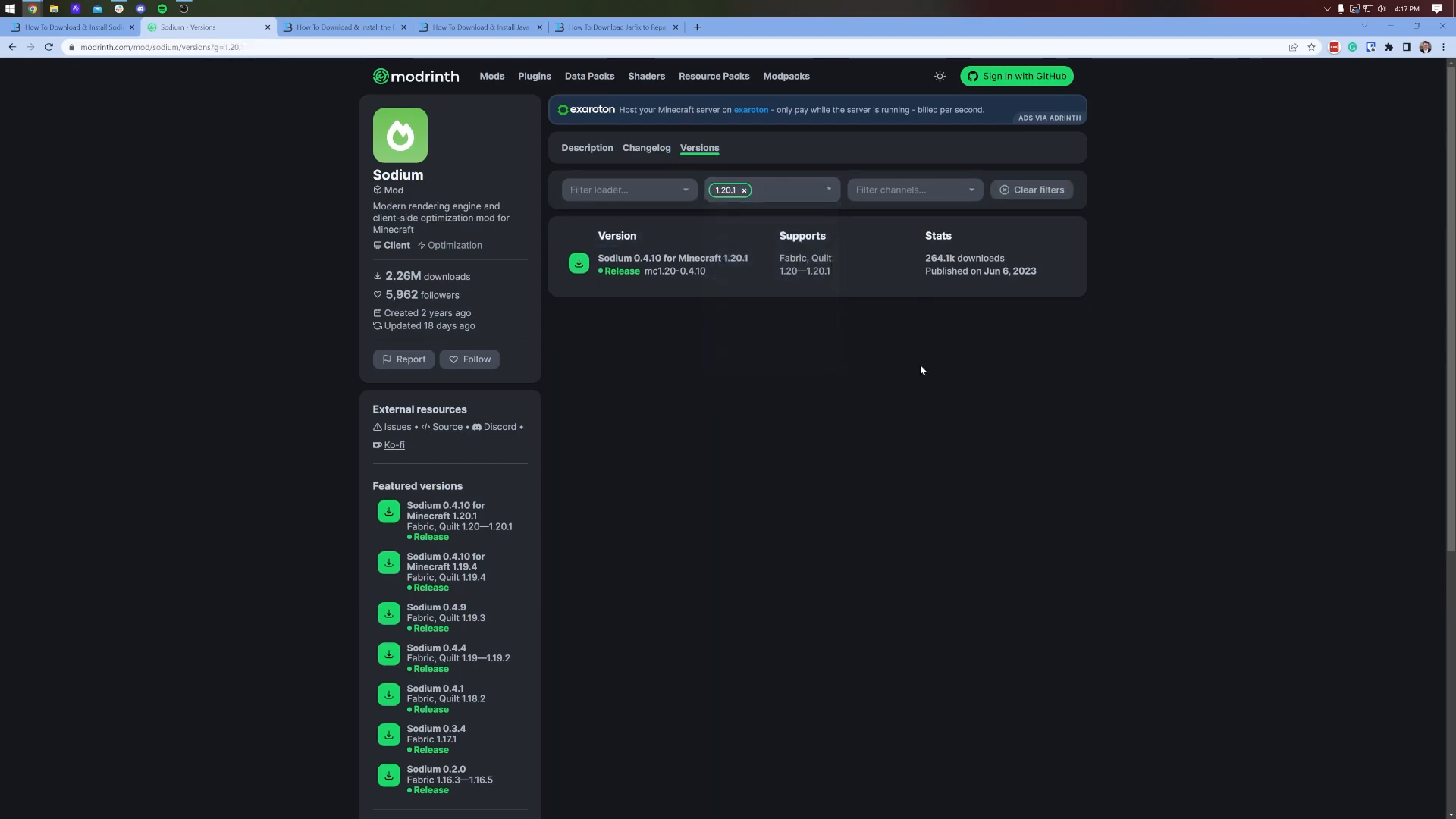
mouse_move(766, 272)
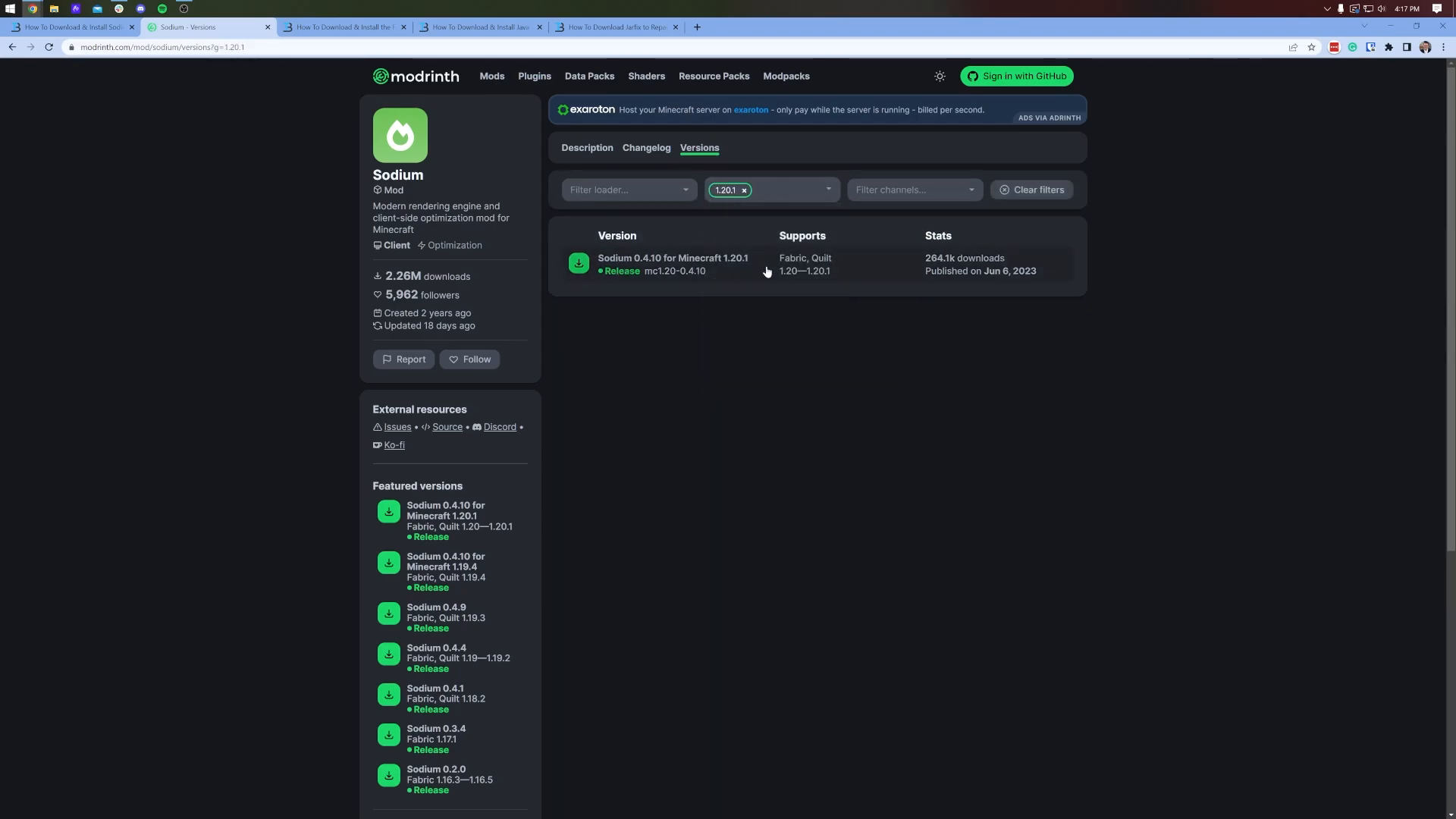
click(744, 189)
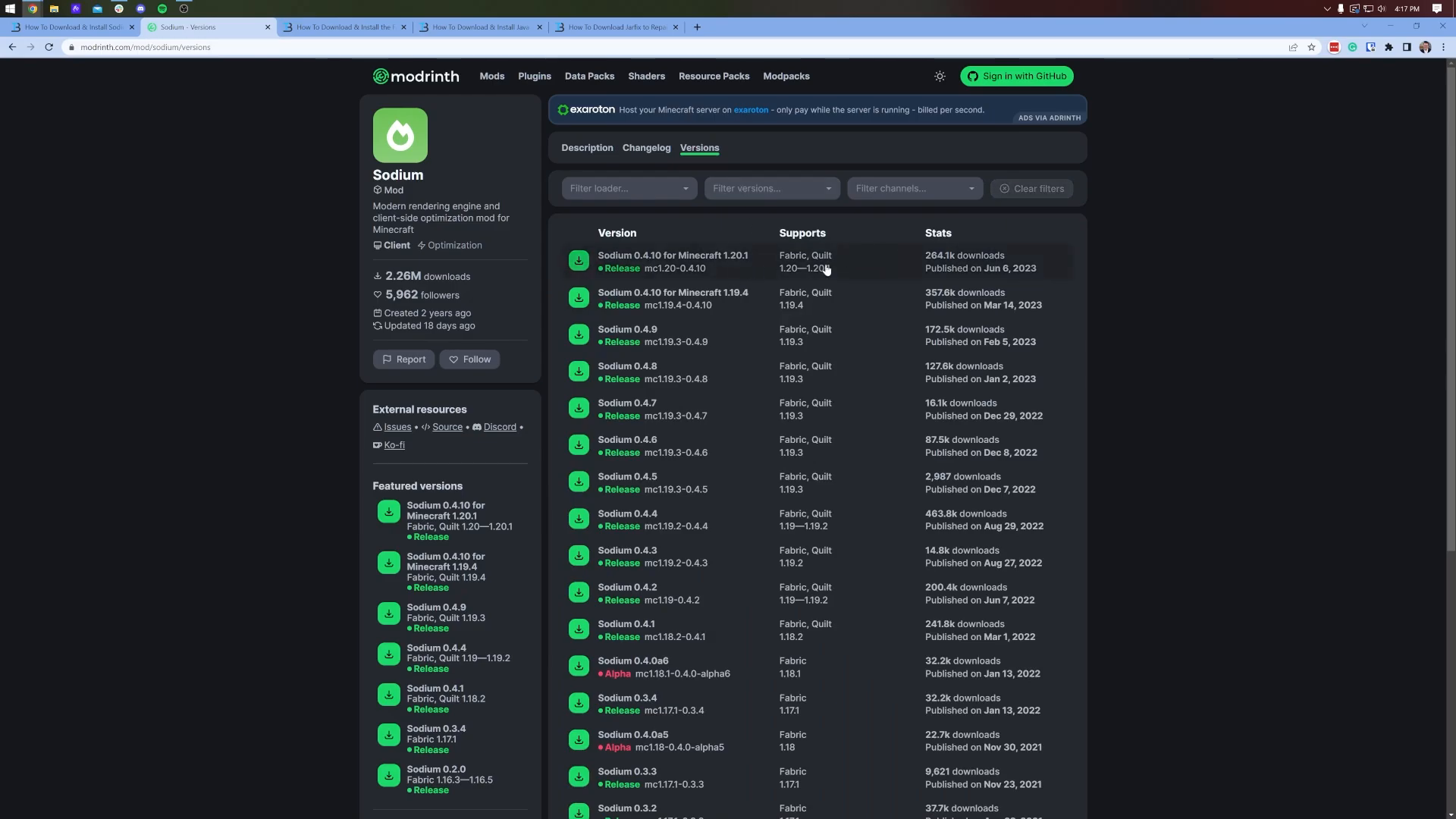
mouse_move(746, 263)
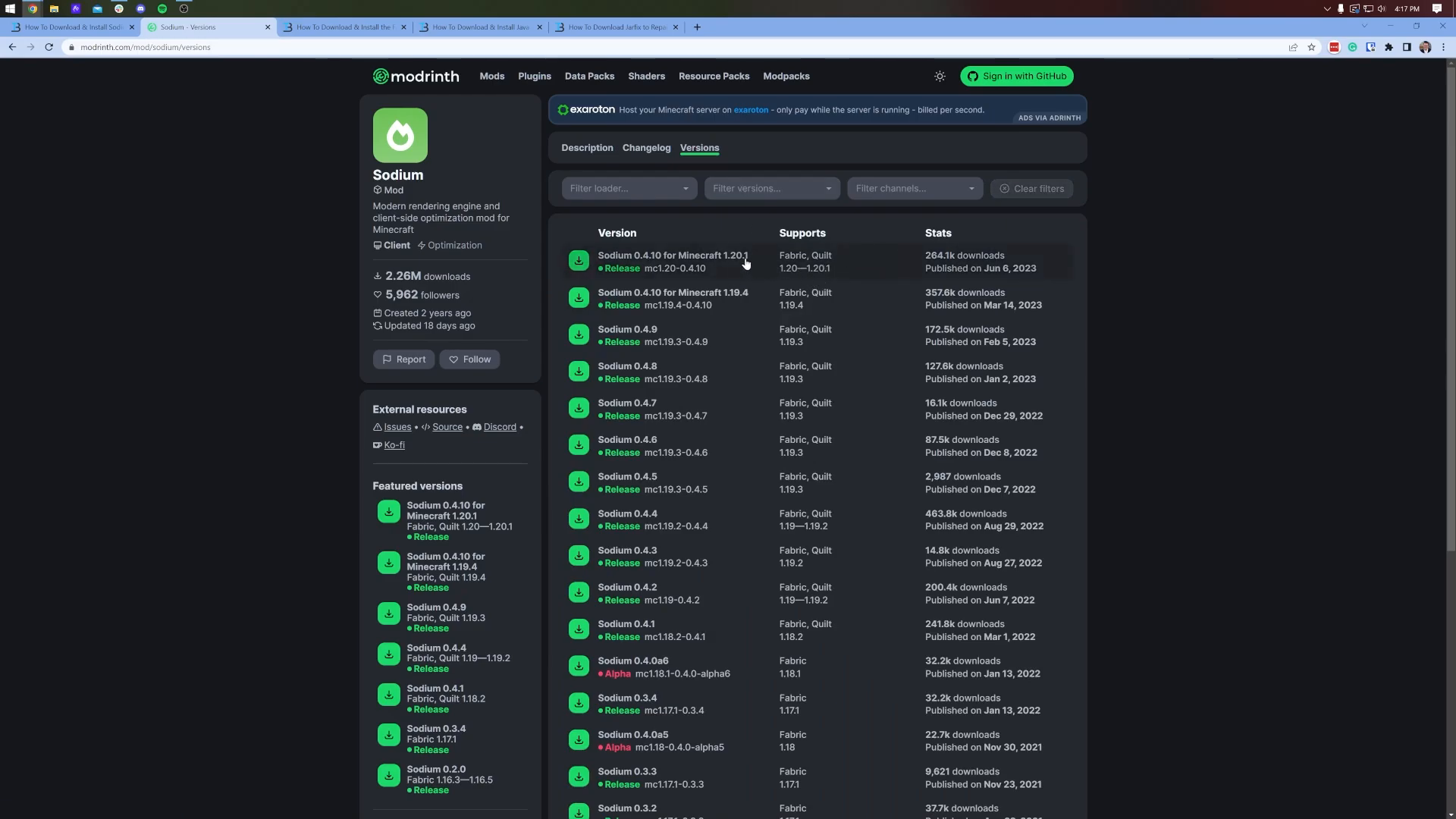
click(673, 261)
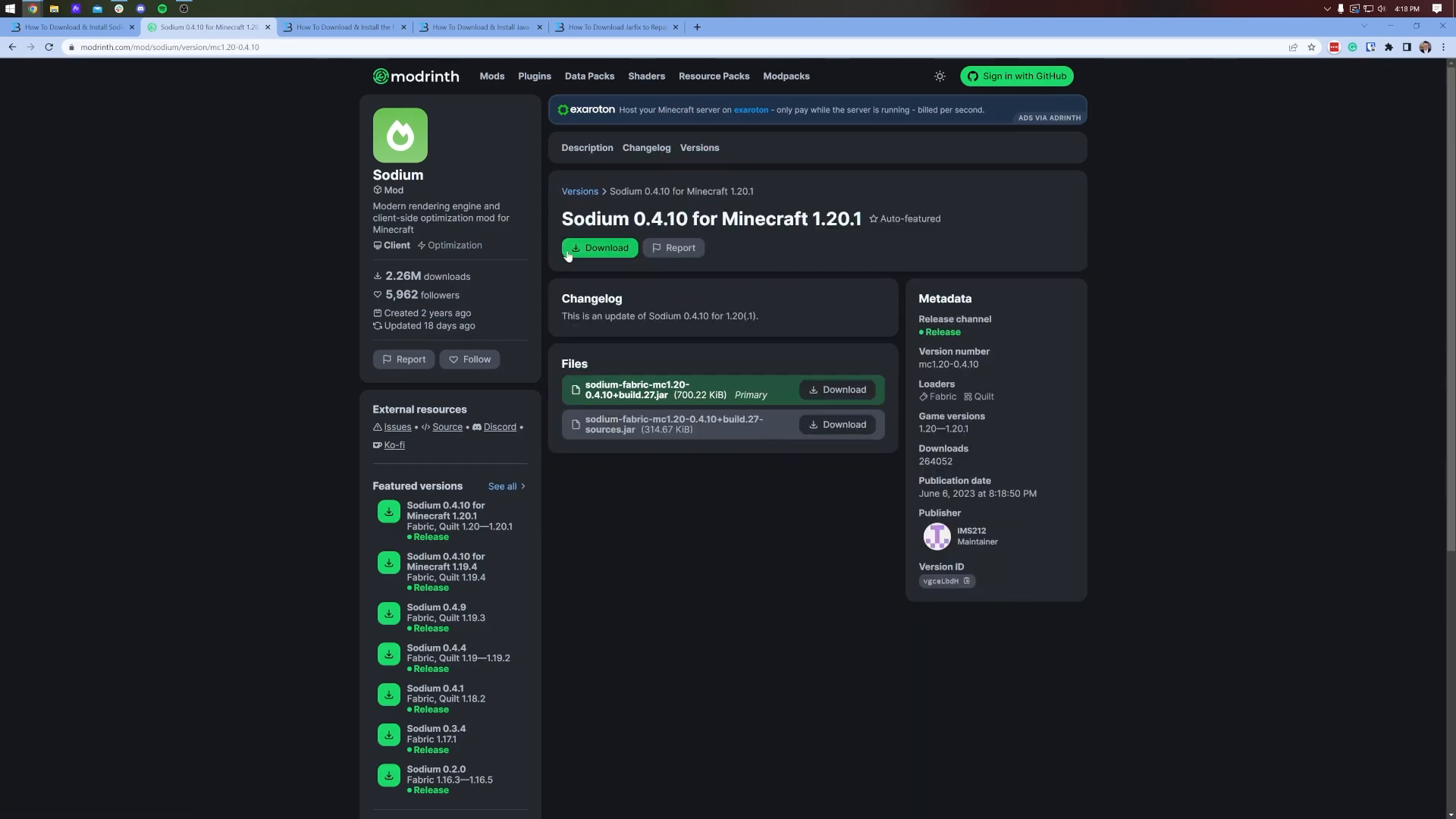
click(600, 248)
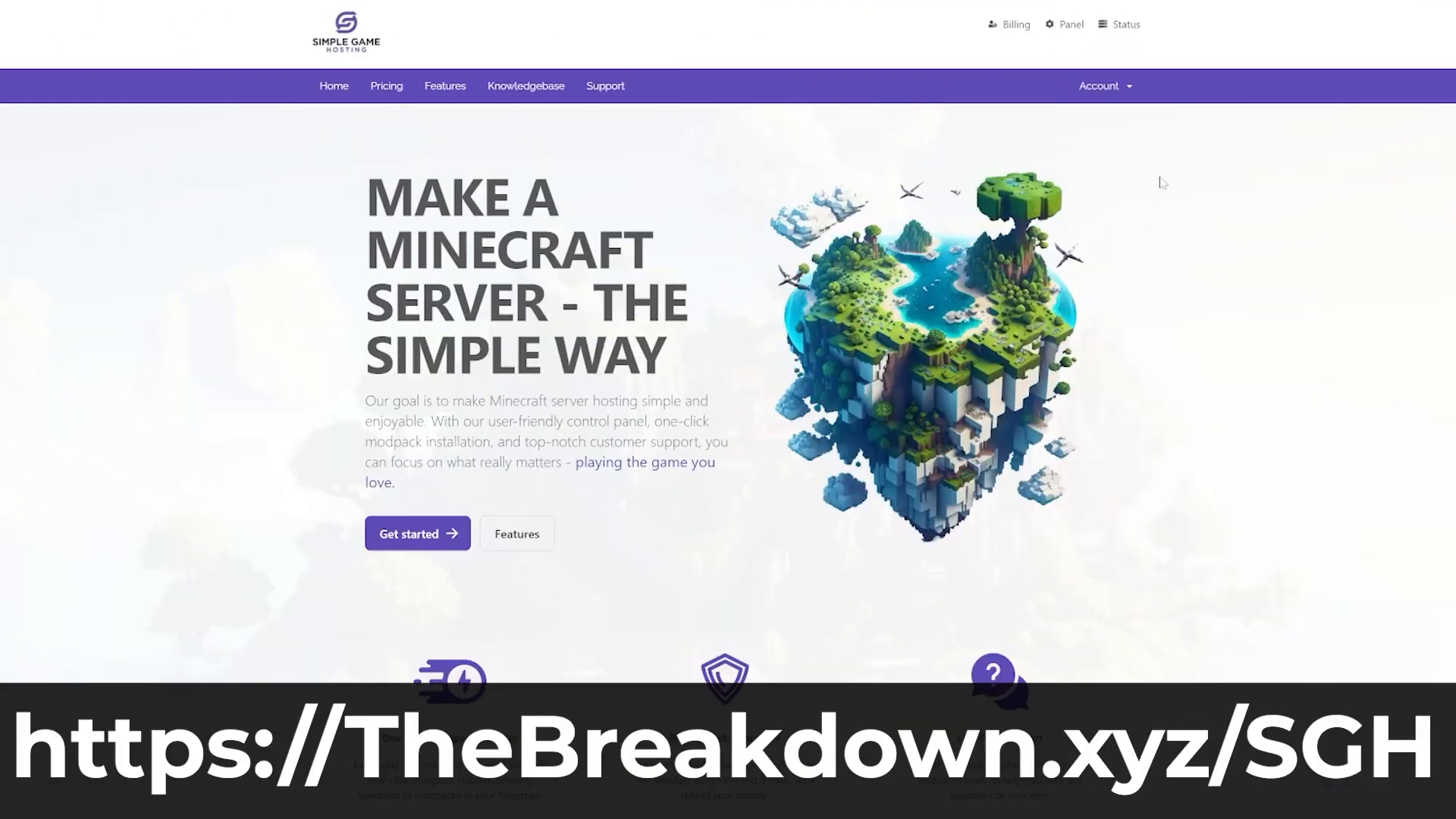
scroll(down, 3)
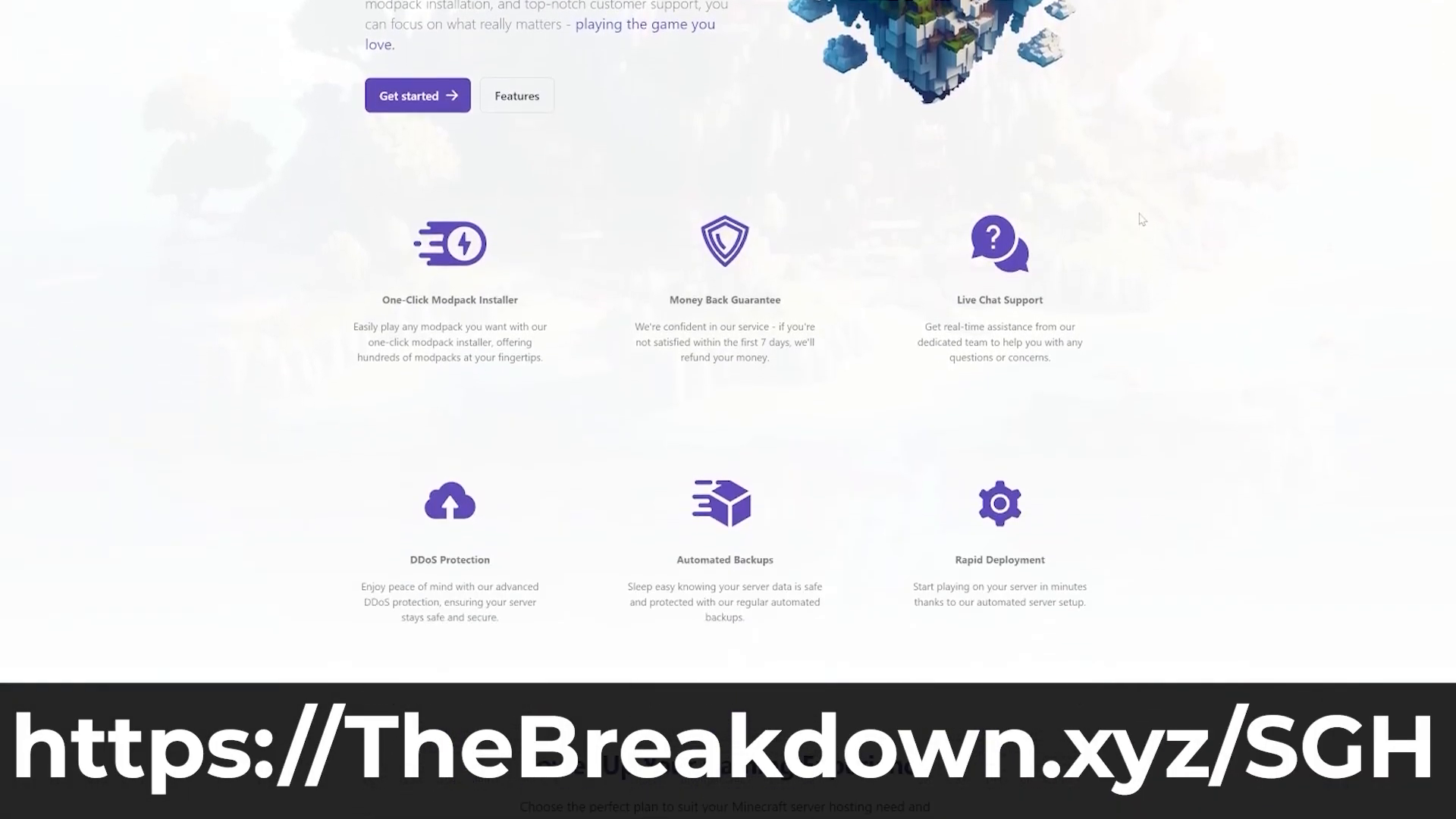
mouse_move(299, 385)
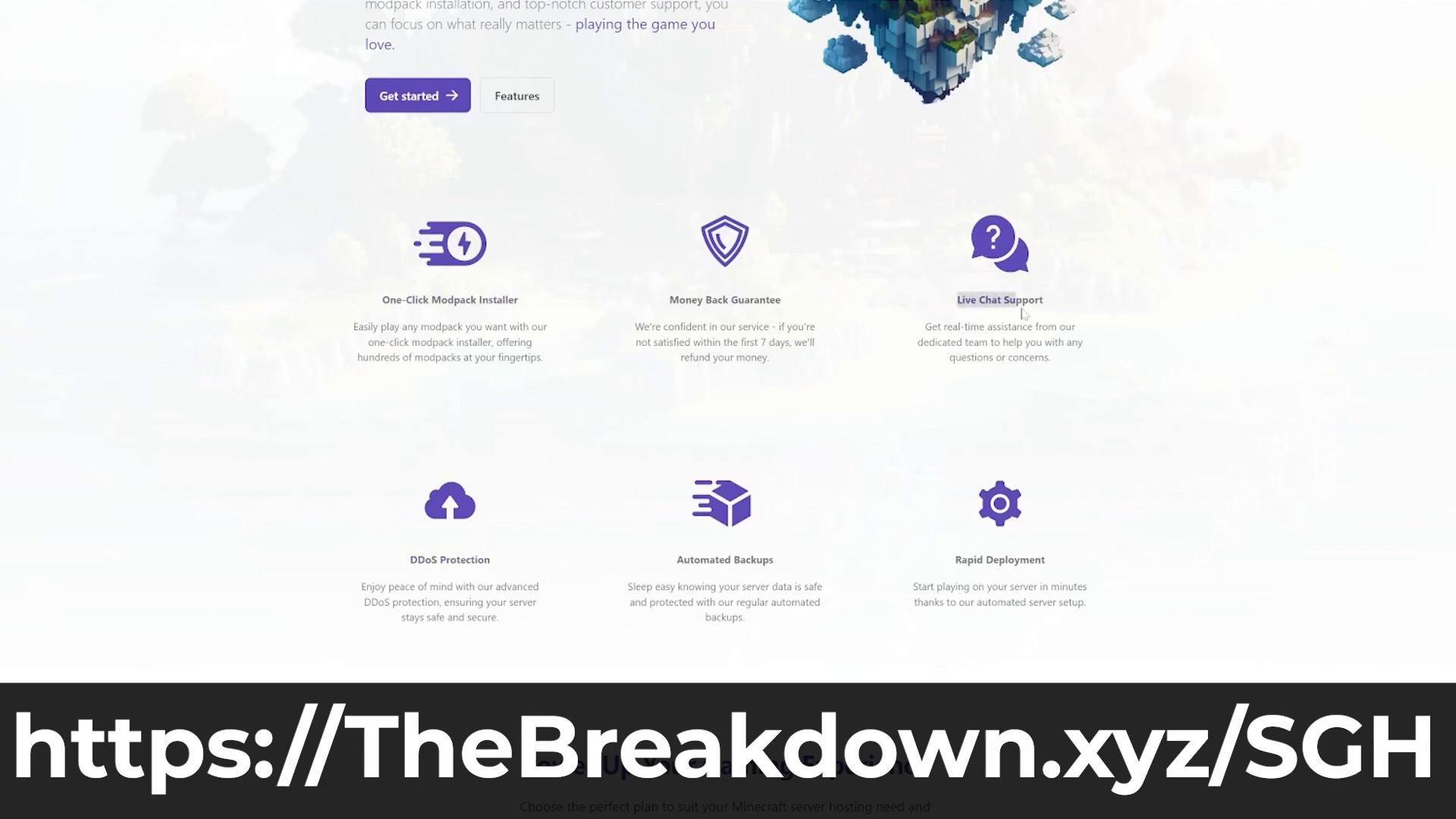
mouse_move(902, 299)
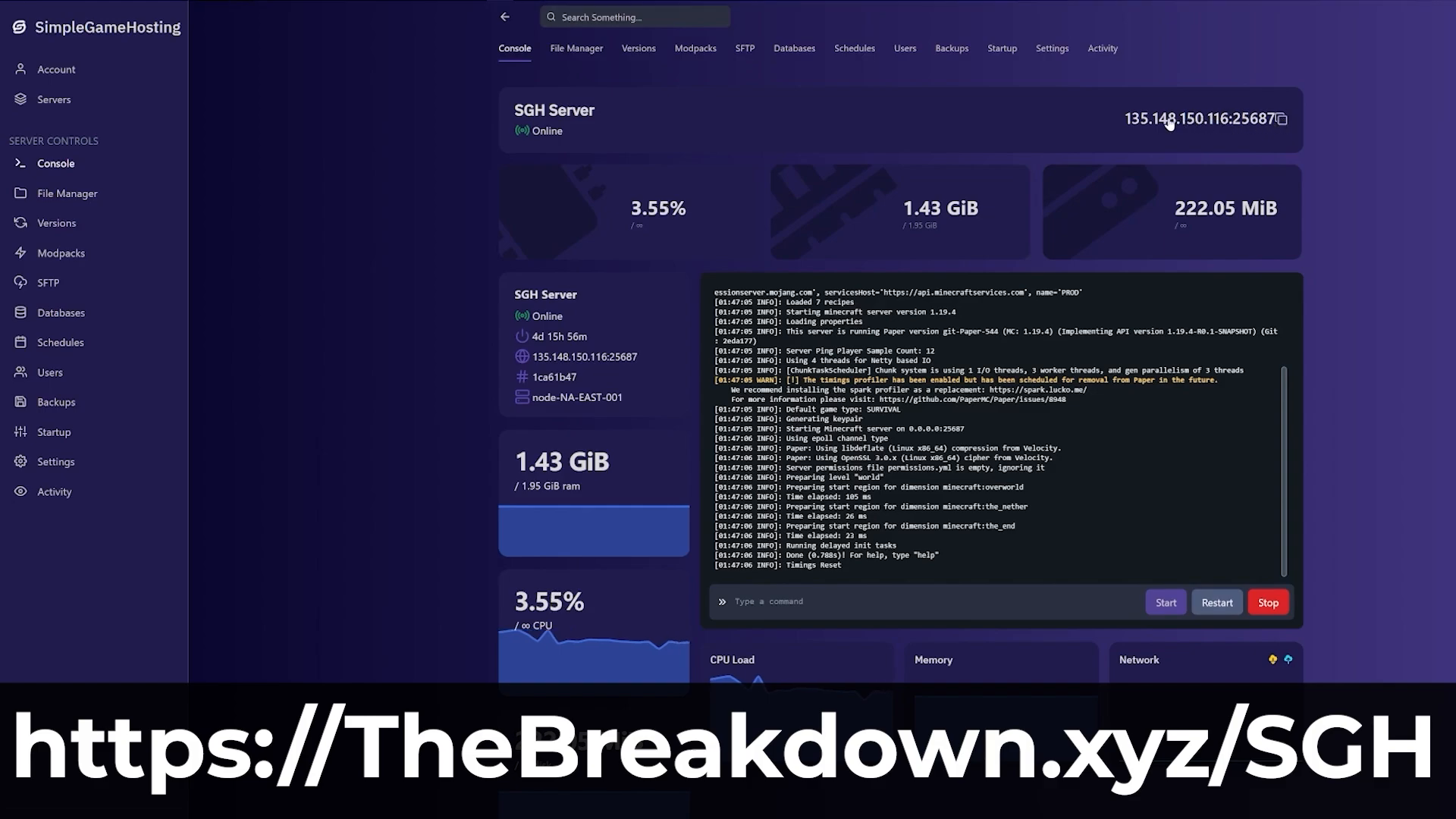
mouse_move(733, 132)
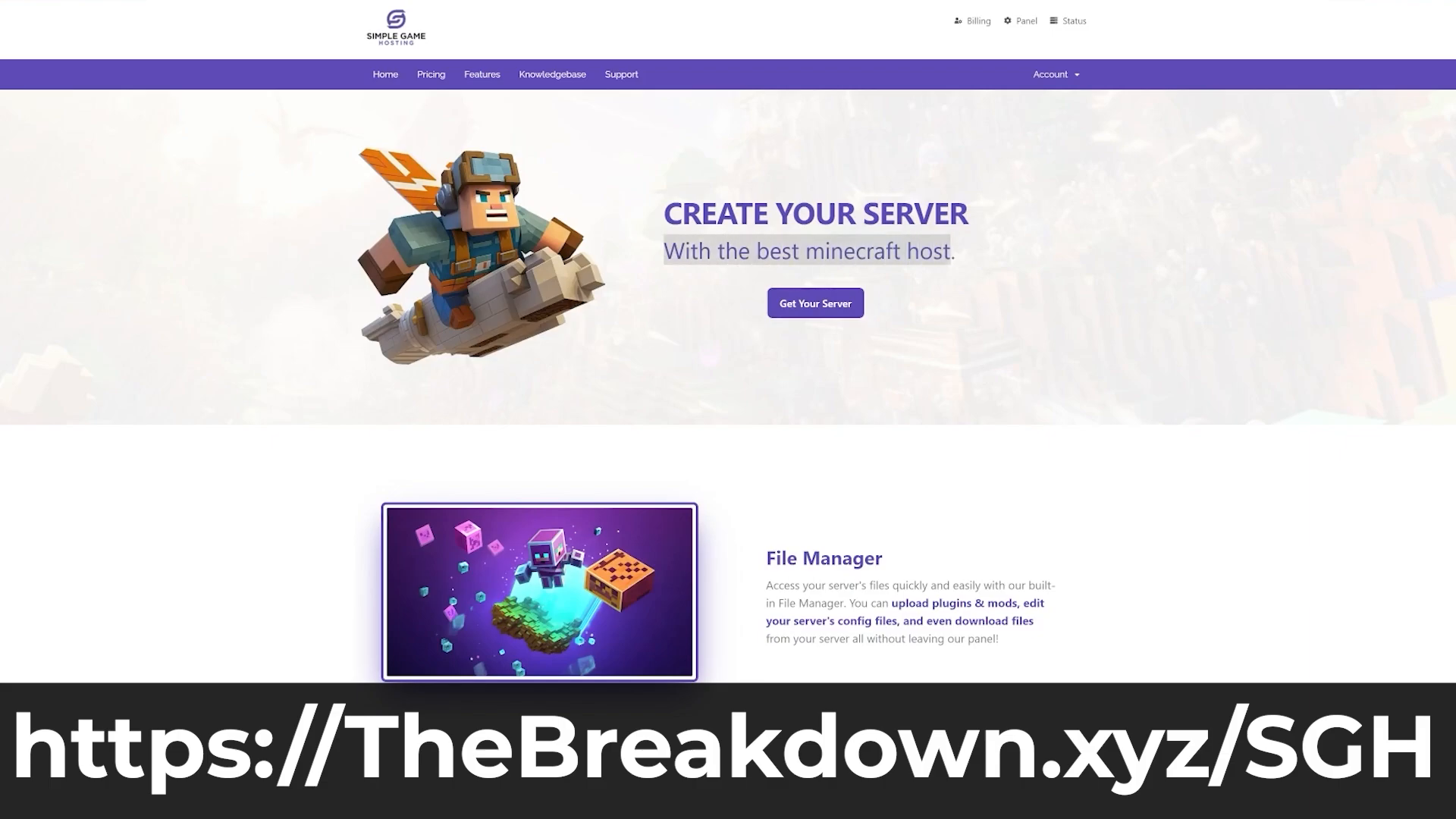
scroll(down, 3)
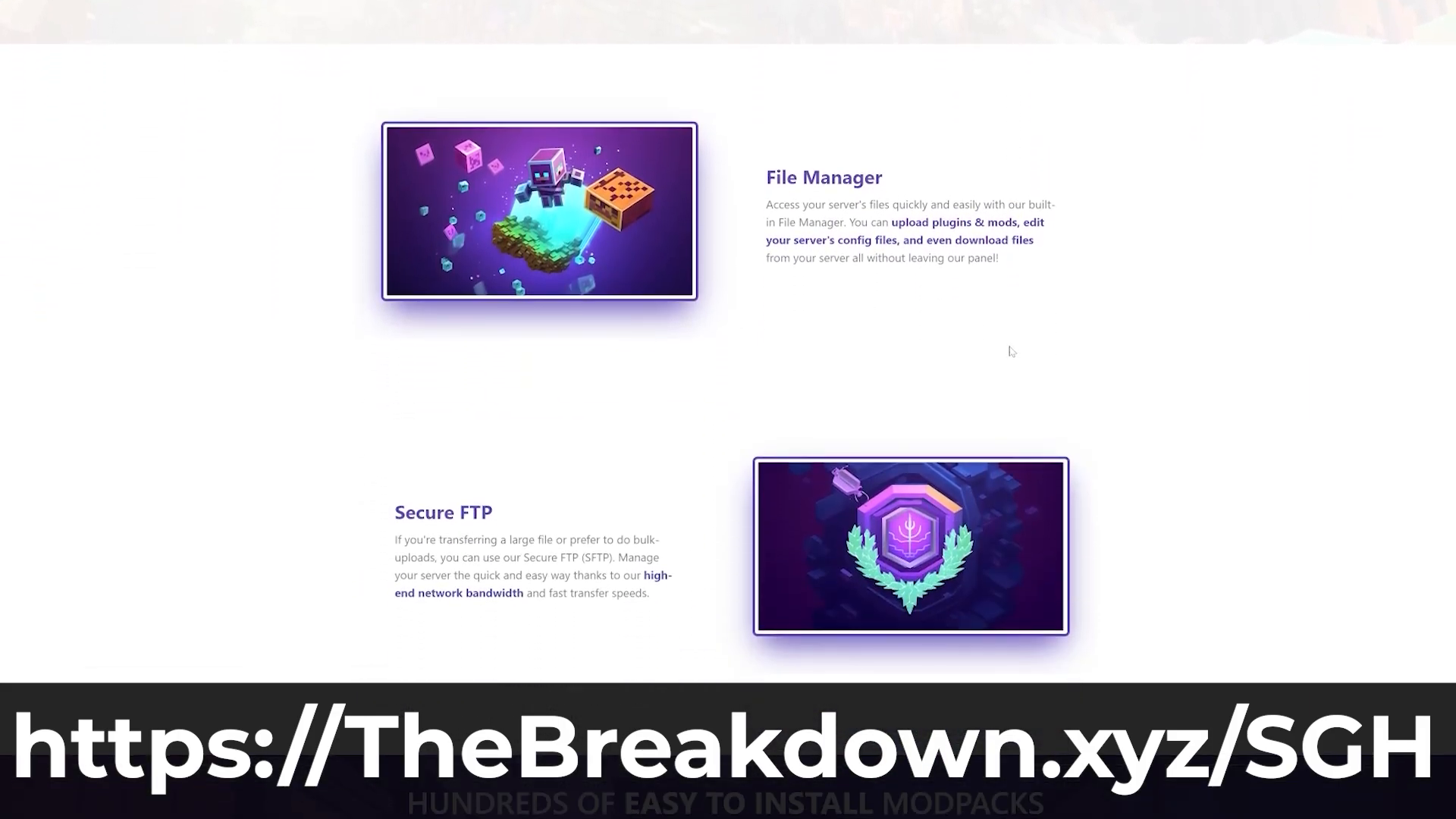
scroll(down, 3)
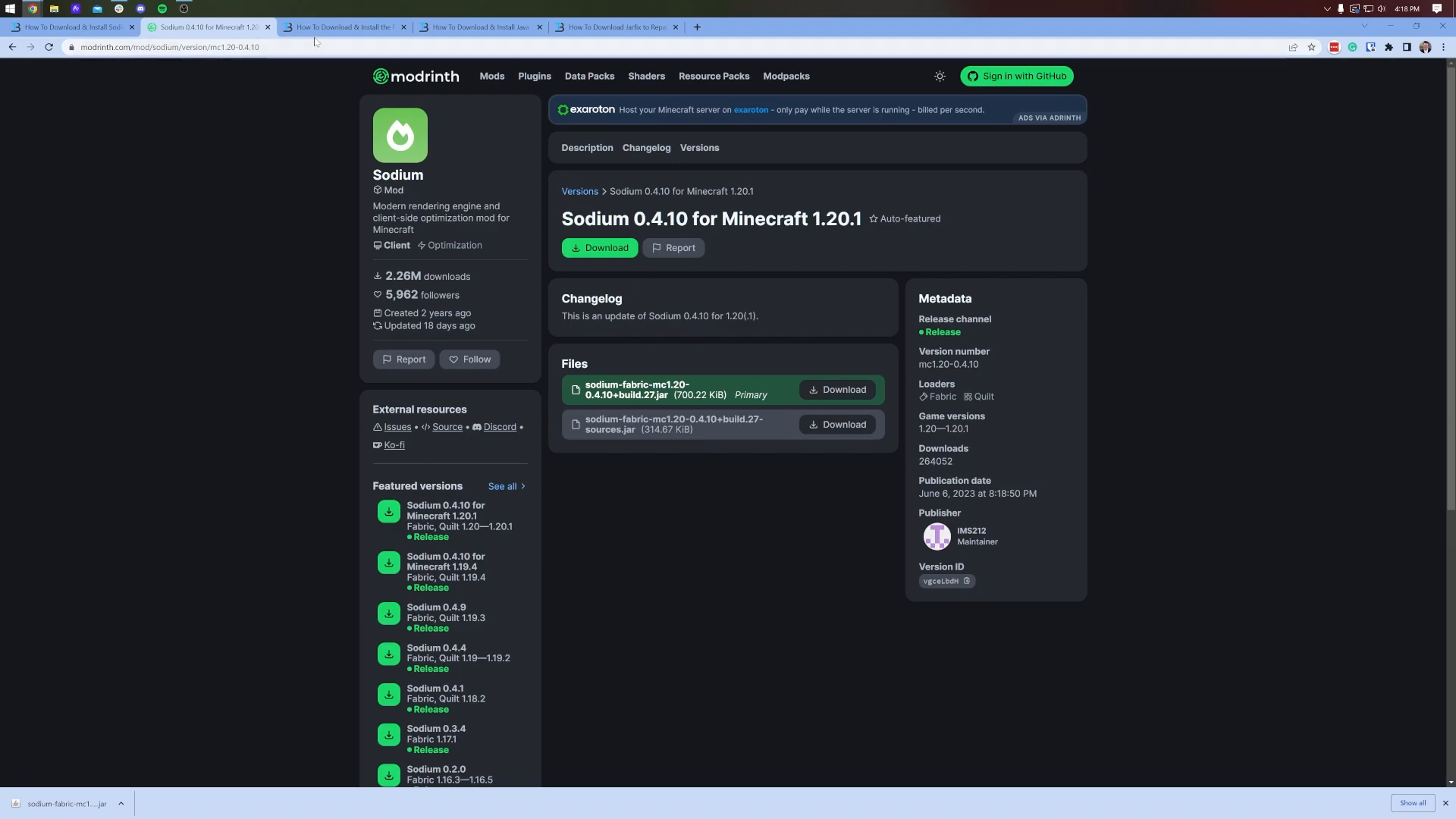
Follow the Fabric Mod Loader tutorial and download the Fabric installer 0.11.2 universal jar.
click(343, 25)
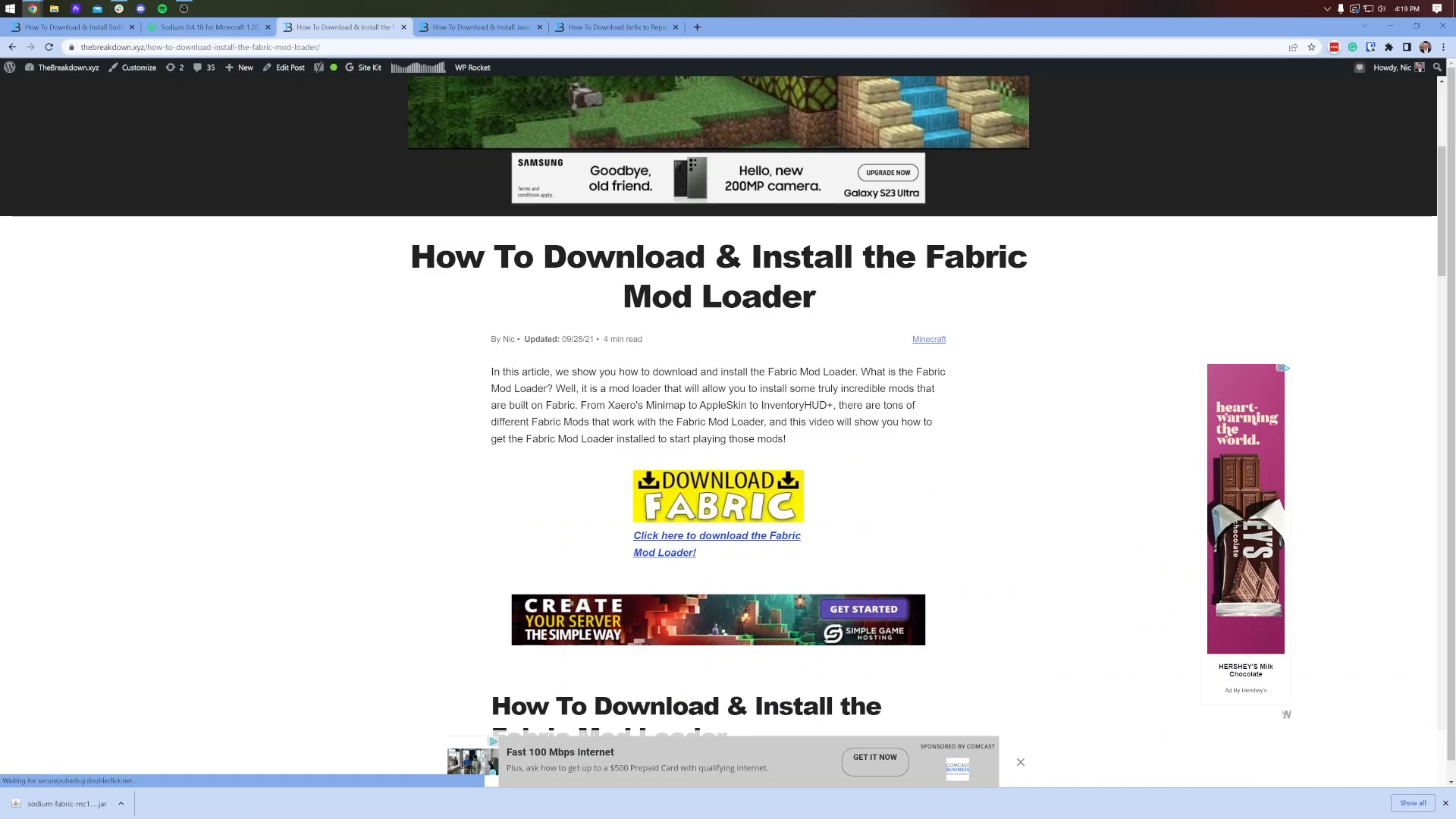
scroll(up, 3)
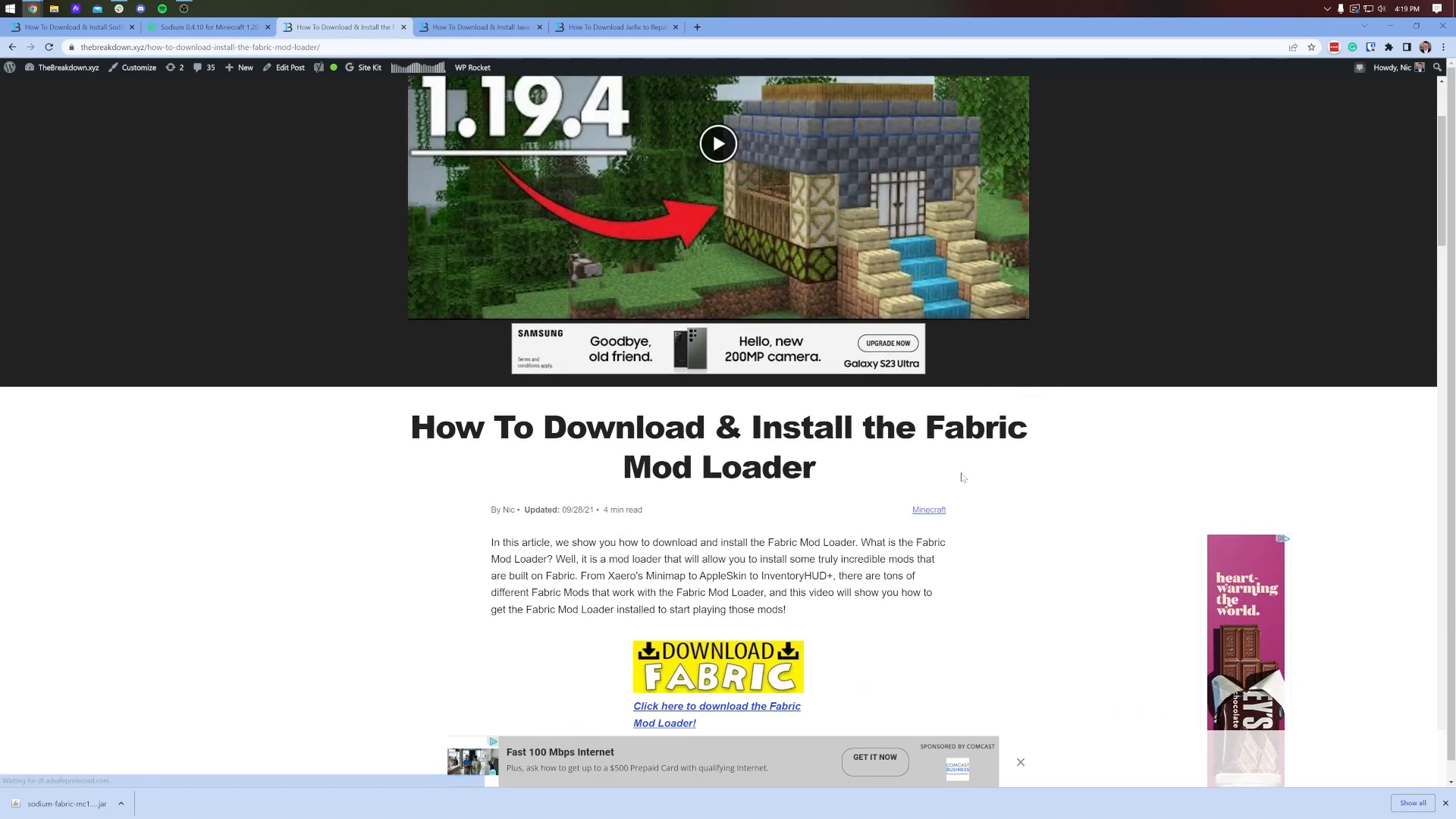
scroll(down, 3)
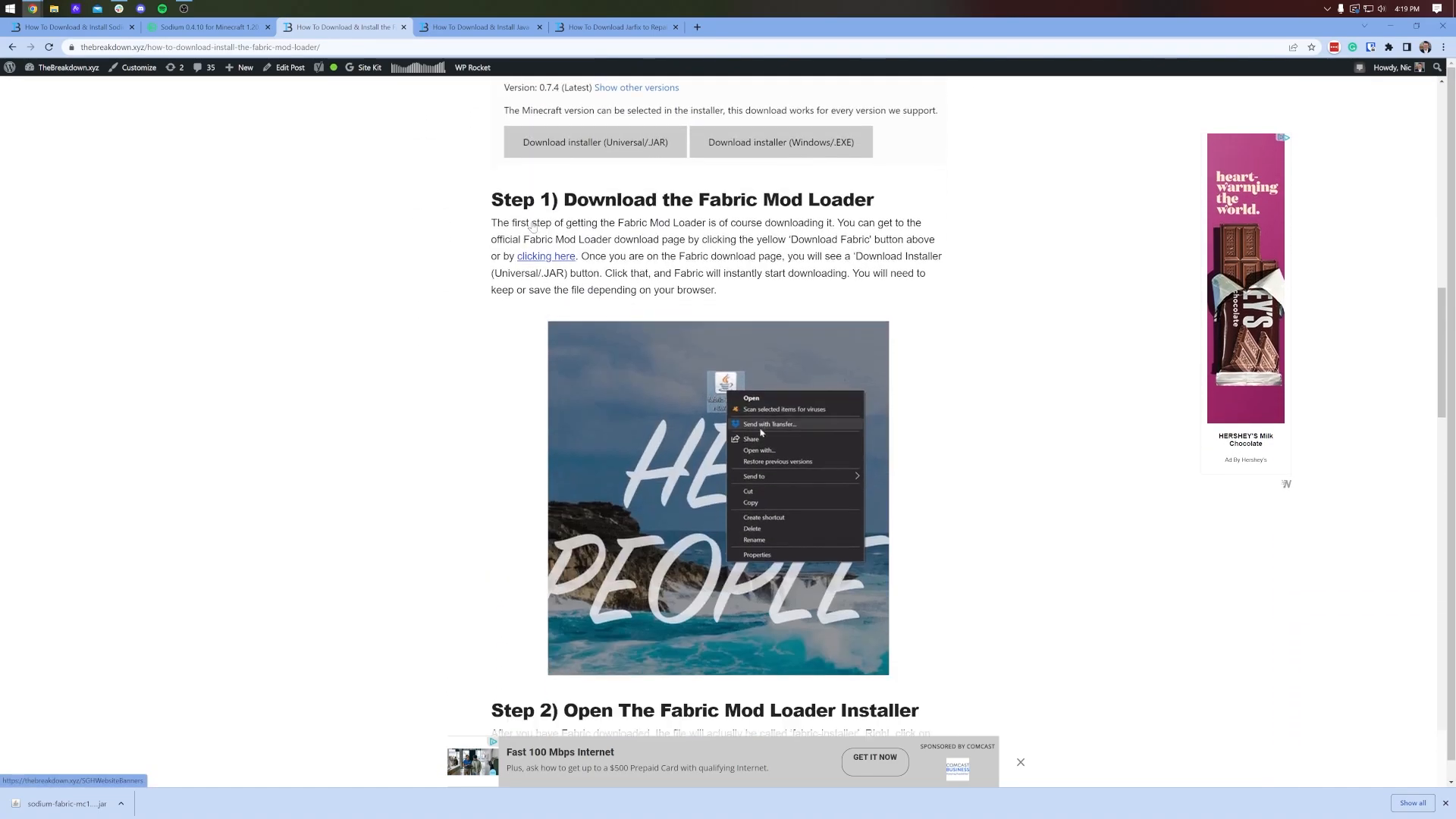
scroll(up, 3)
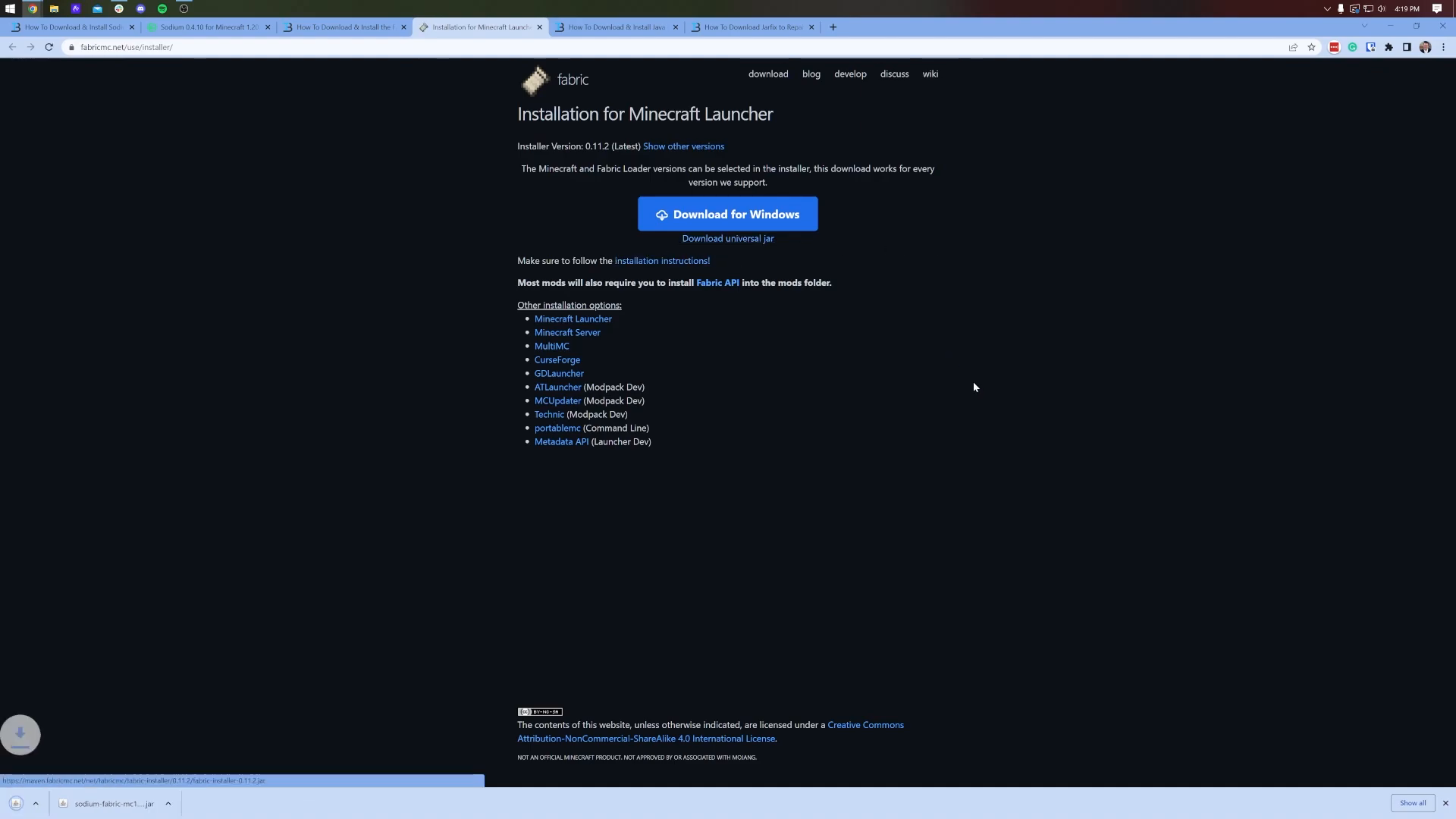
click(727, 214)
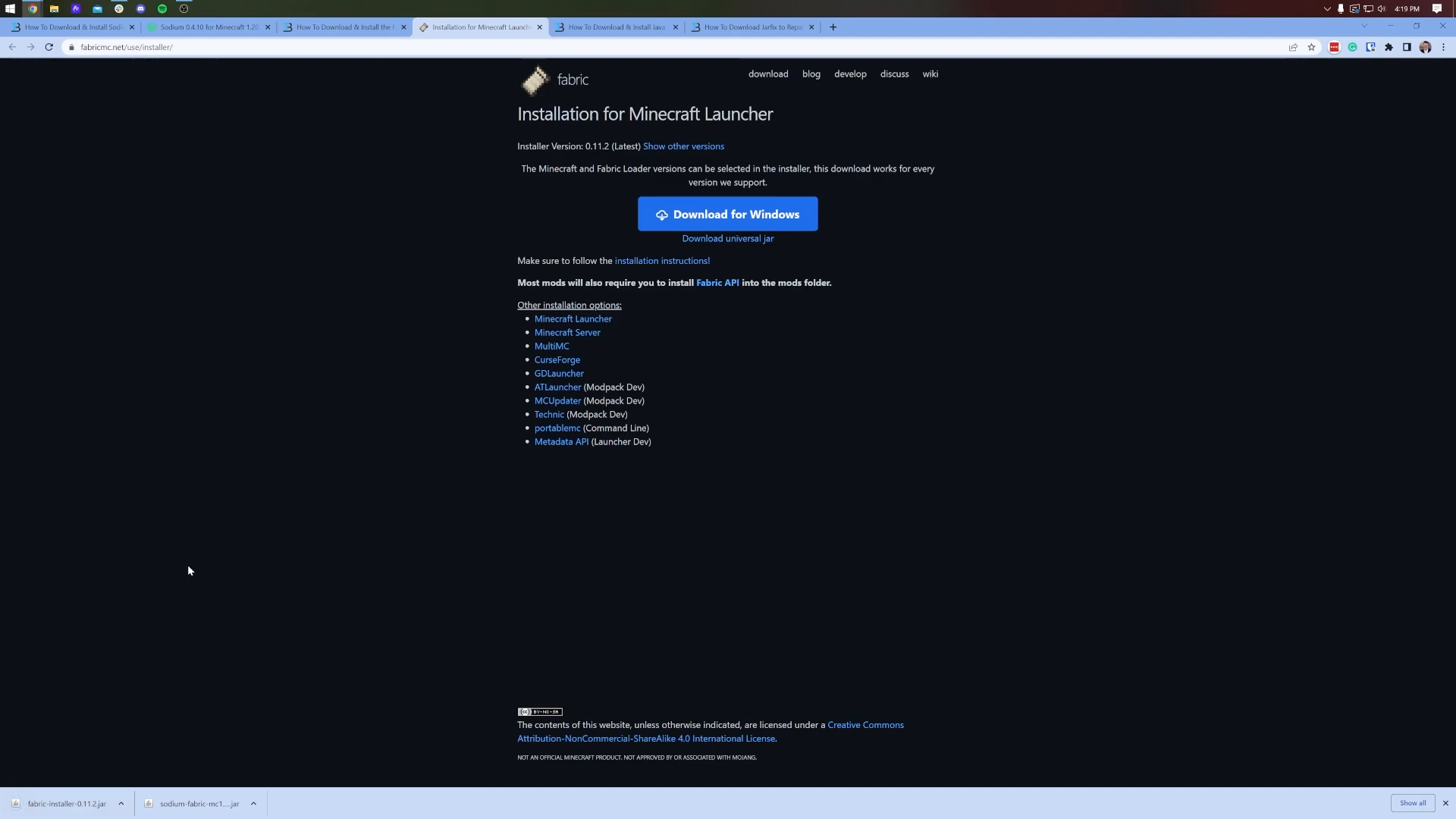
mouse_move(593, 139)
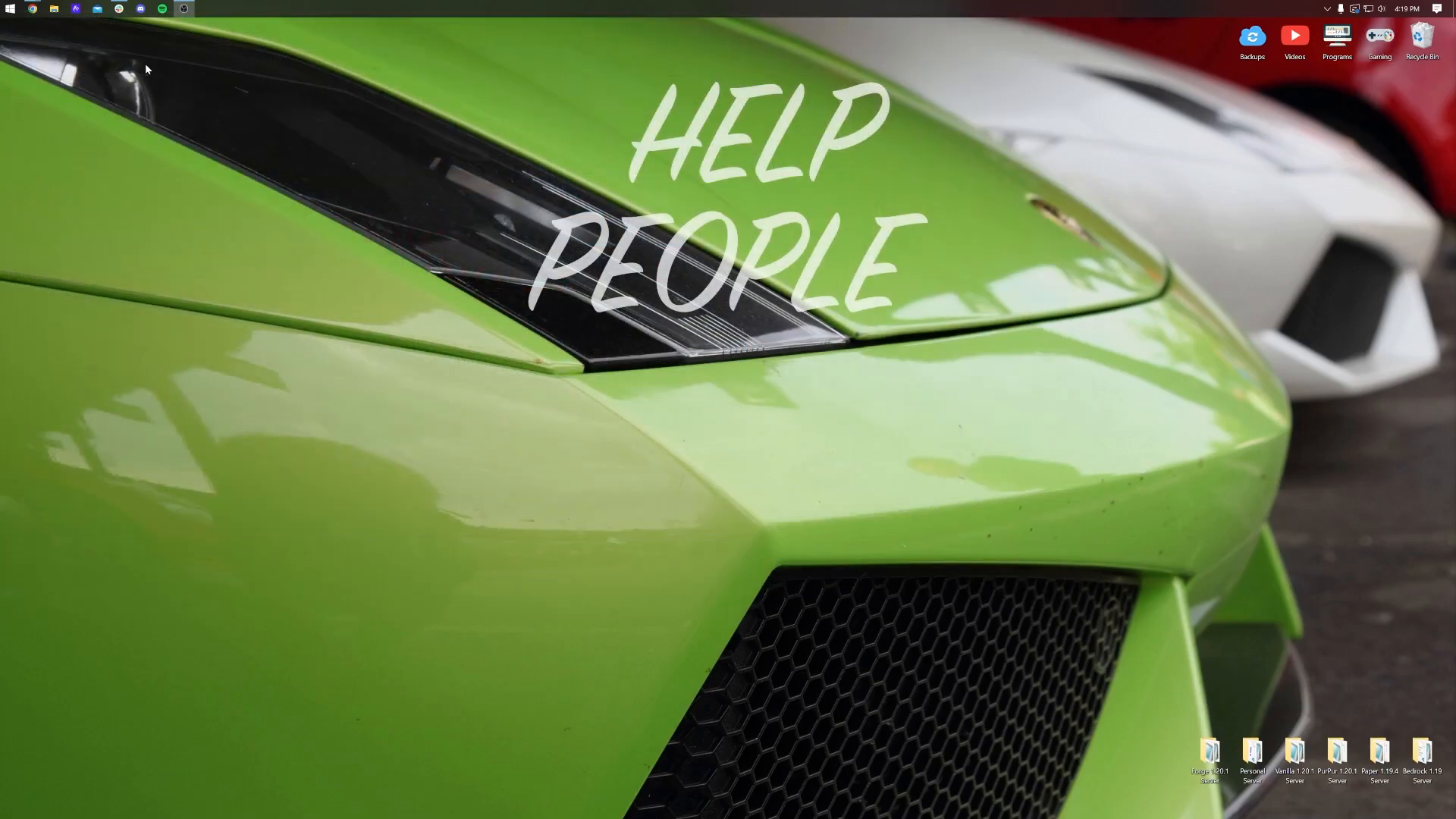
Find the downloaded jars and place the Fabric installer beside the Sodium jar.
click(9, 9)
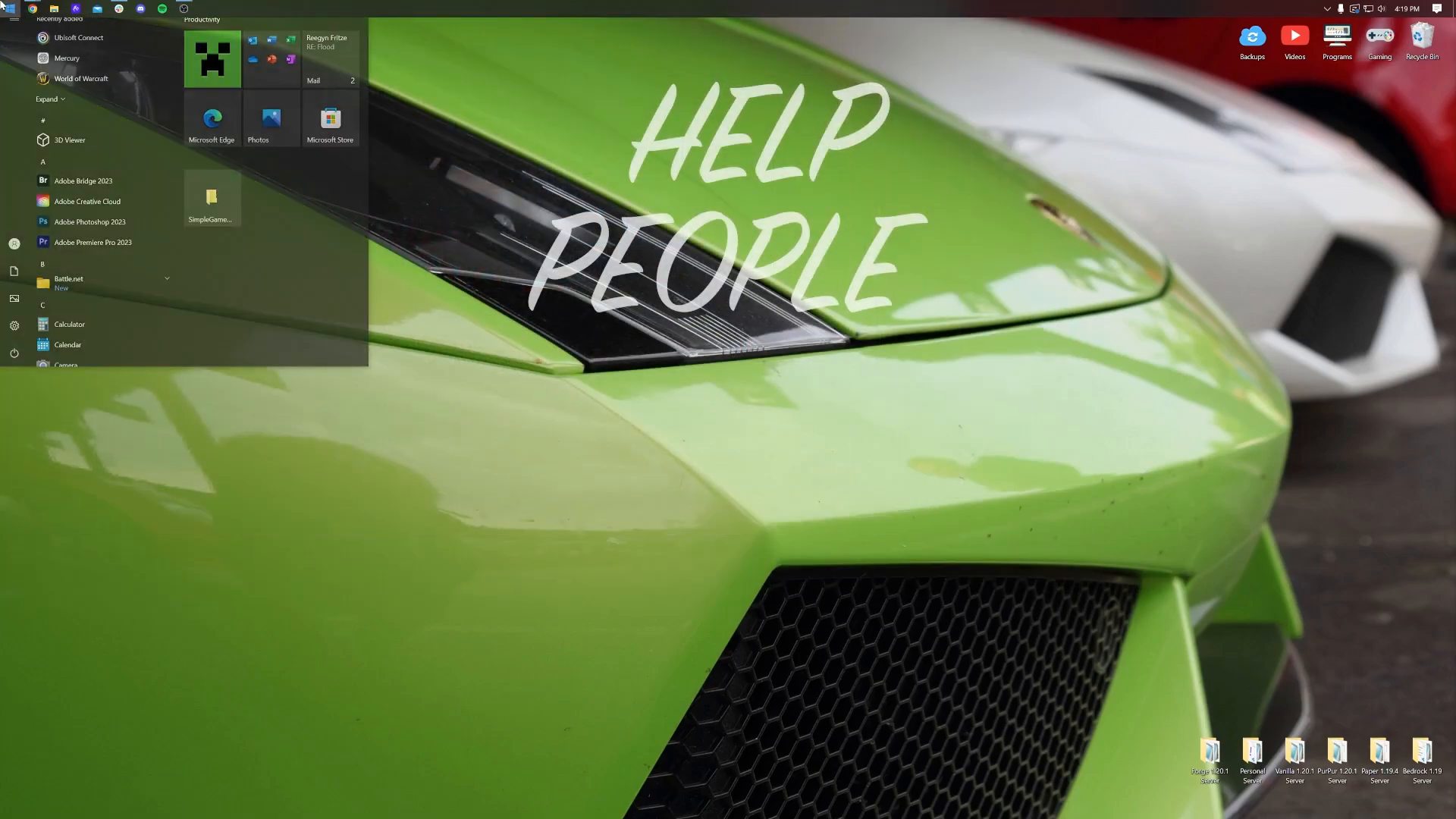
text(downloads)
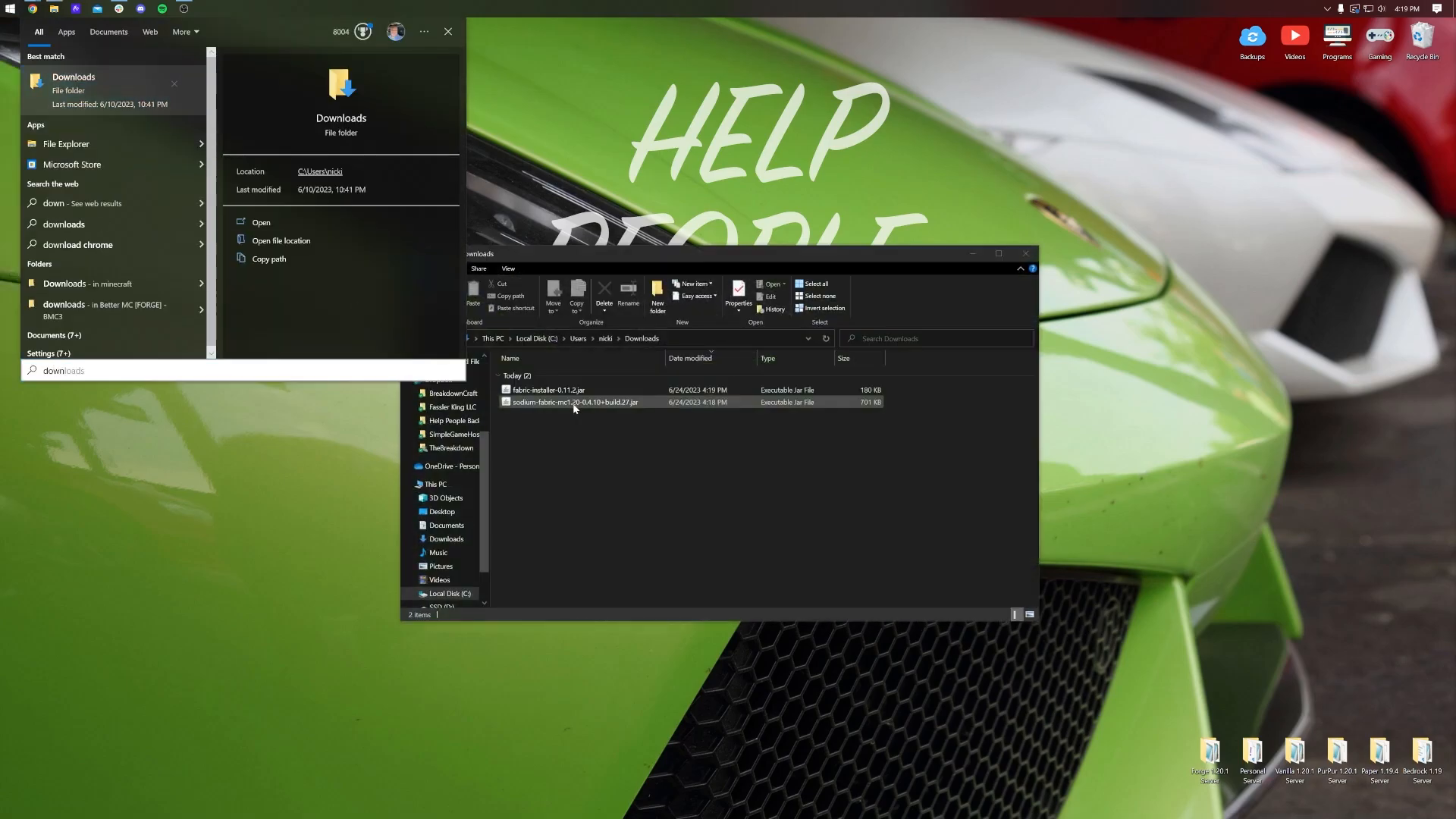
click(549, 389)
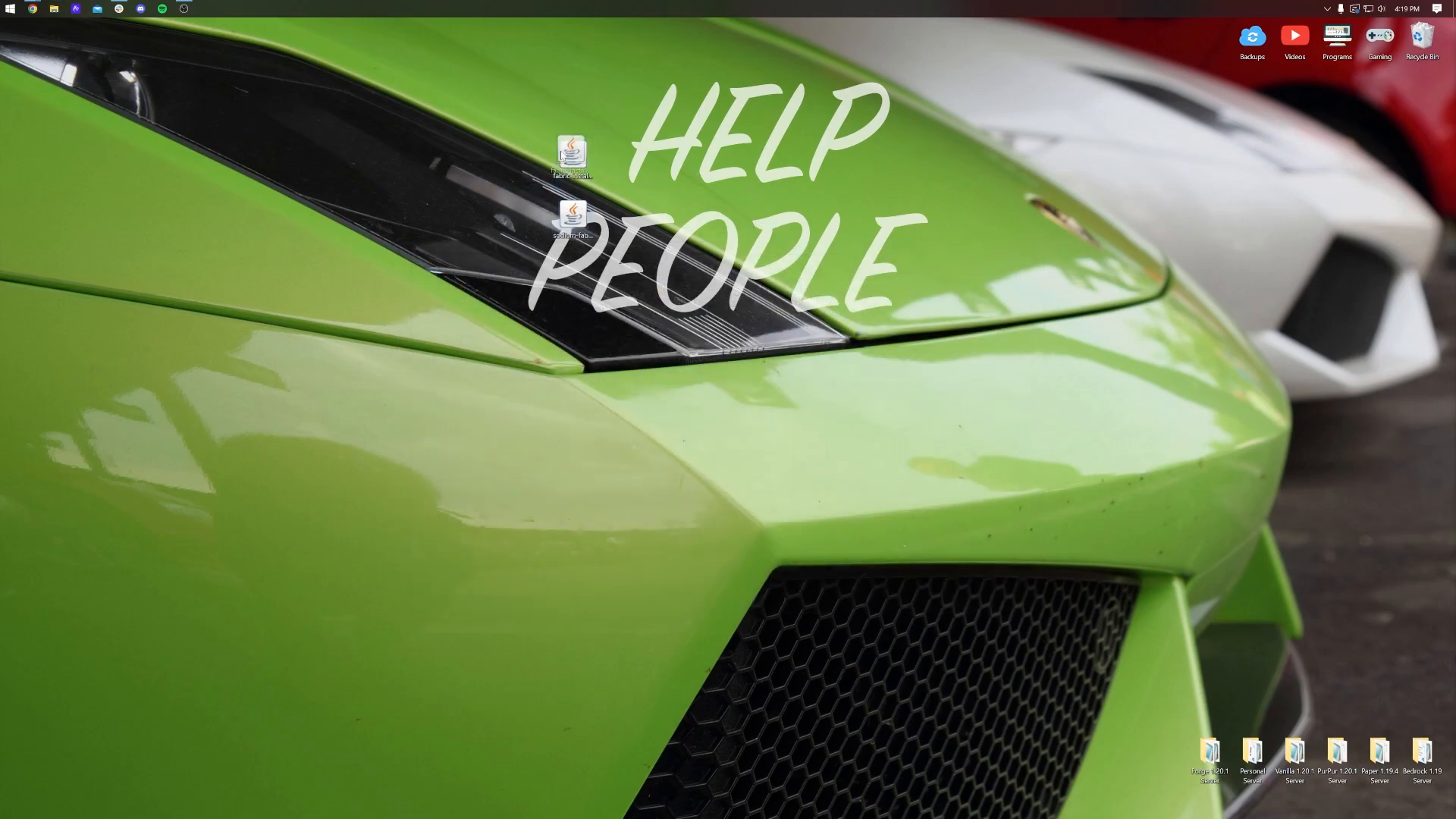
drag(571, 157, 489, 158)
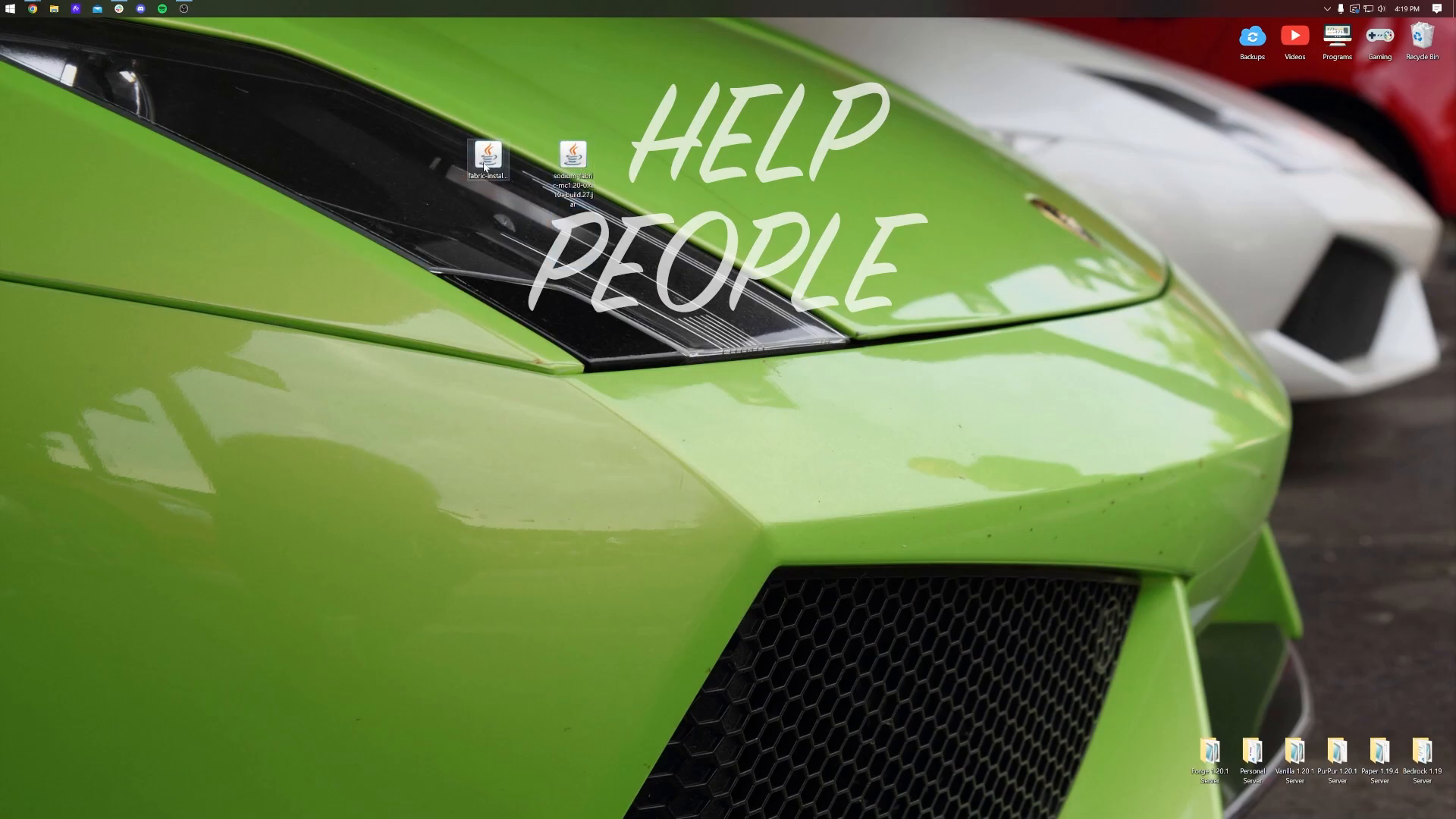
Bring up the Open with prompt for the Fabric installer jar.
right_click(487, 155)
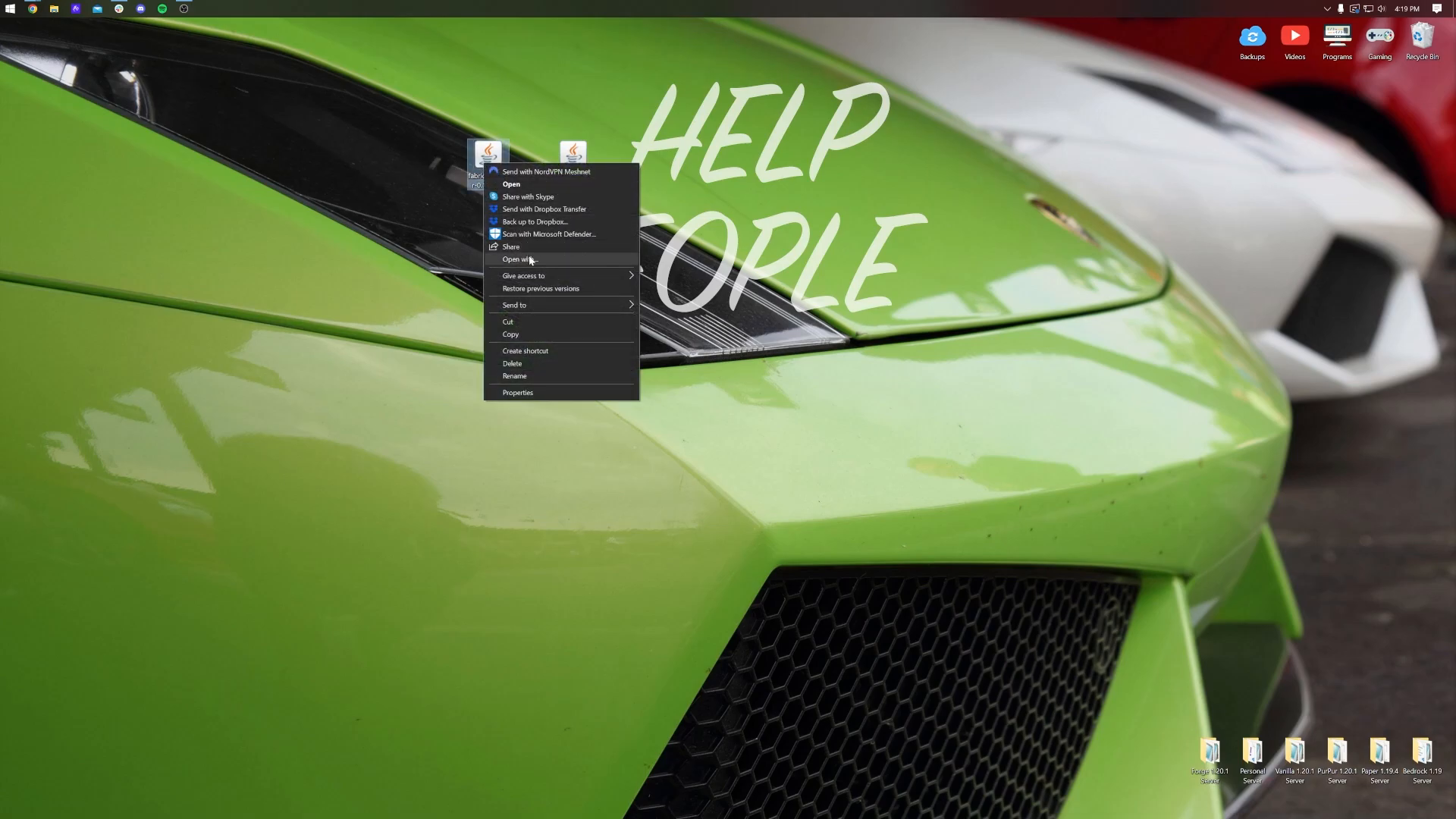
click(518, 259)
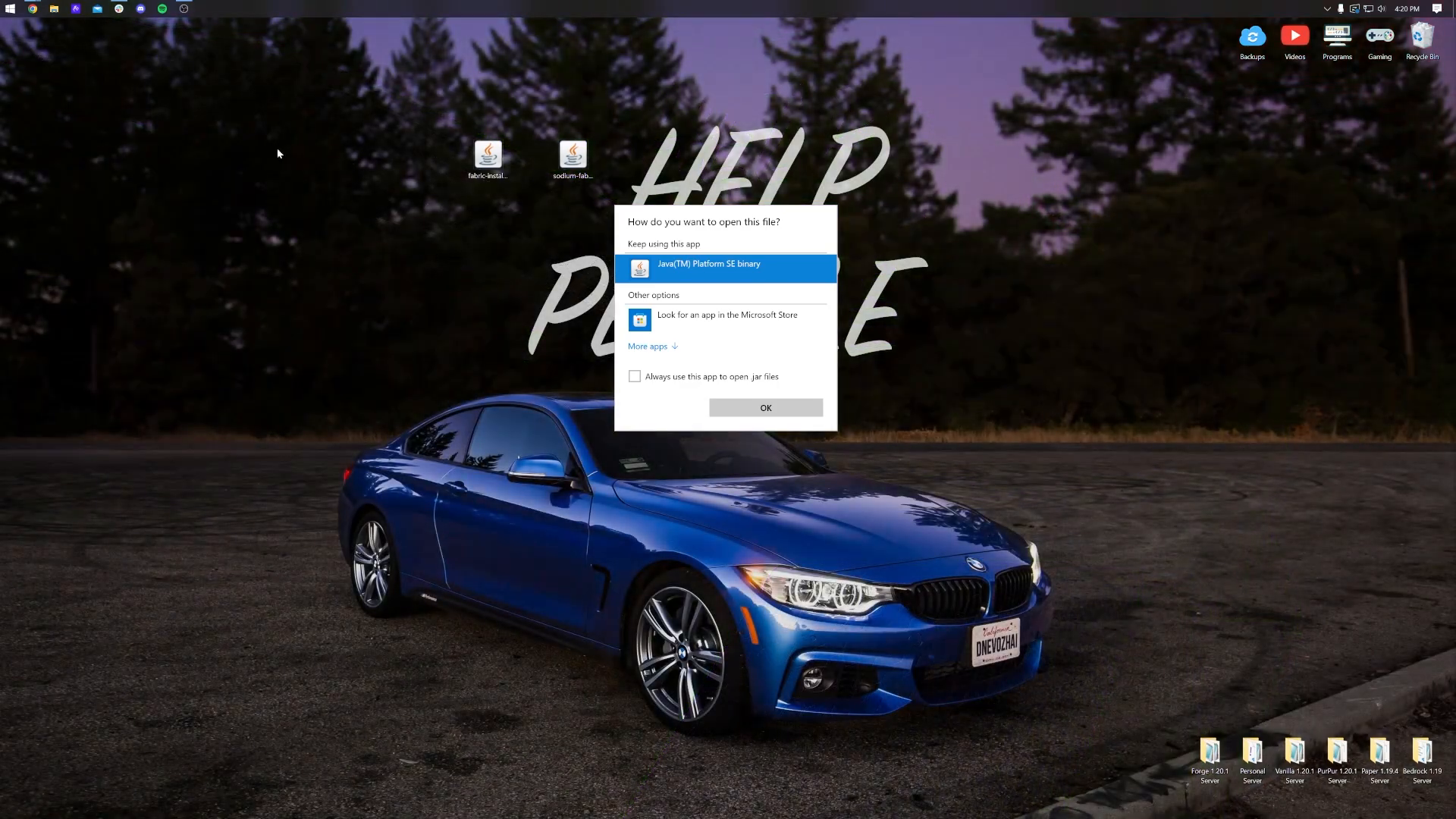
click(765, 406)
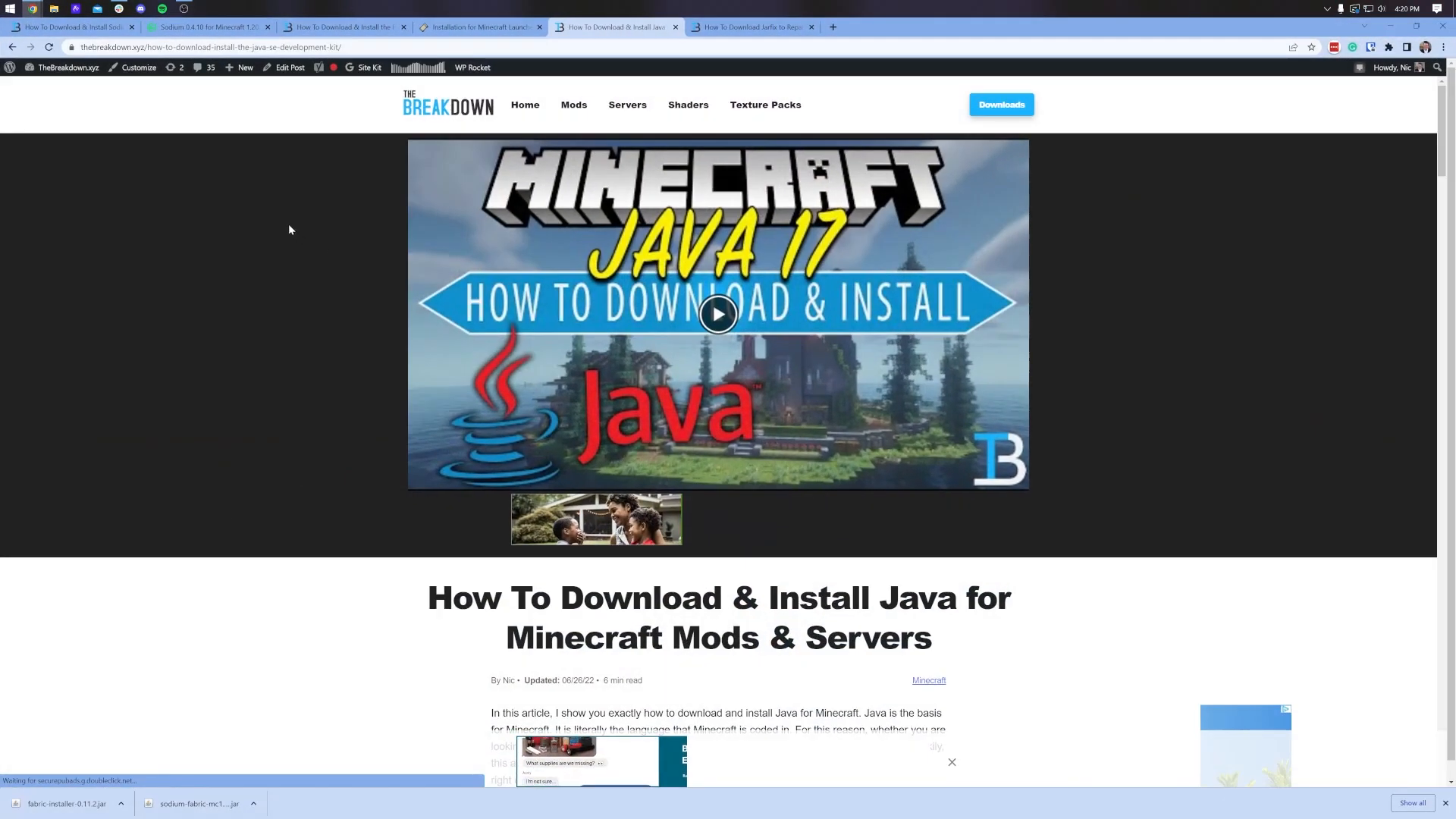
Scroll through the Java install guide.
scroll(down, 3)
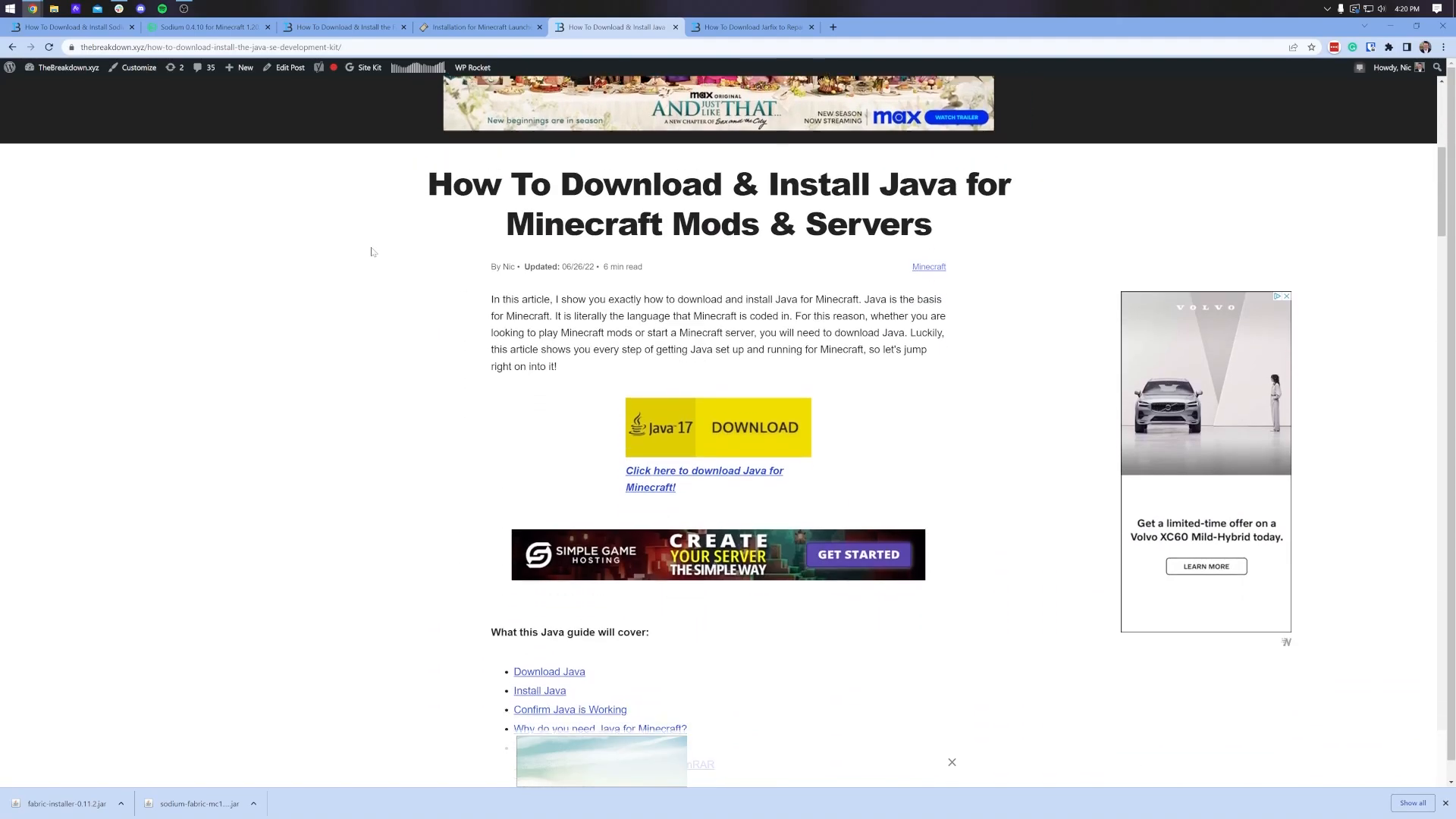
scroll(down, 3)
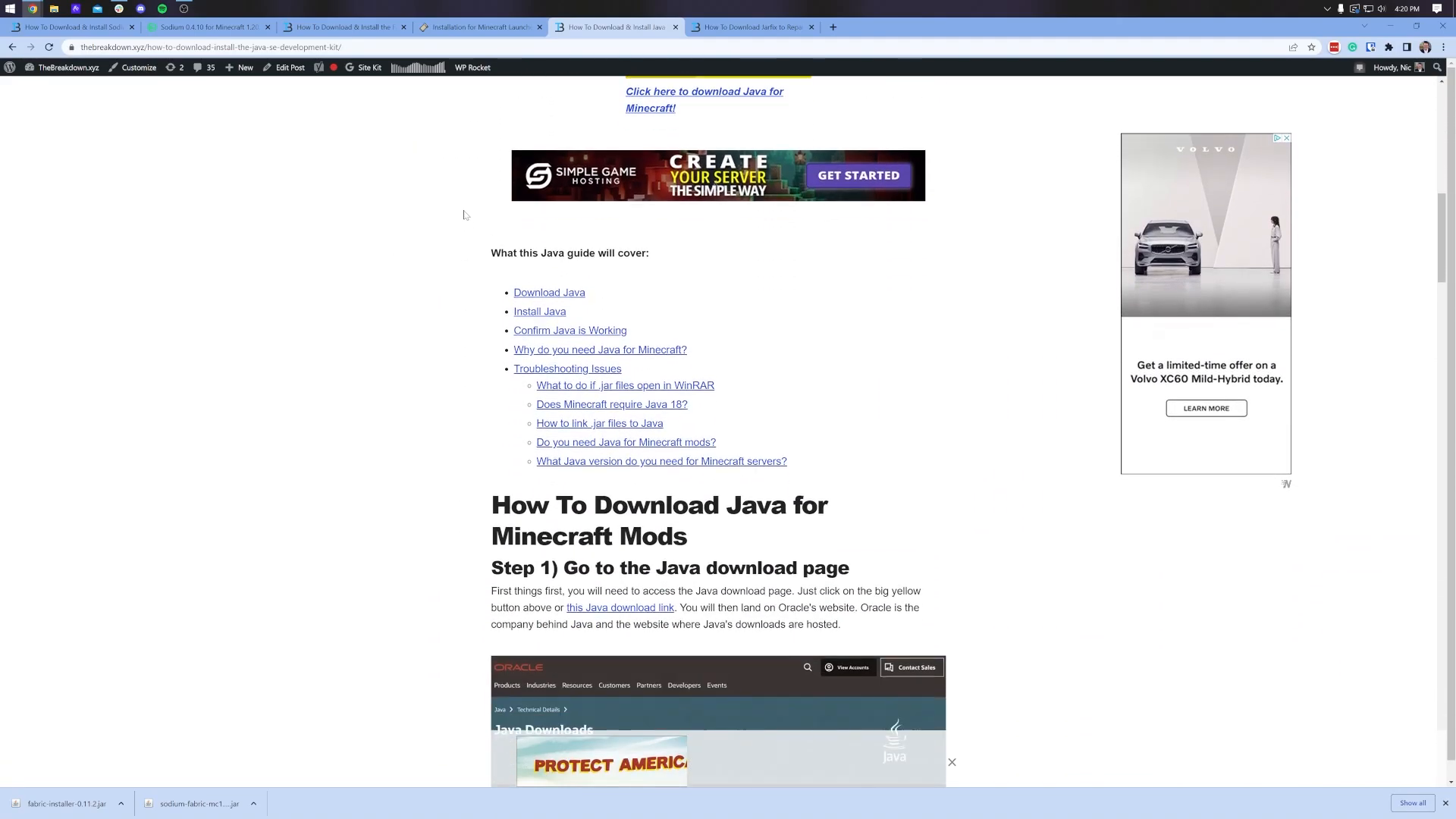
scroll(down, 3)
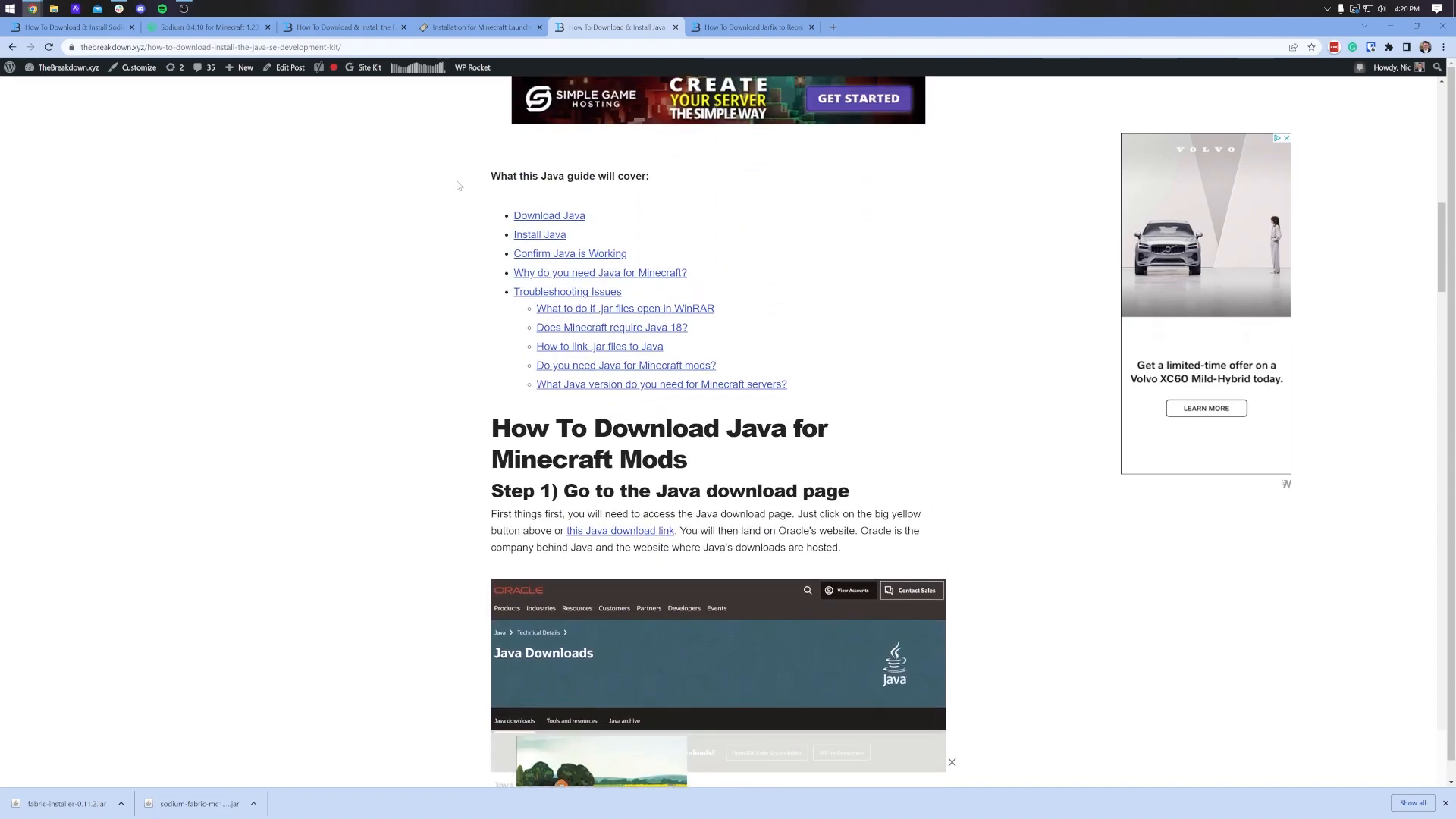
scroll(up, 3)
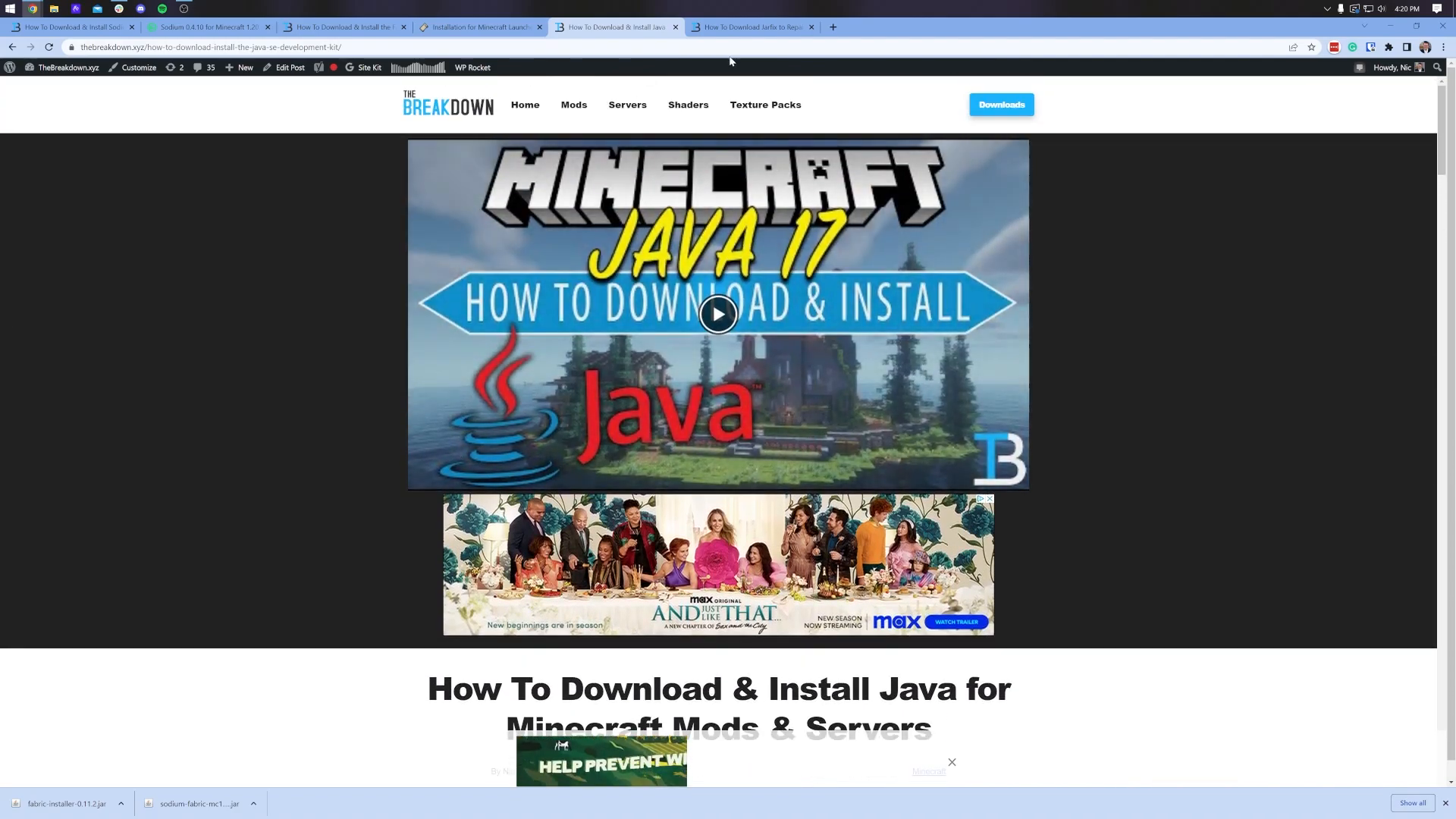
Browse the Jarfix article, minimize Chrome, and right-click the Fabric installer jar.
click(748, 26)
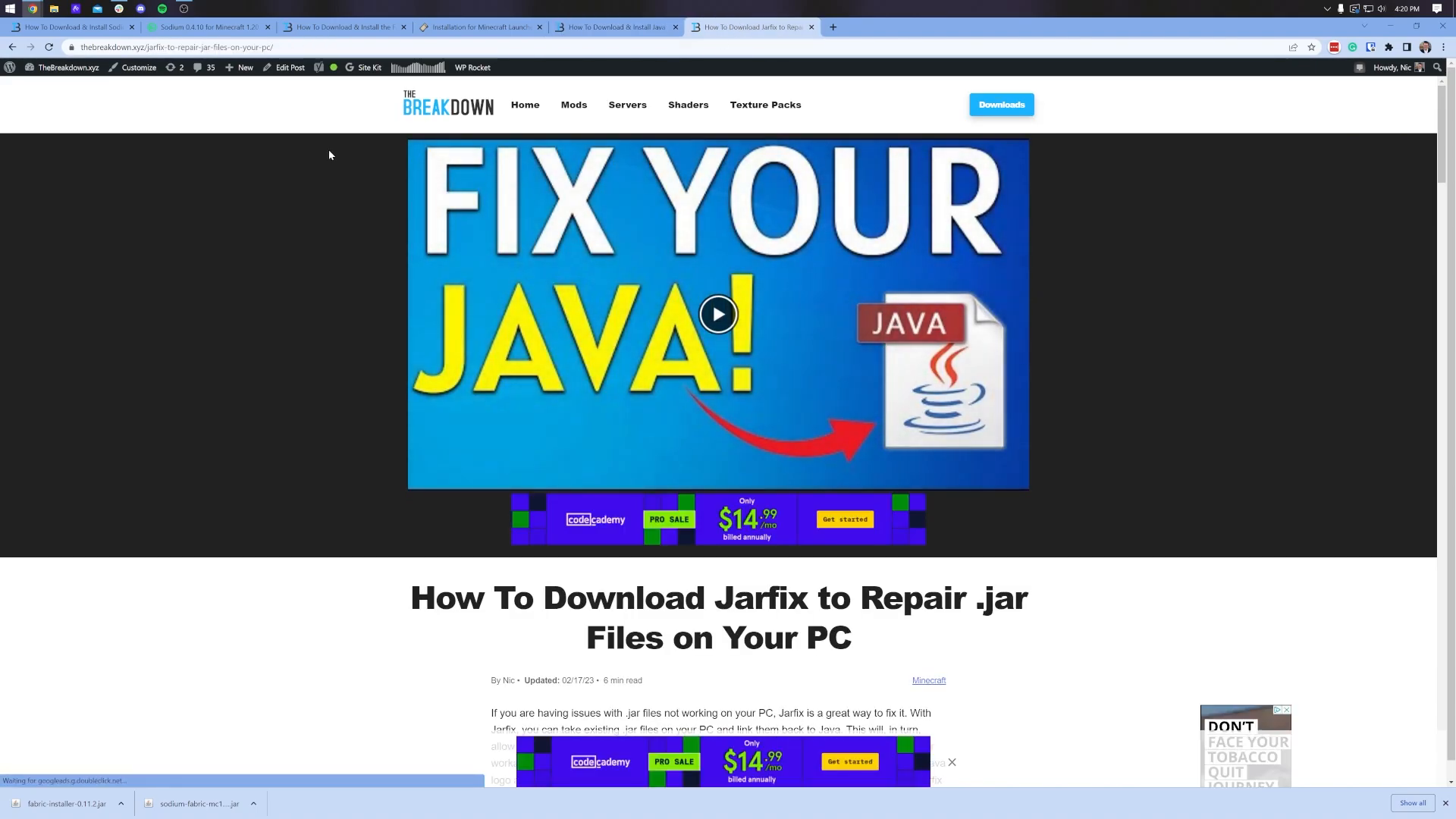
mouse_move(270, 140)
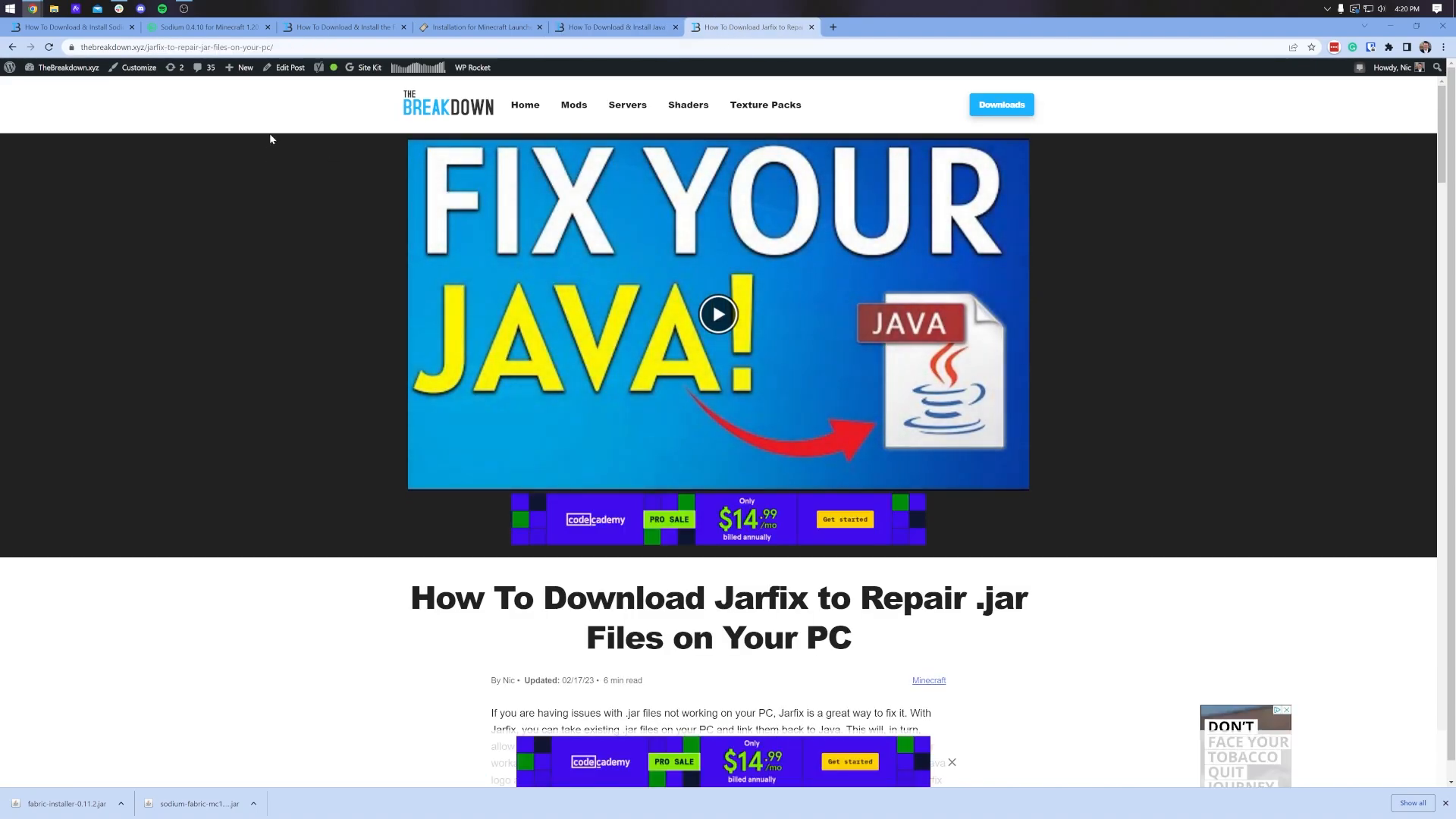
scroll(down, 3)
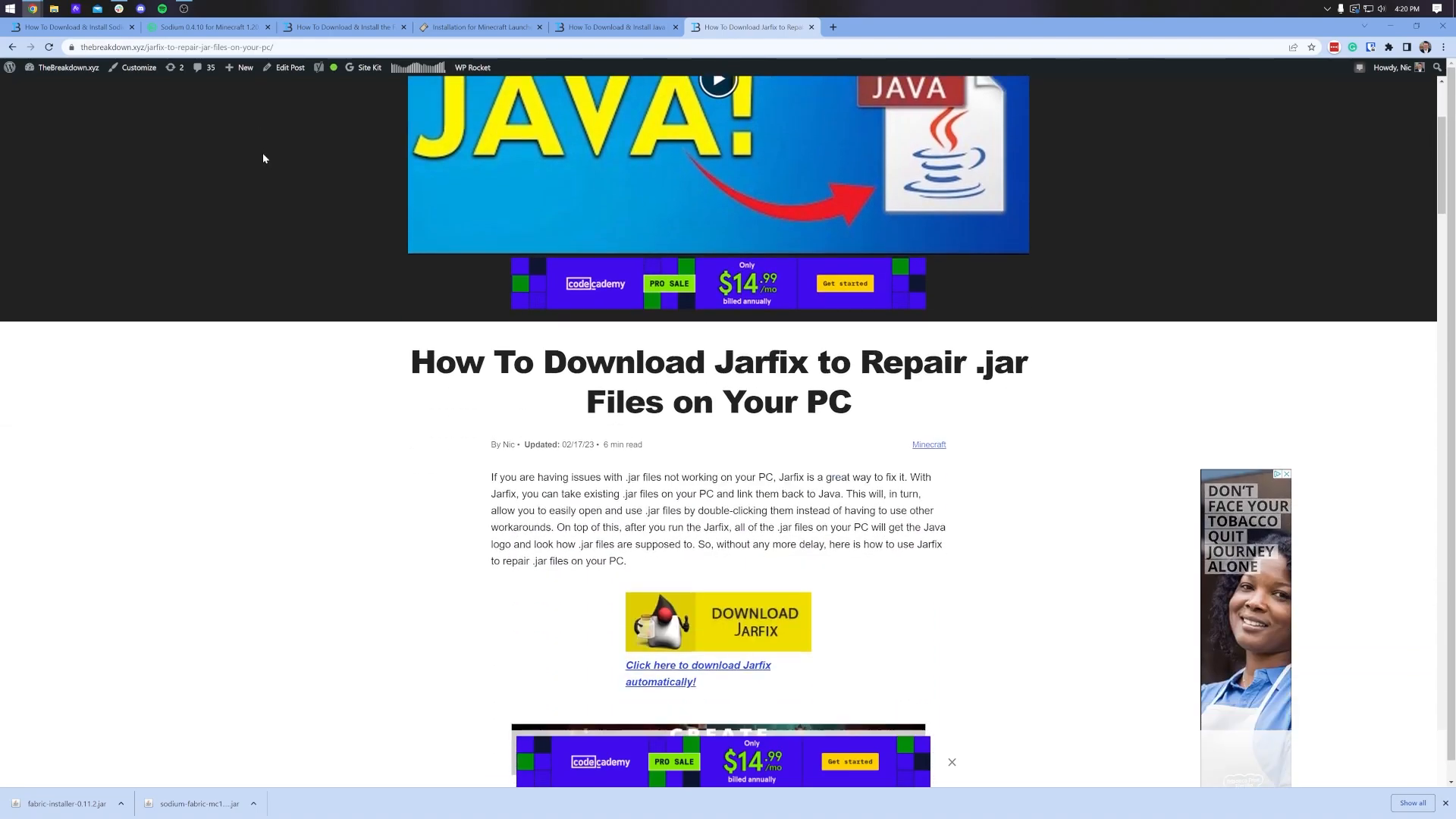
scroll(up, 3)
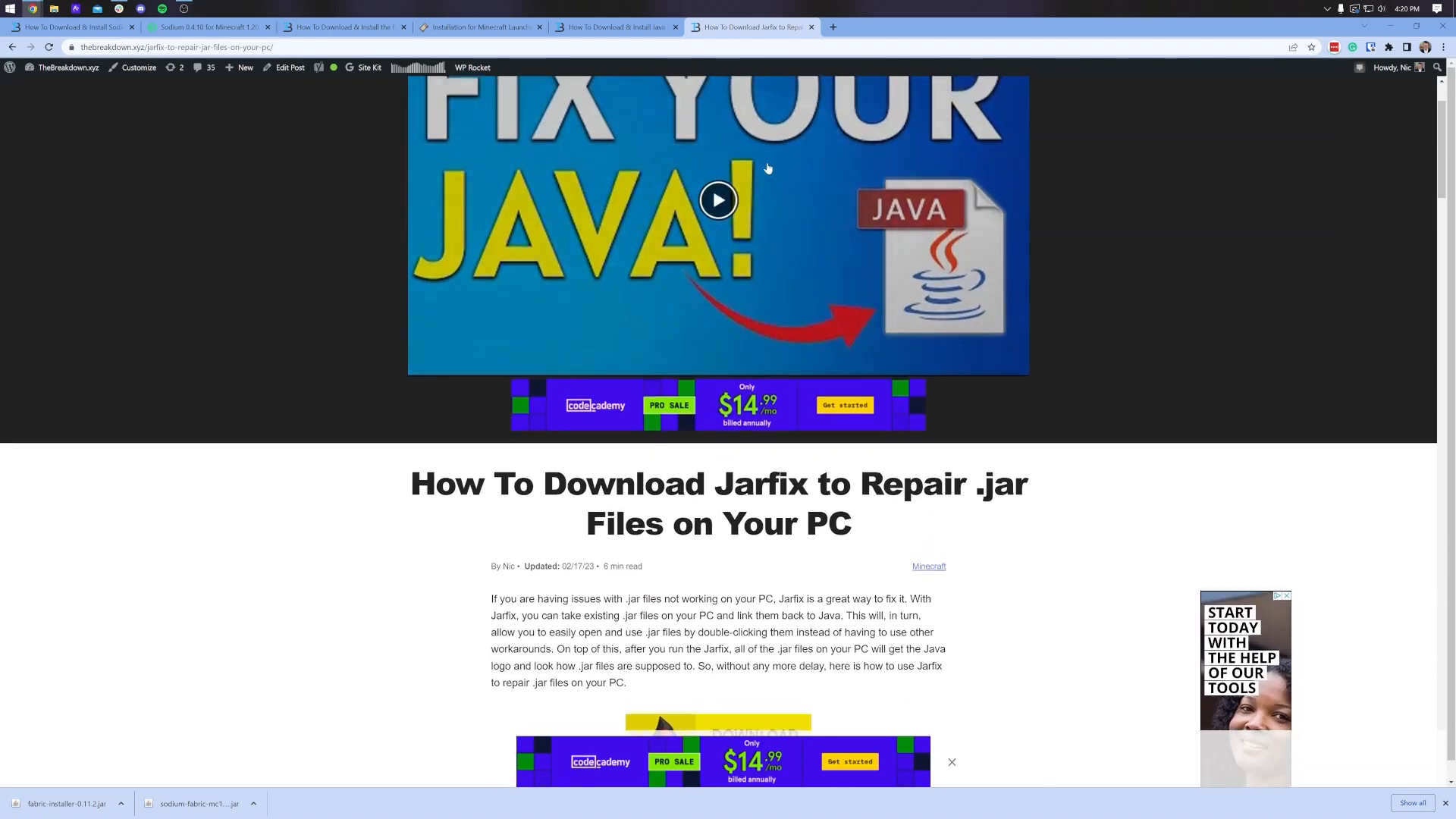
click(613, 26)
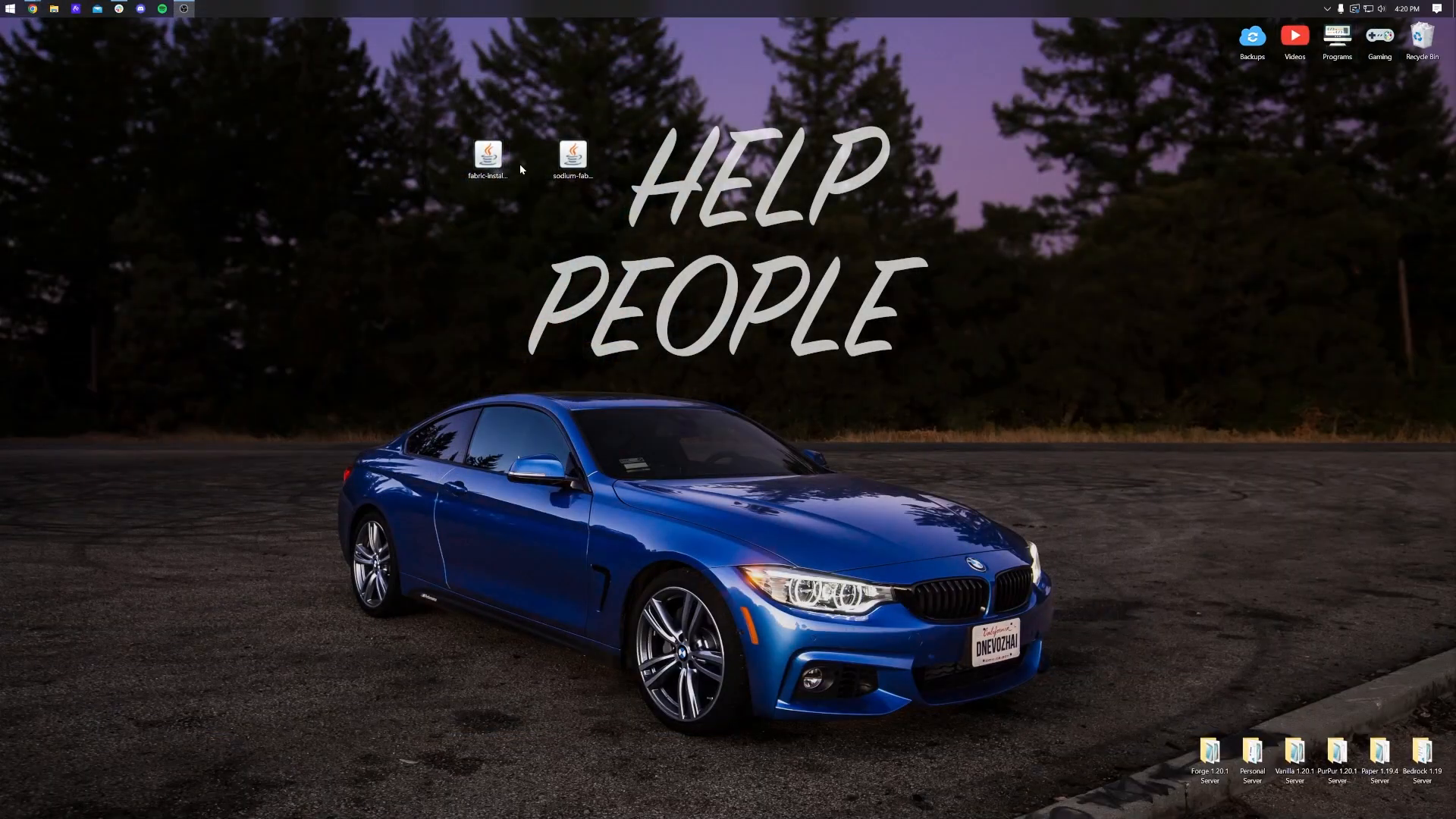
right_click(488, 156)
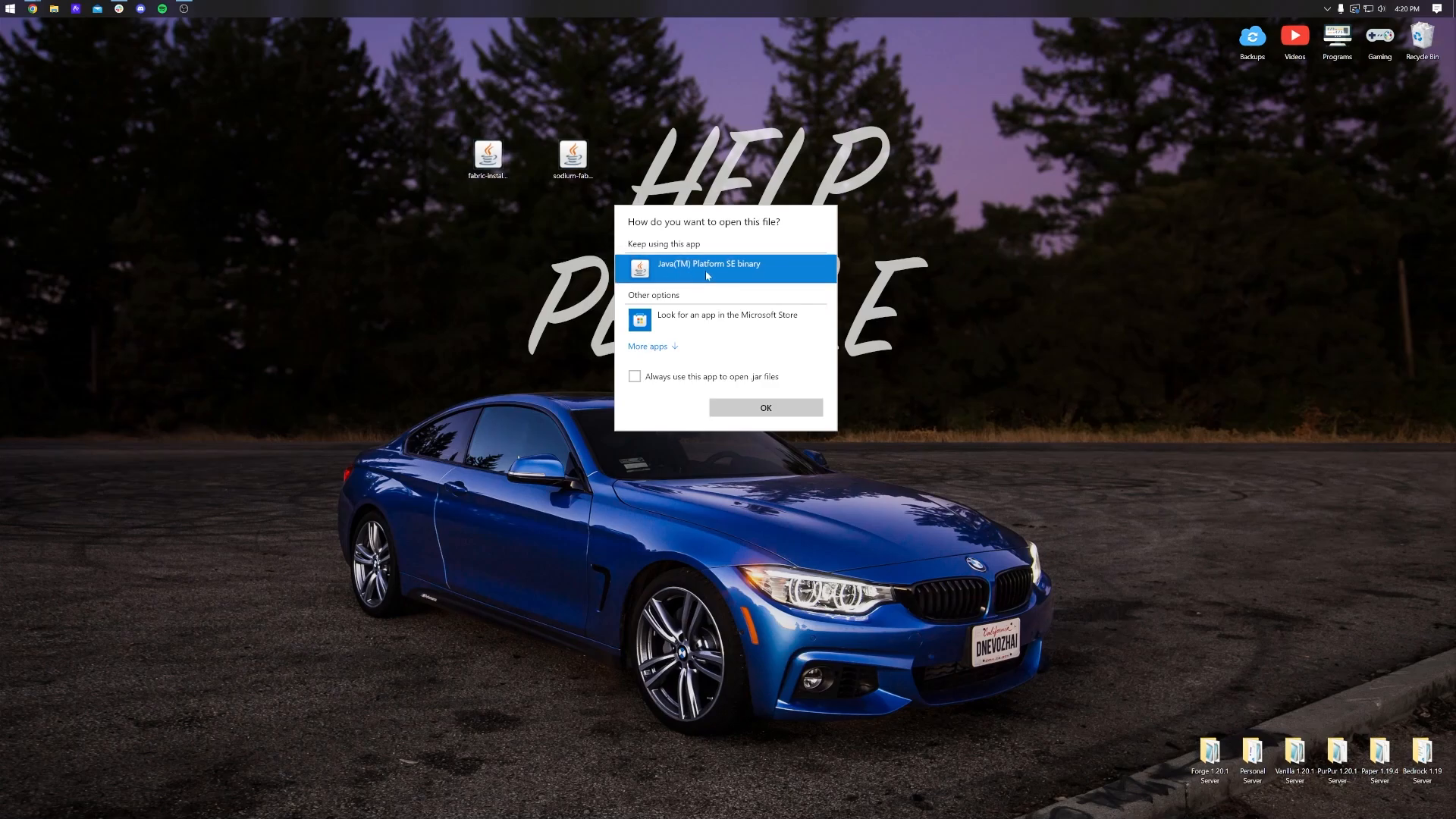
Run the Fabric installer and install loader 0.14.21 for Minecraft 1.20.1, confirming success.
click(765, 406)
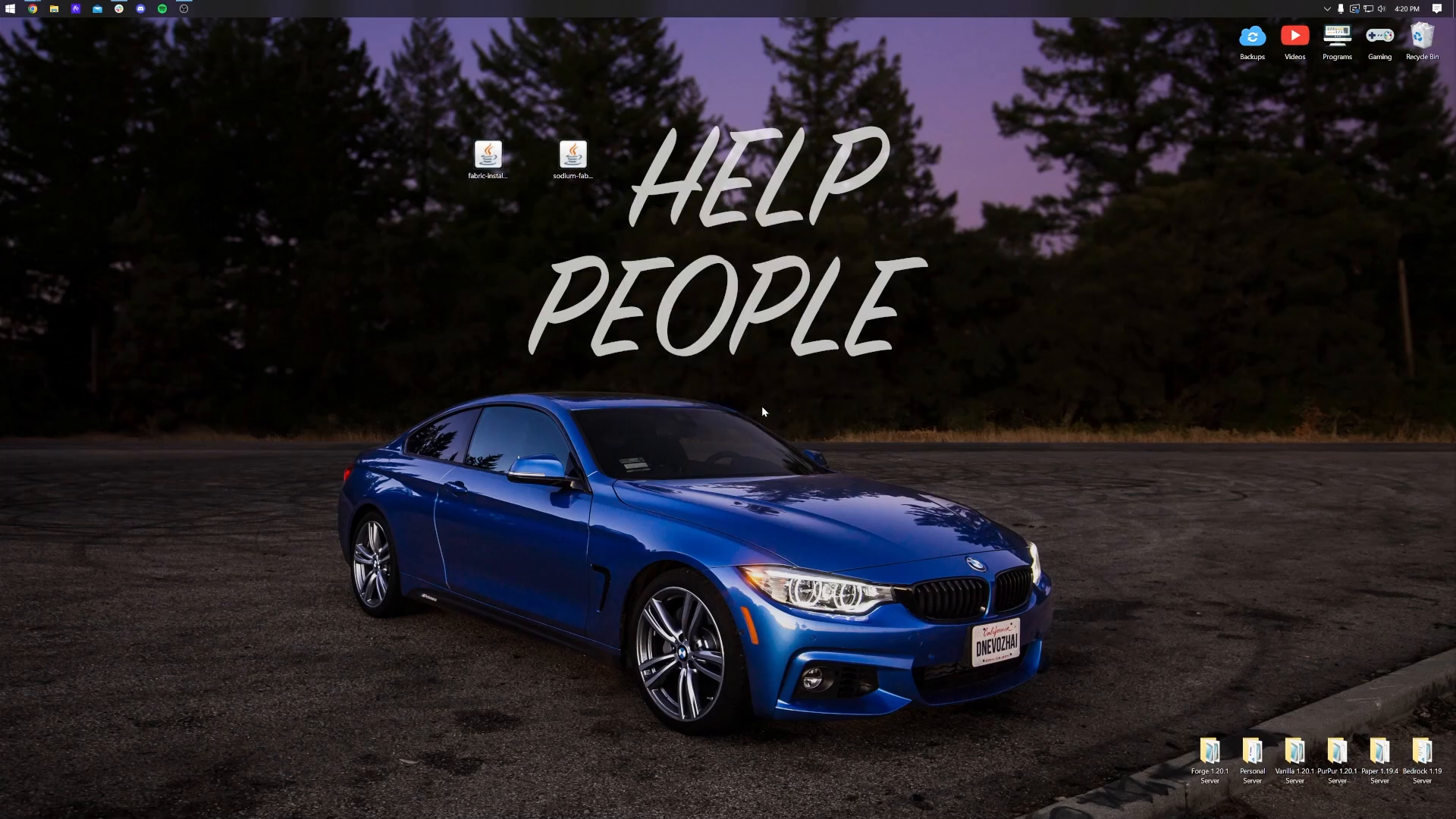
double_click(488, 154)
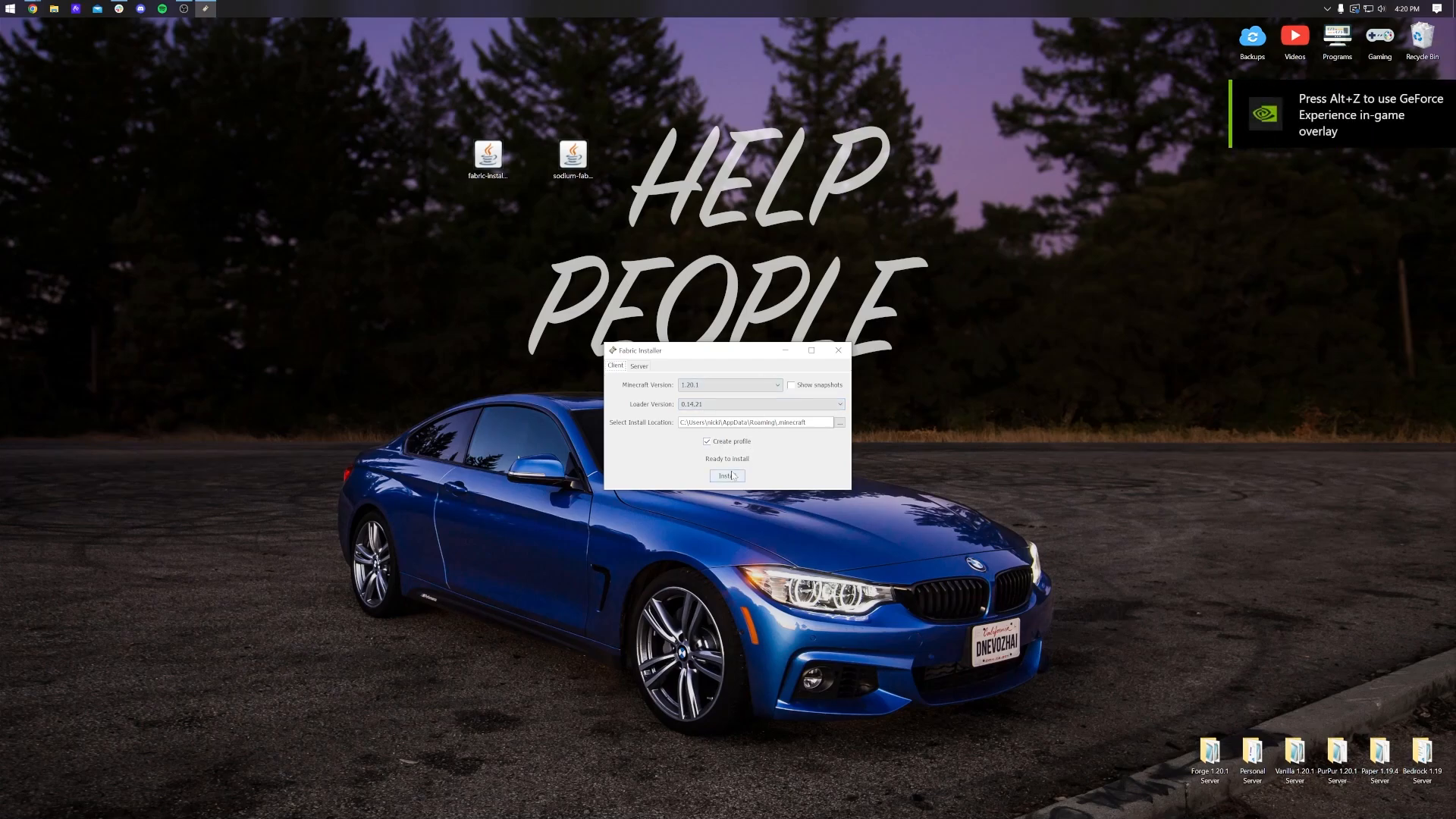
click(727, 475)
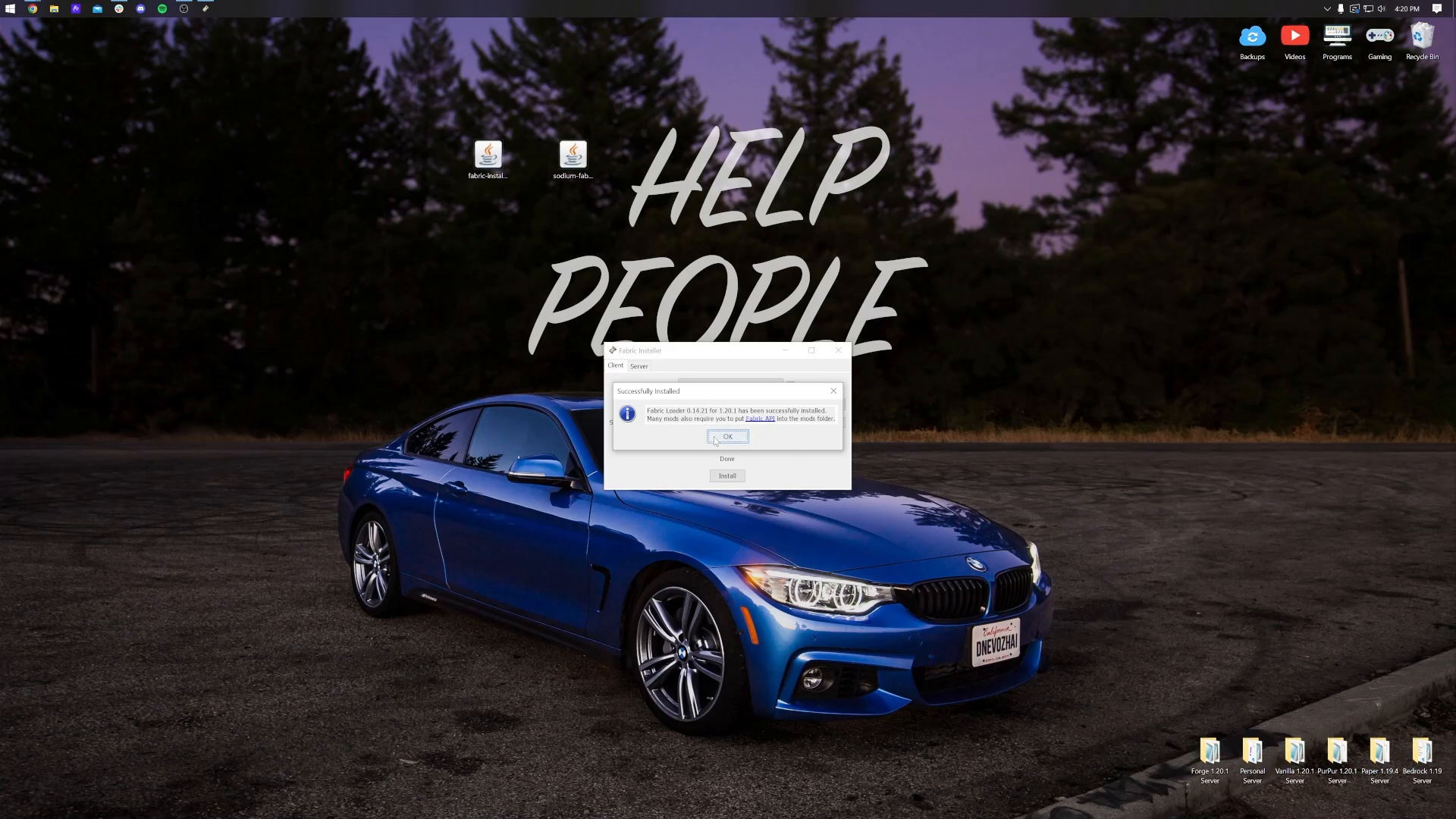
click(728, 437)
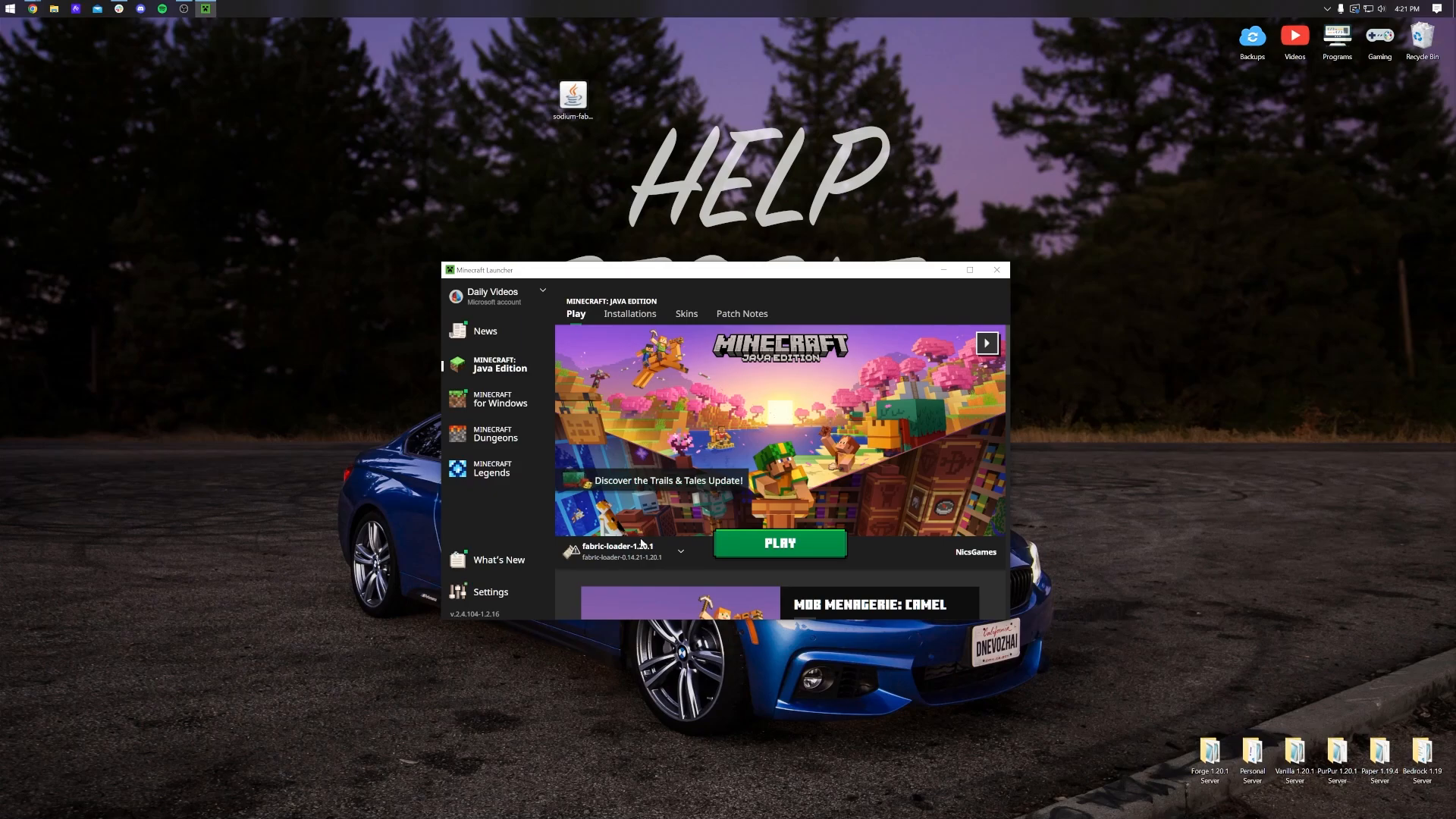
mouse_move(617, 550)
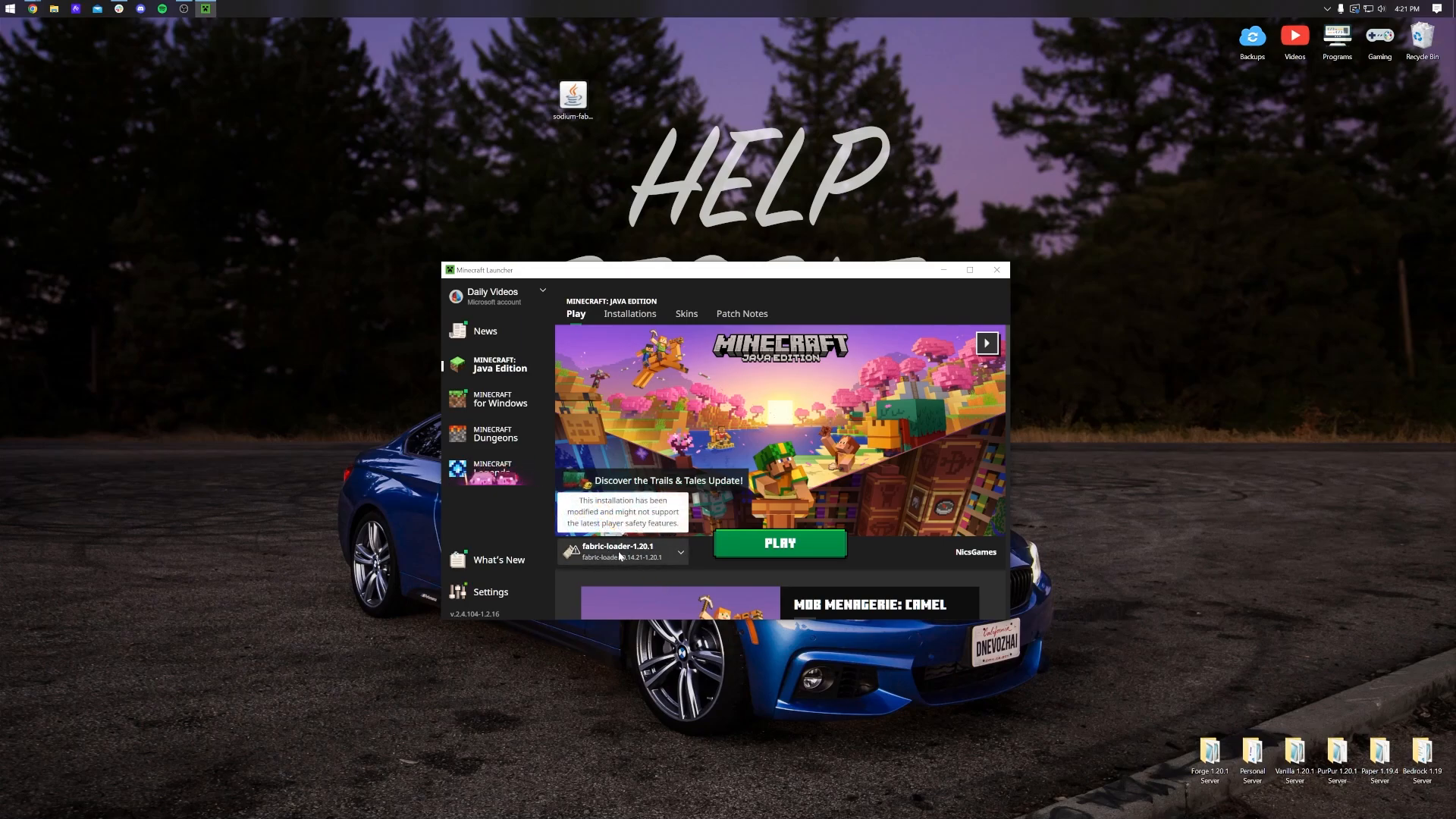
mouse_move(629, 313)
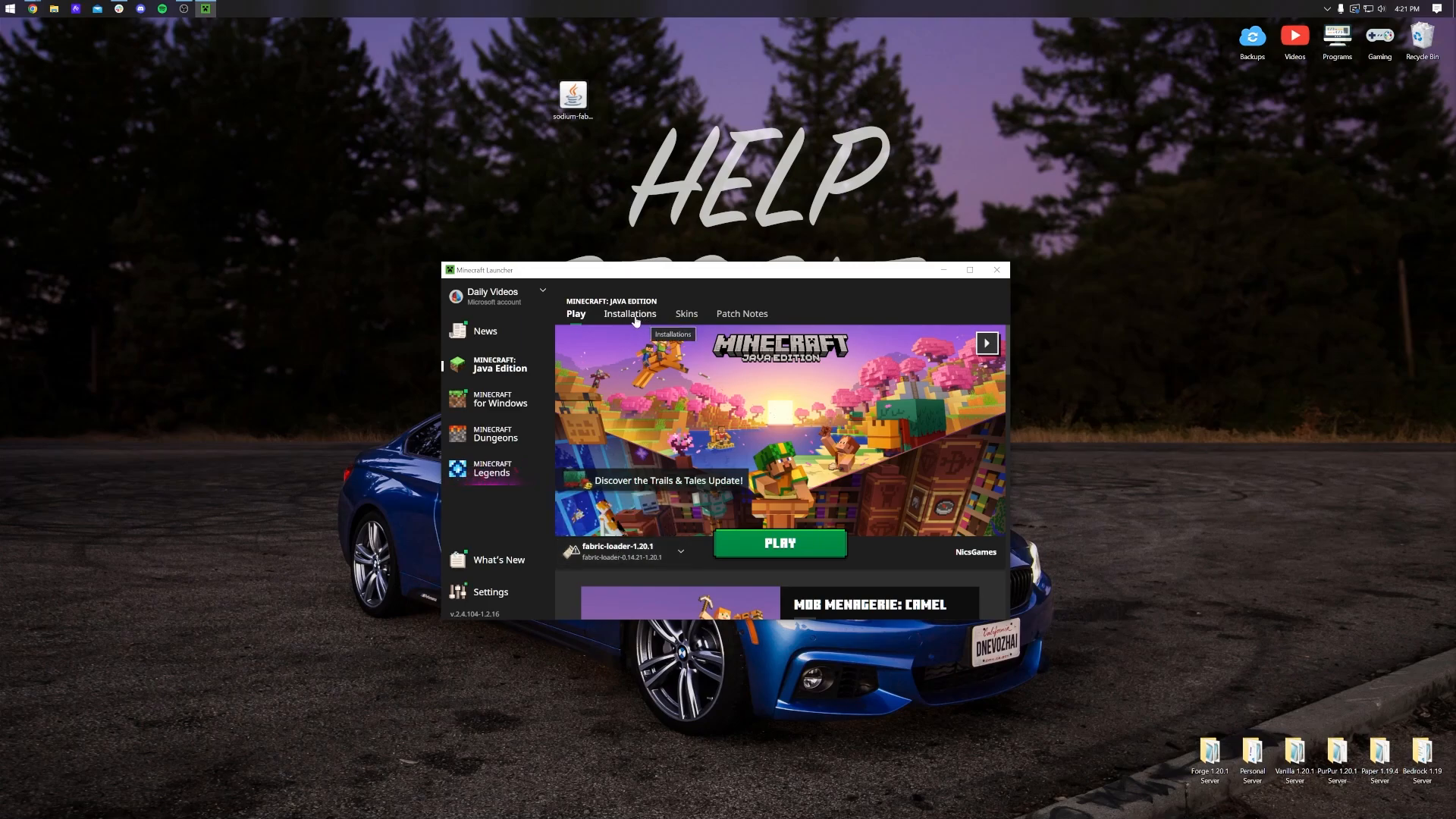
Show modded installations in the Installations list and begin a new installation.
click(629, 313)
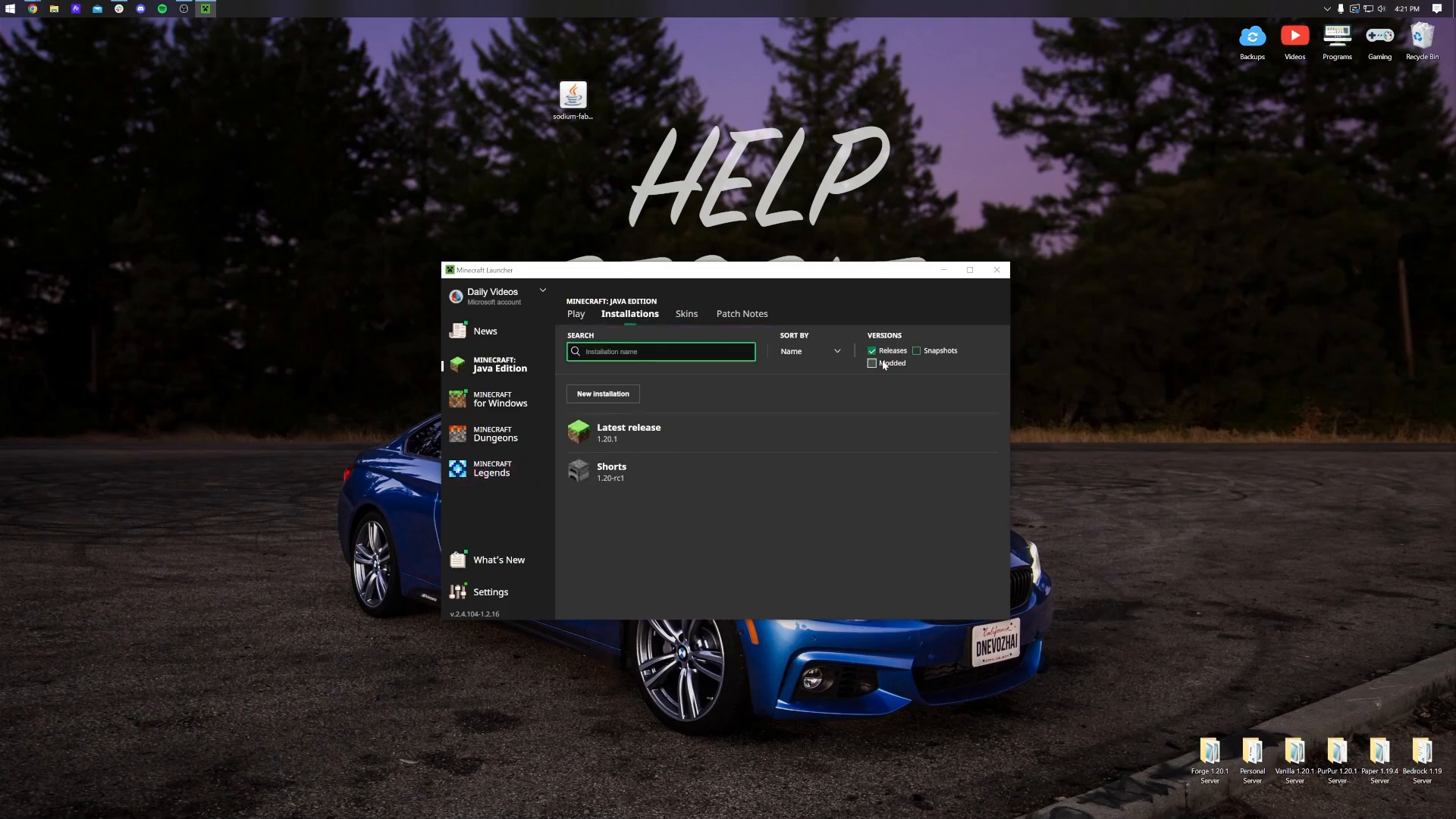
click(871, 363)
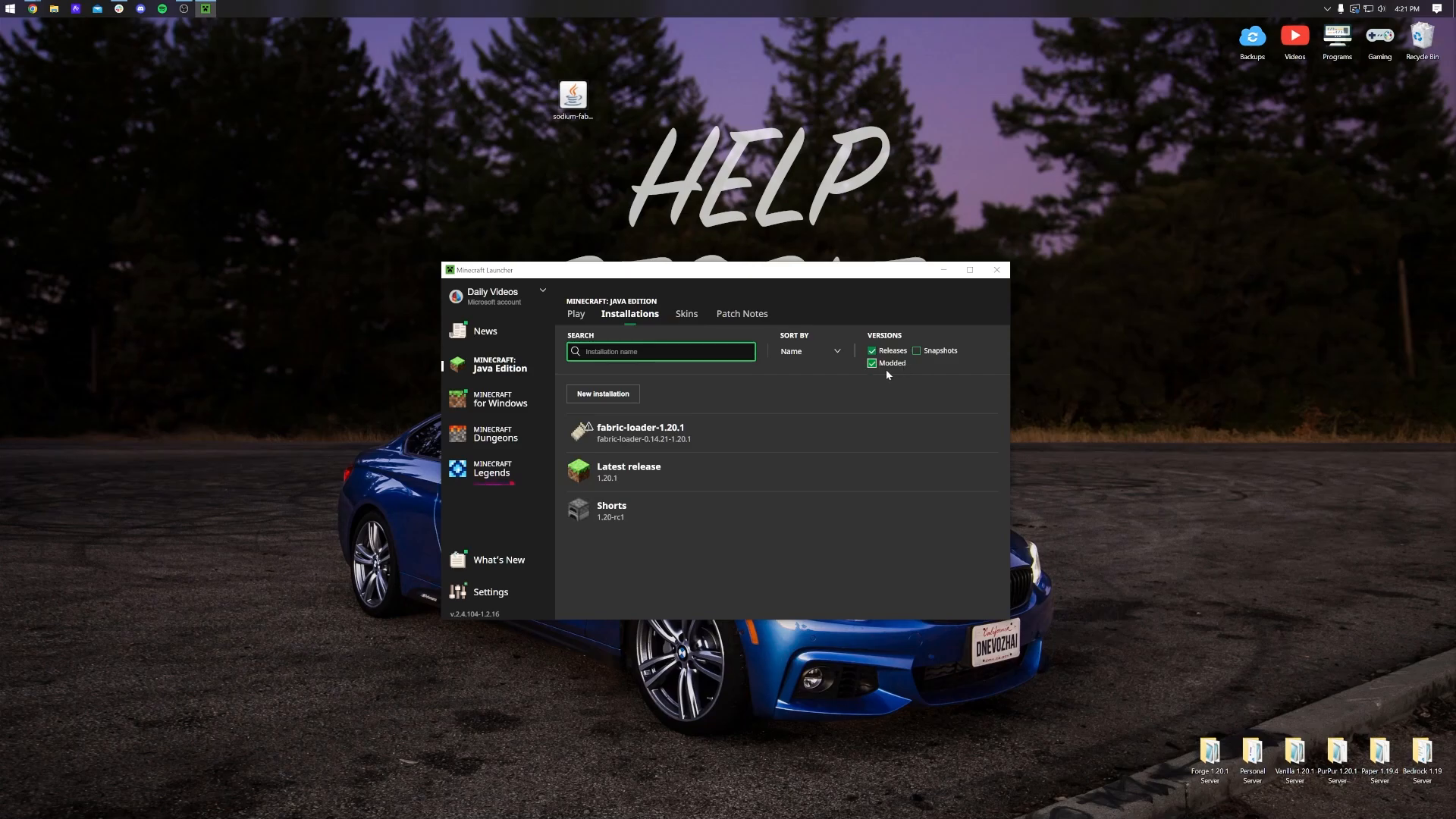
click(871, 362)
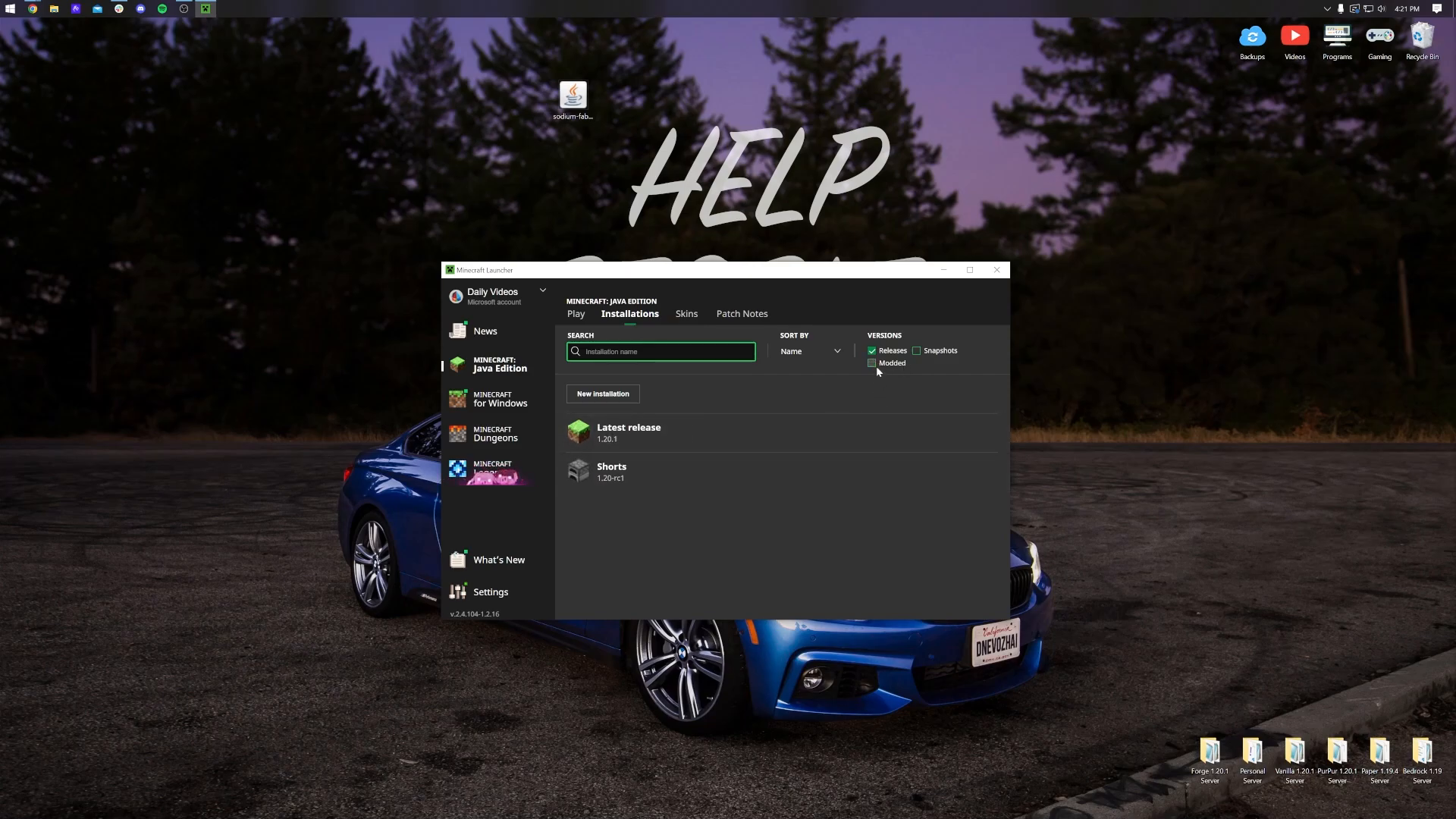
click(871, 363)
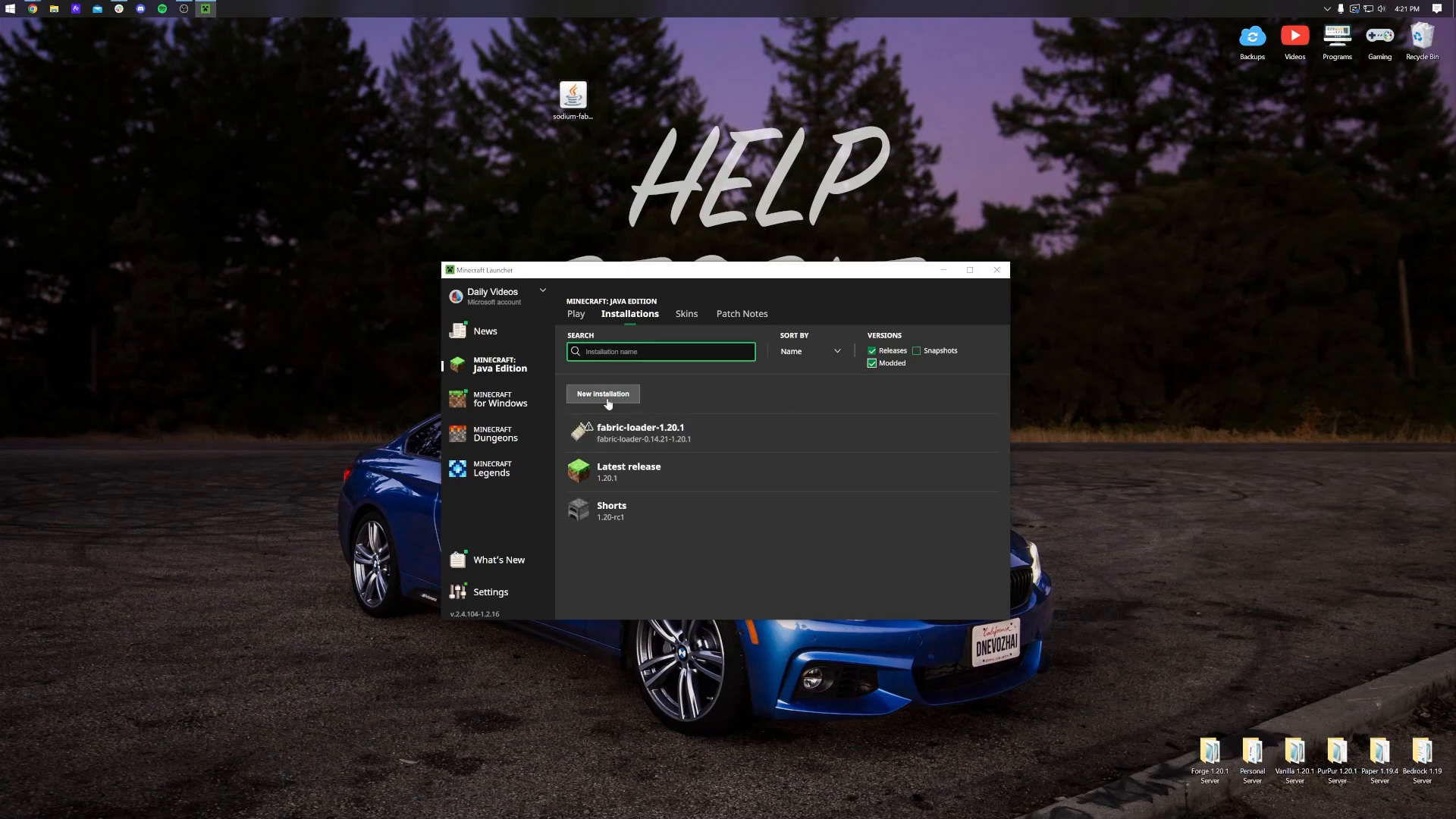
click(601, 393)
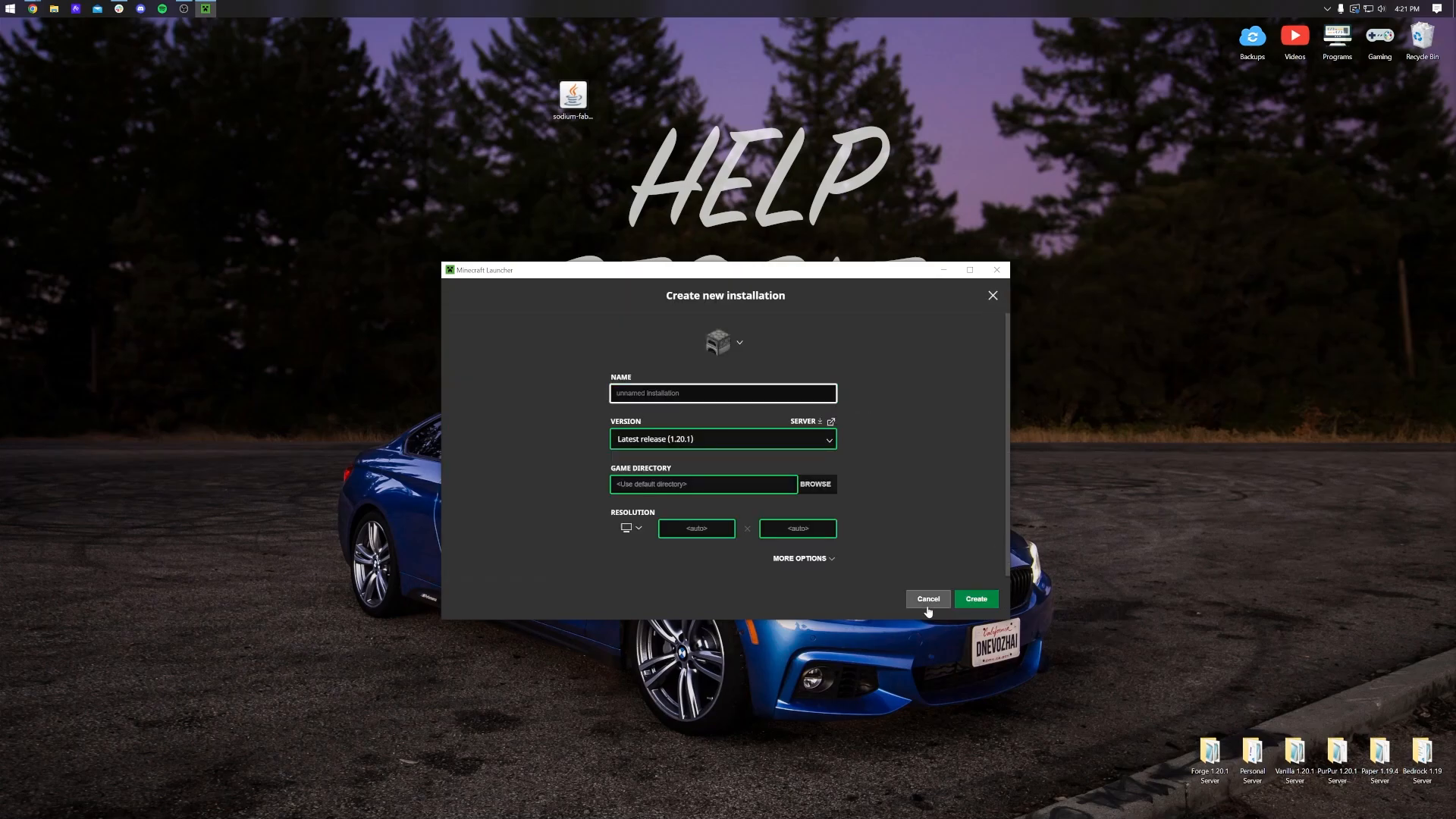
click(927, 599)
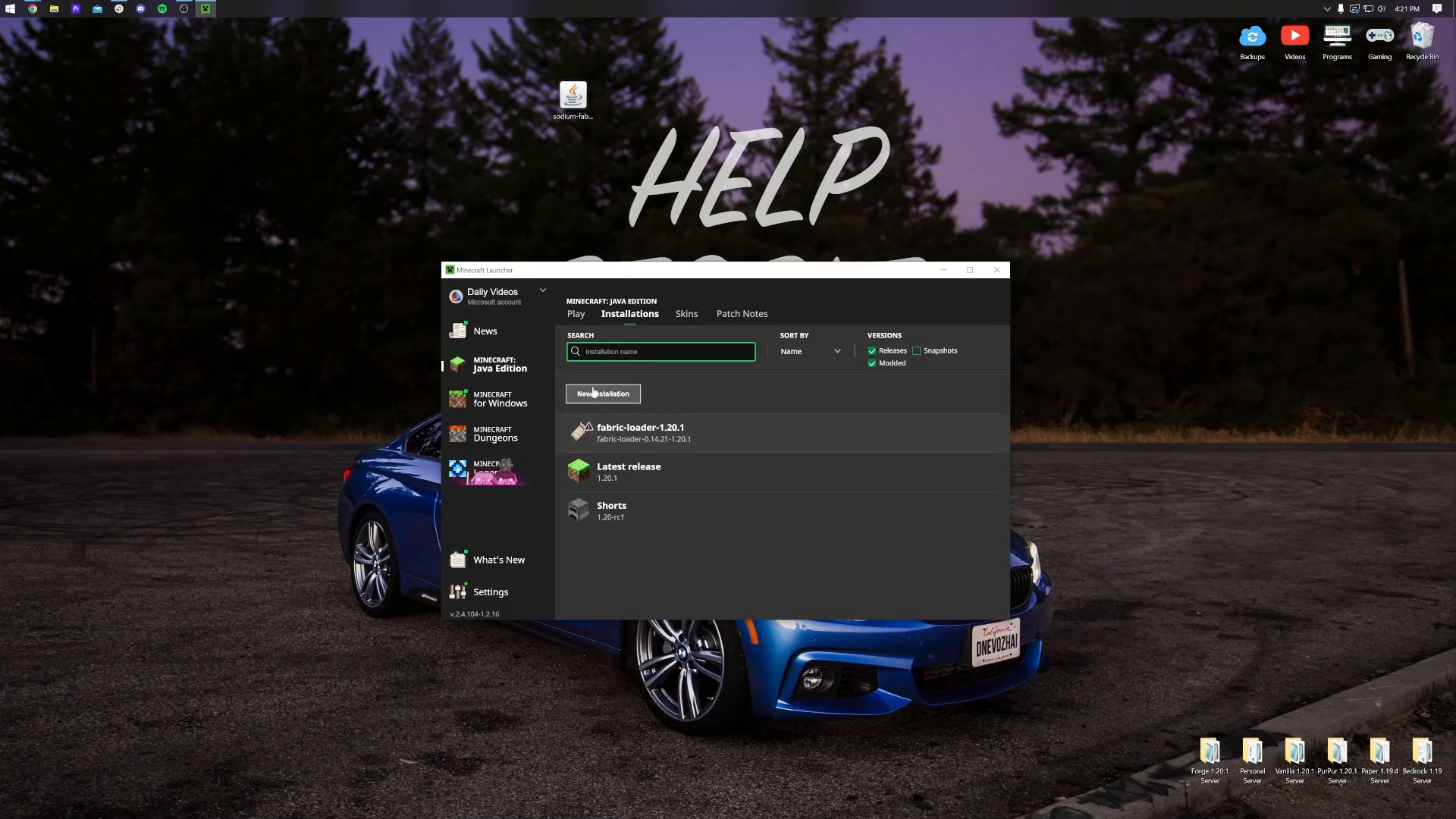
click(601, 393)
text(SimpleGameHosting.com)
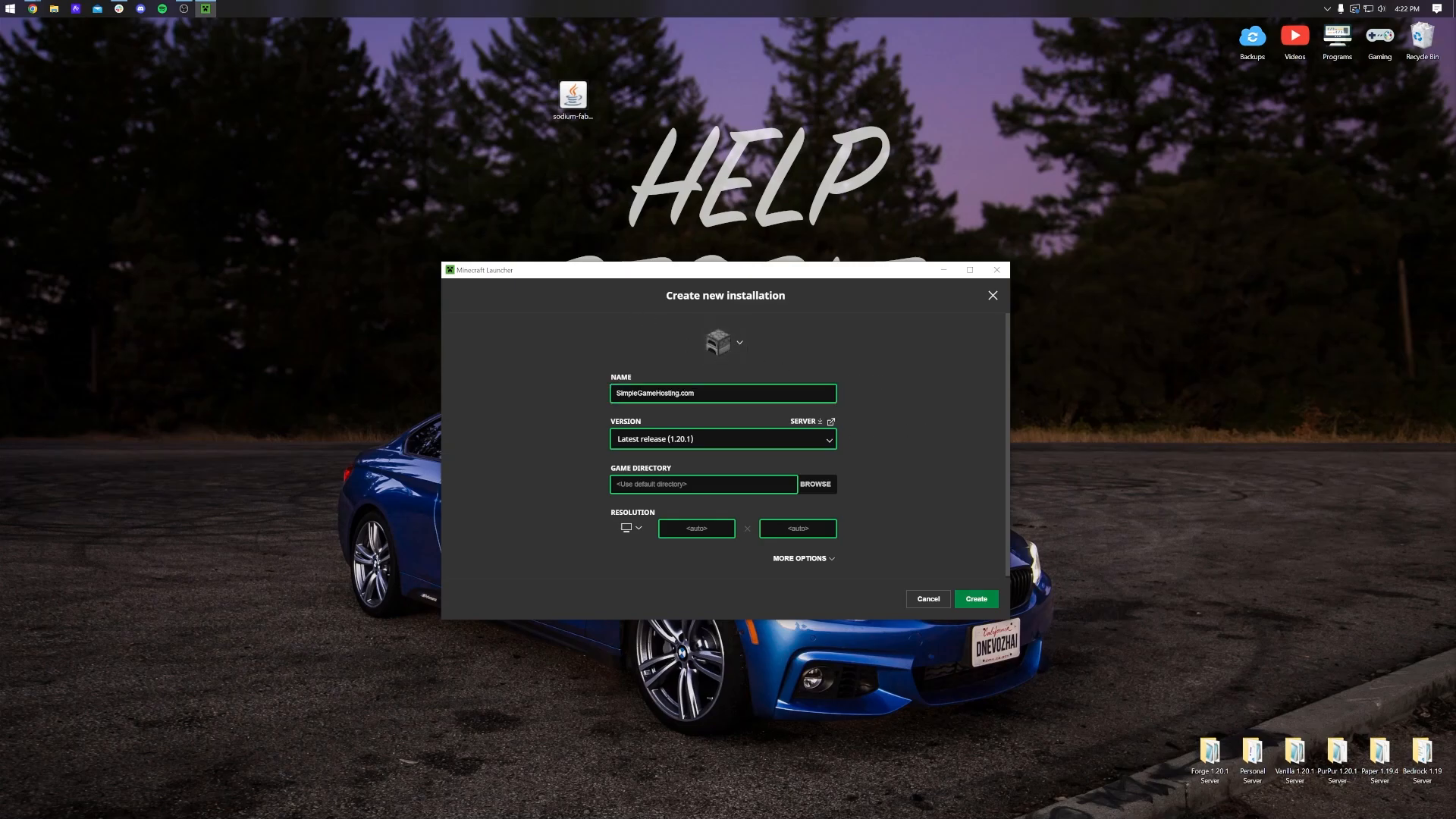
Create the installation with version fabric-loader-0.14.21-1.20.1 and return to Installations.
click(723, 438)
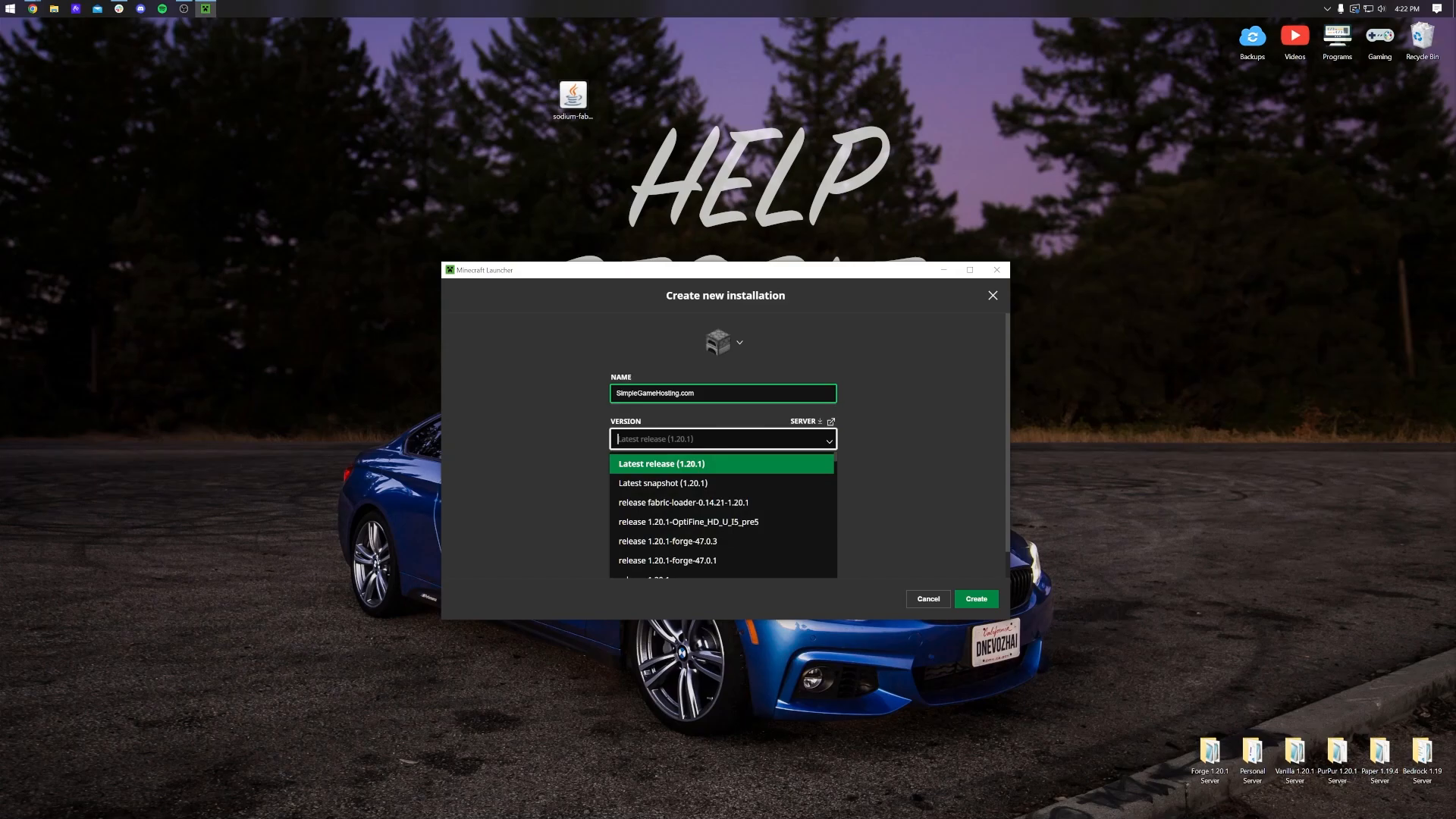
mouse_move(684, 502)
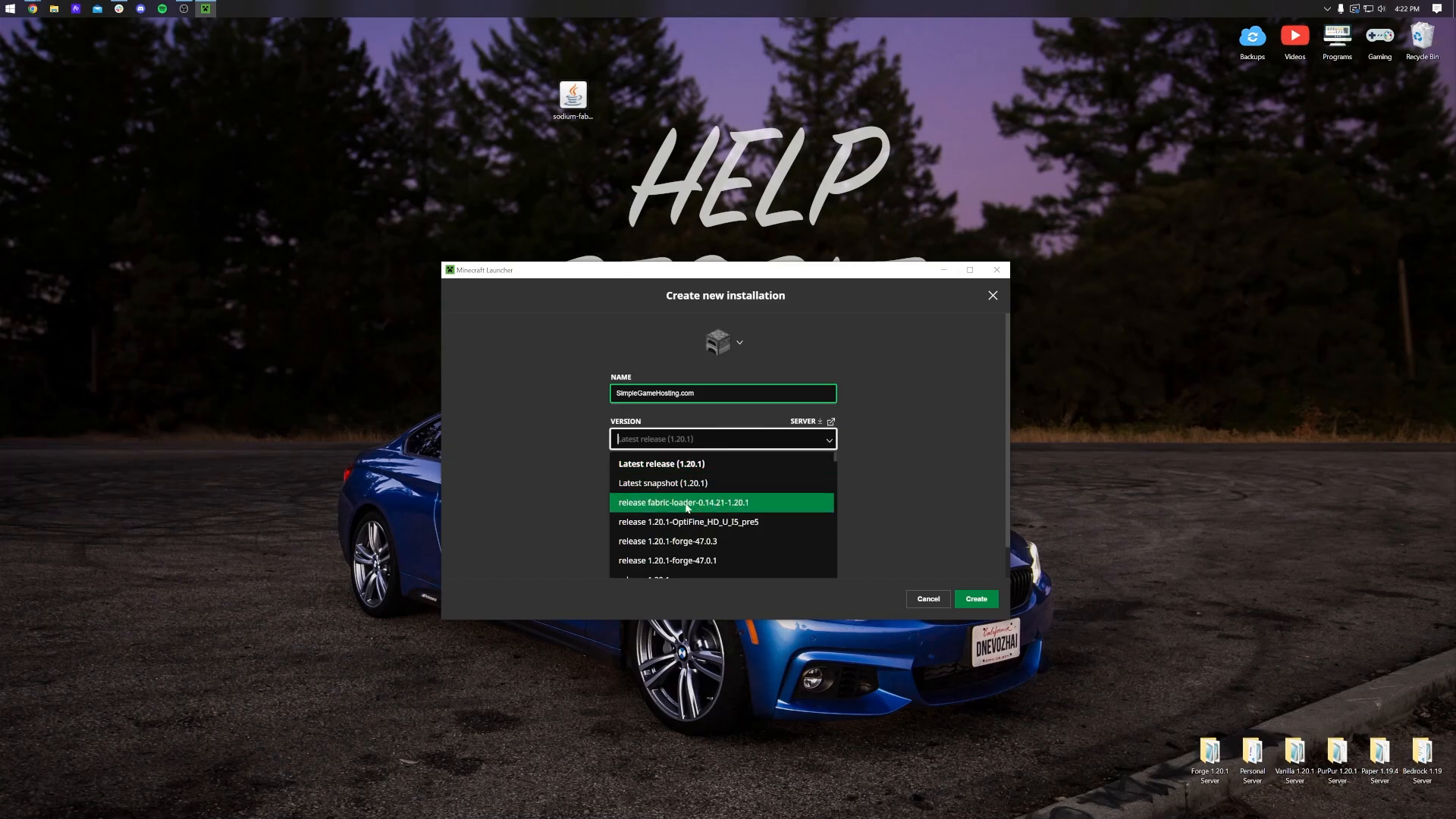
mouse_move(678, 513)
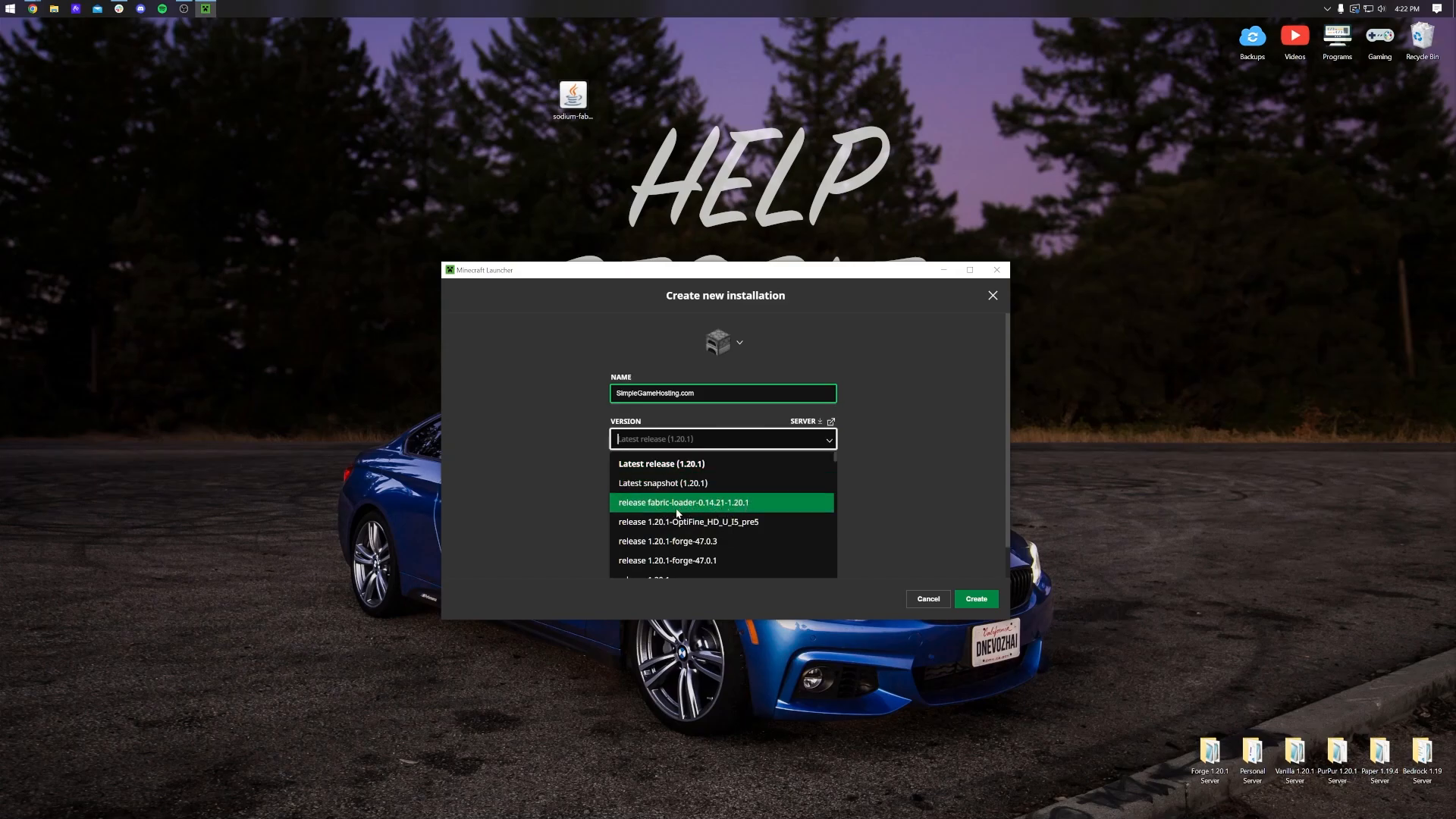
click(683, 502)
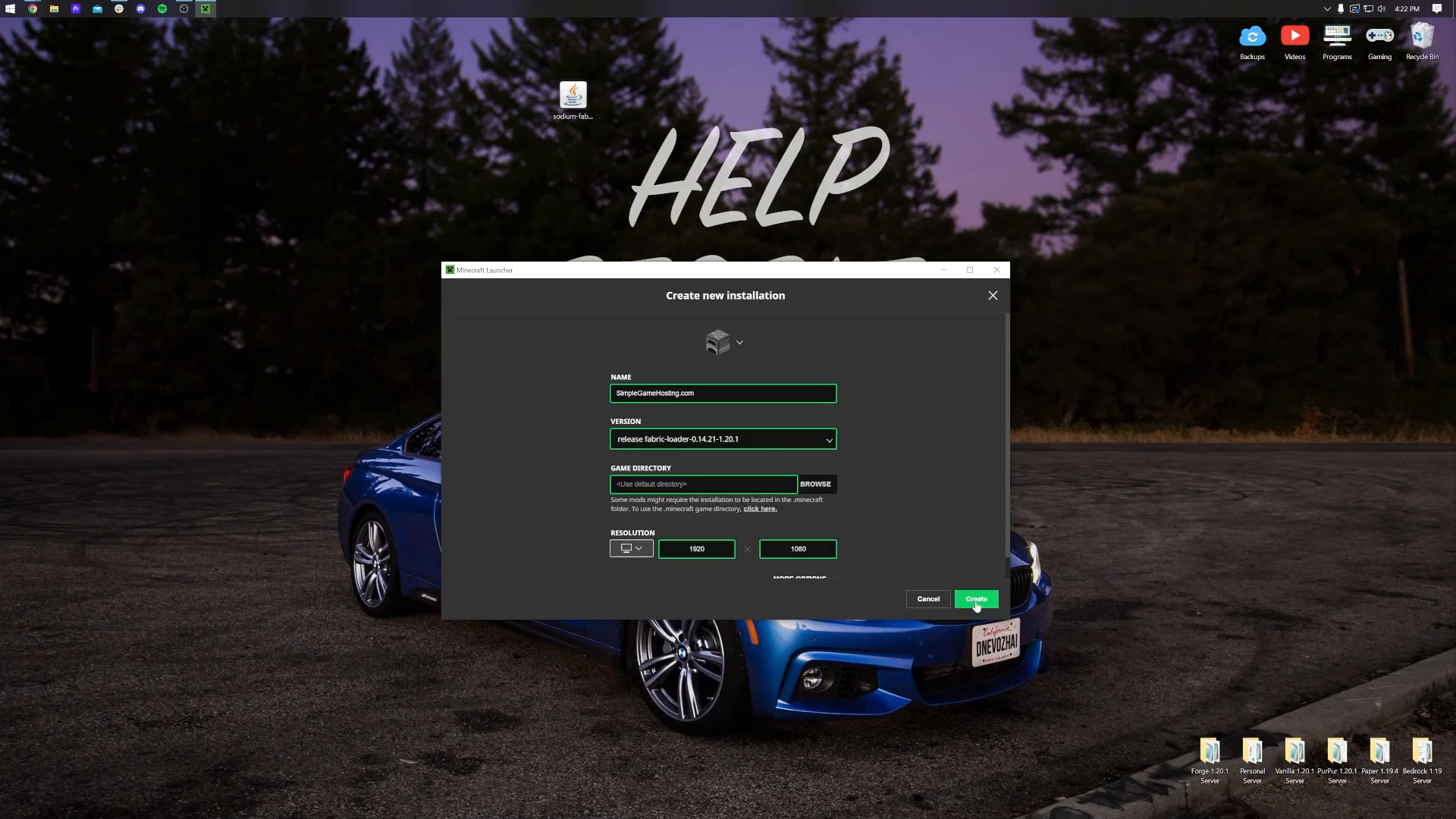
click(975, 598)
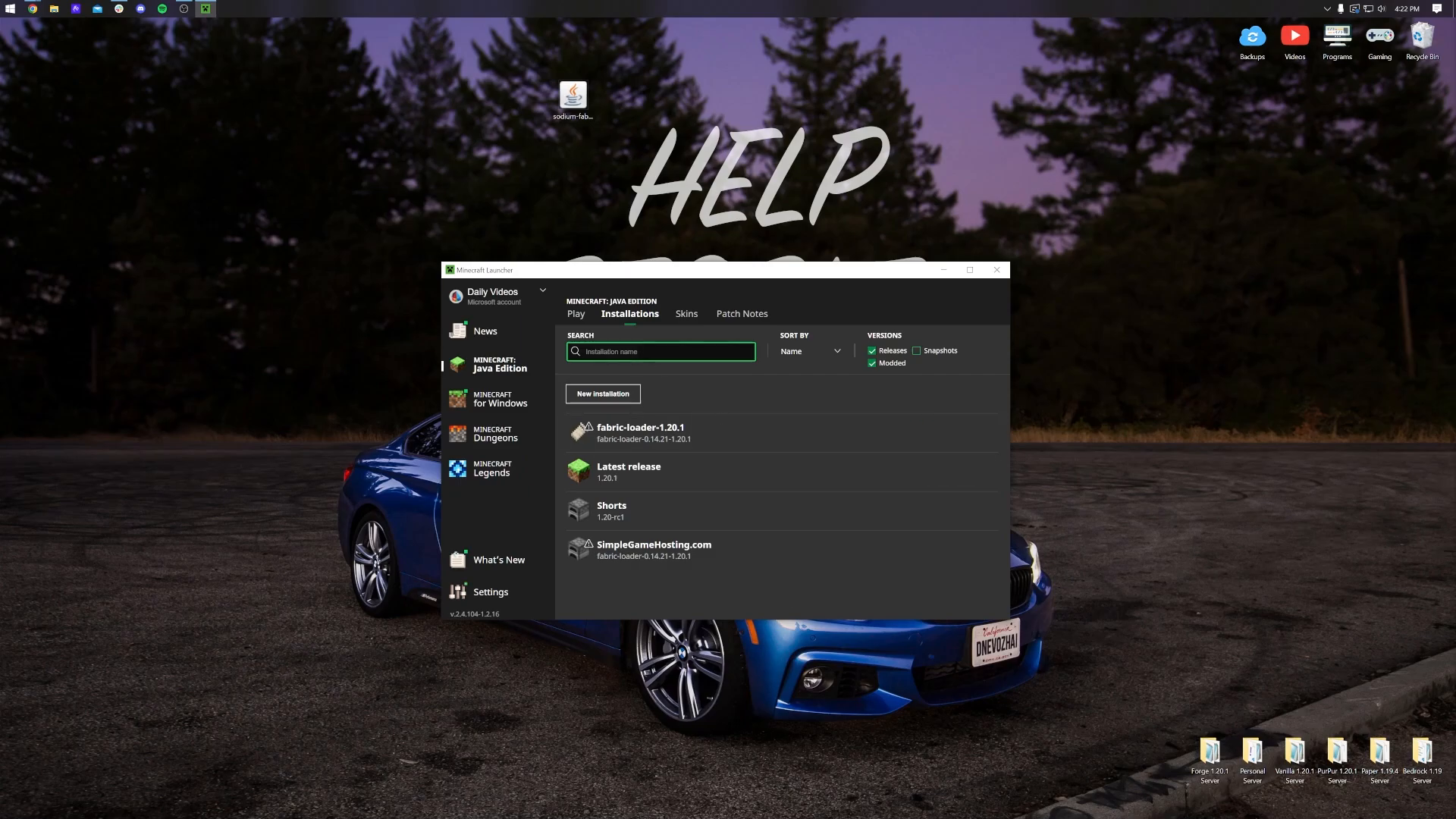
click(575, 314)
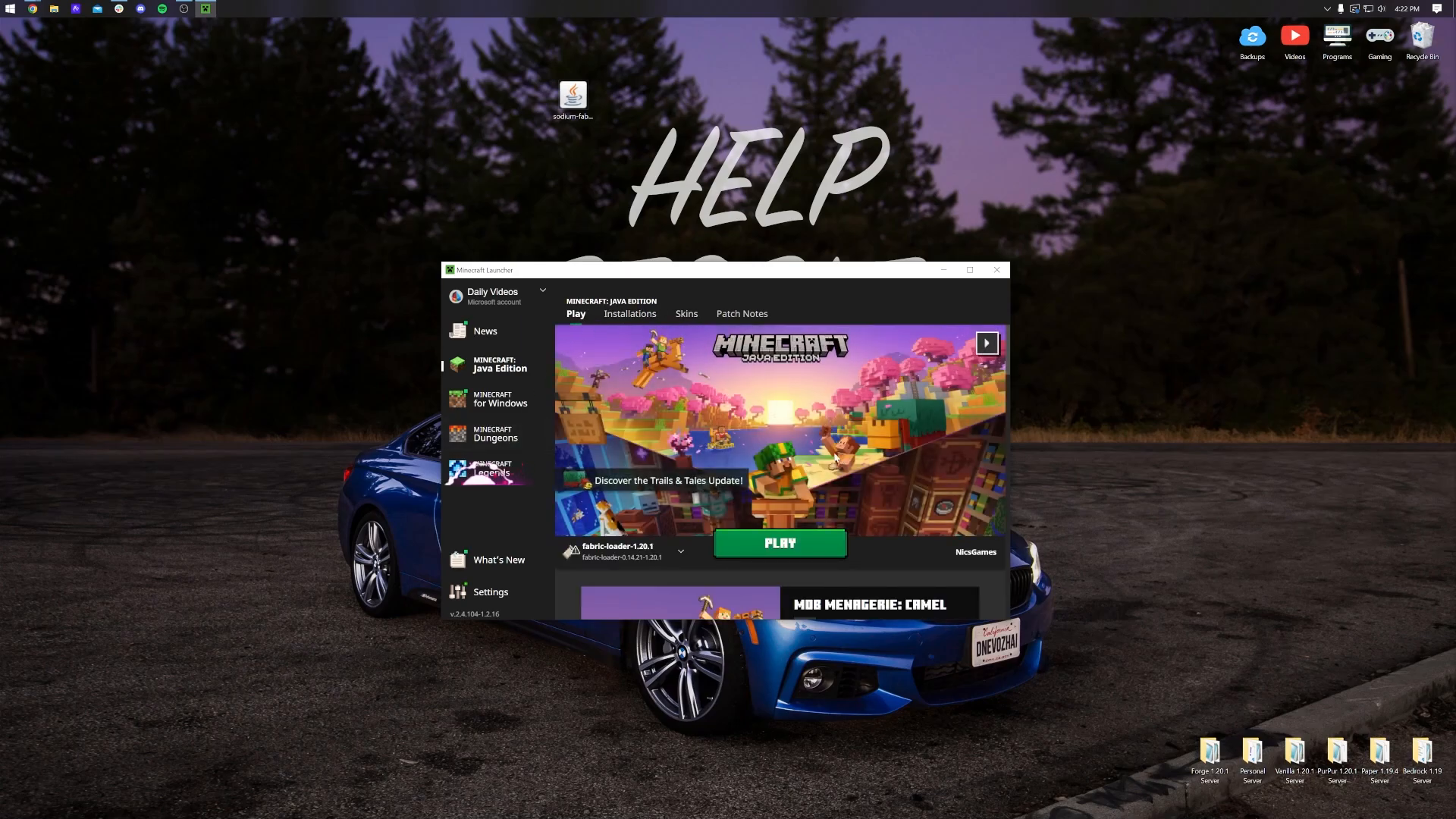
click(629, 314)
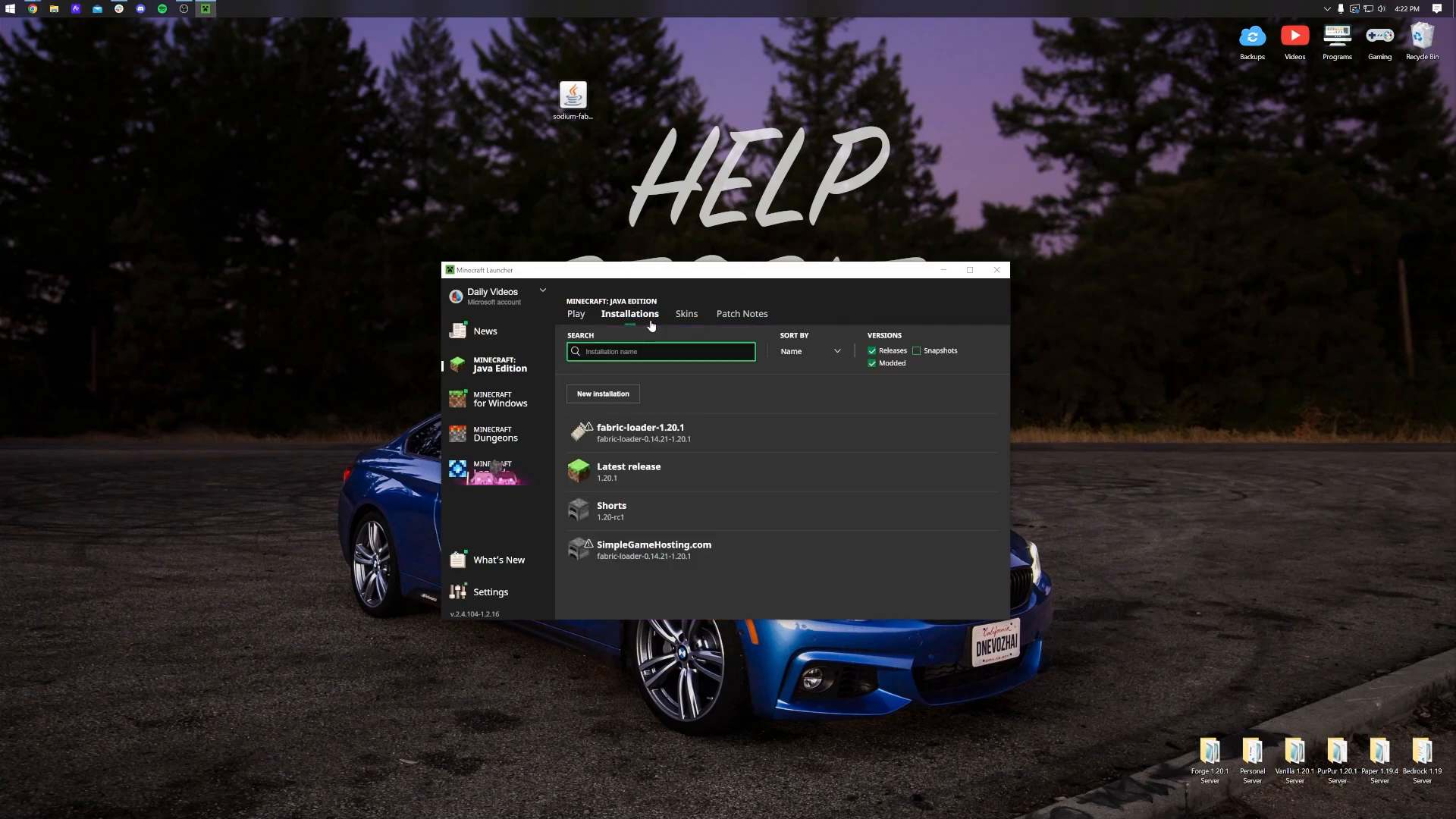
mouse_move(692, 427)
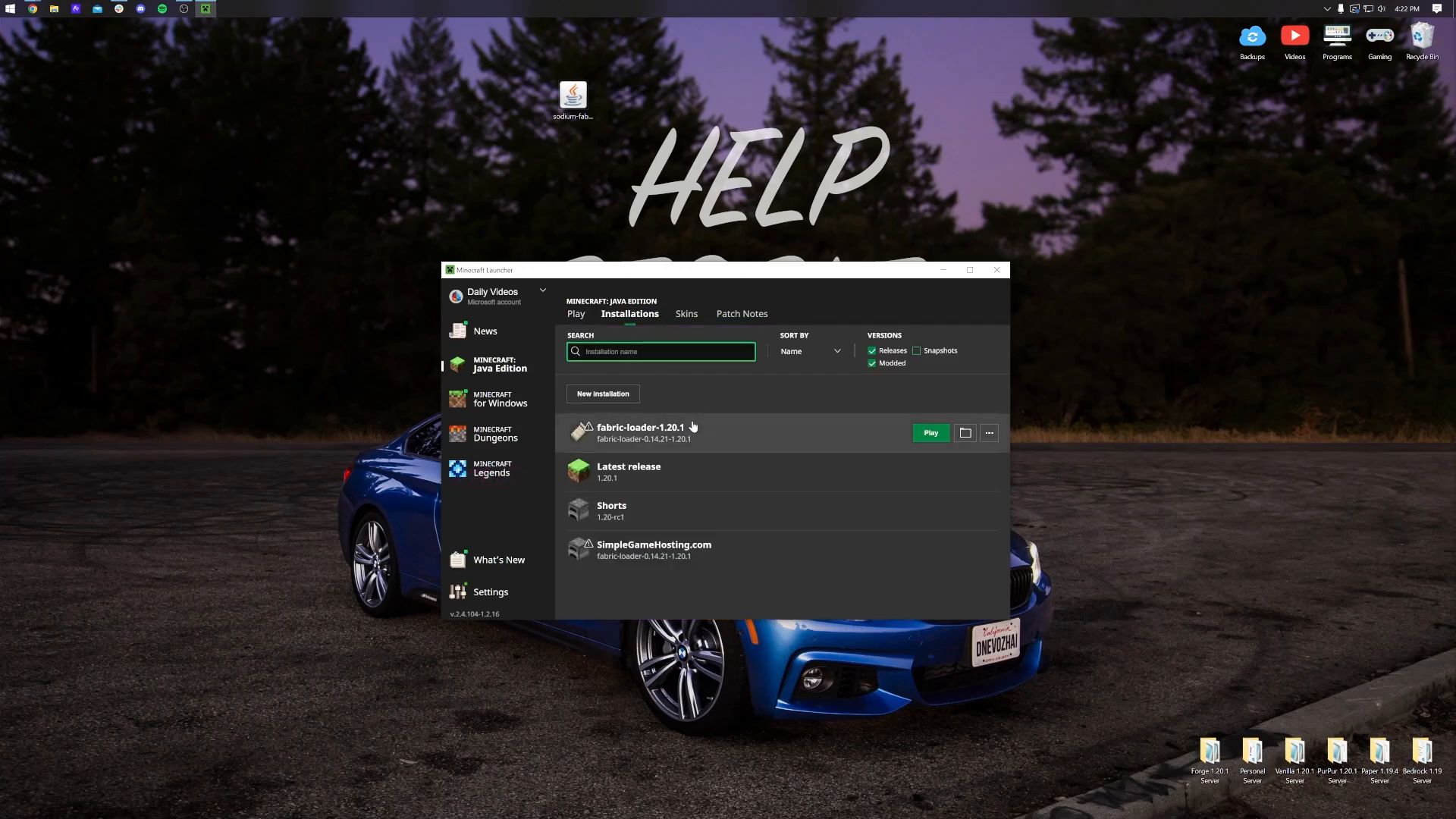
mouse_move(670, 570)
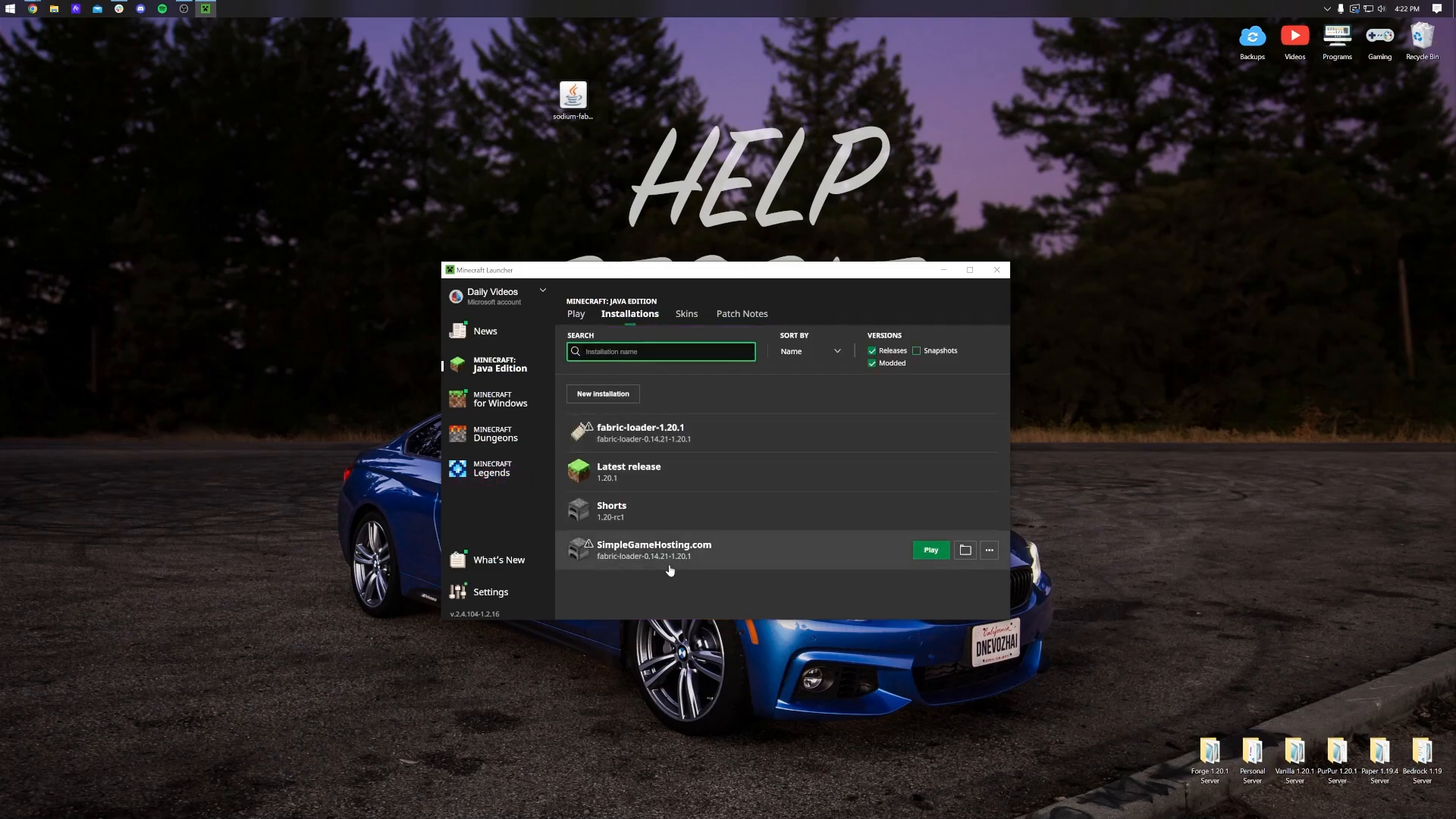
mouse_move(754, 443)
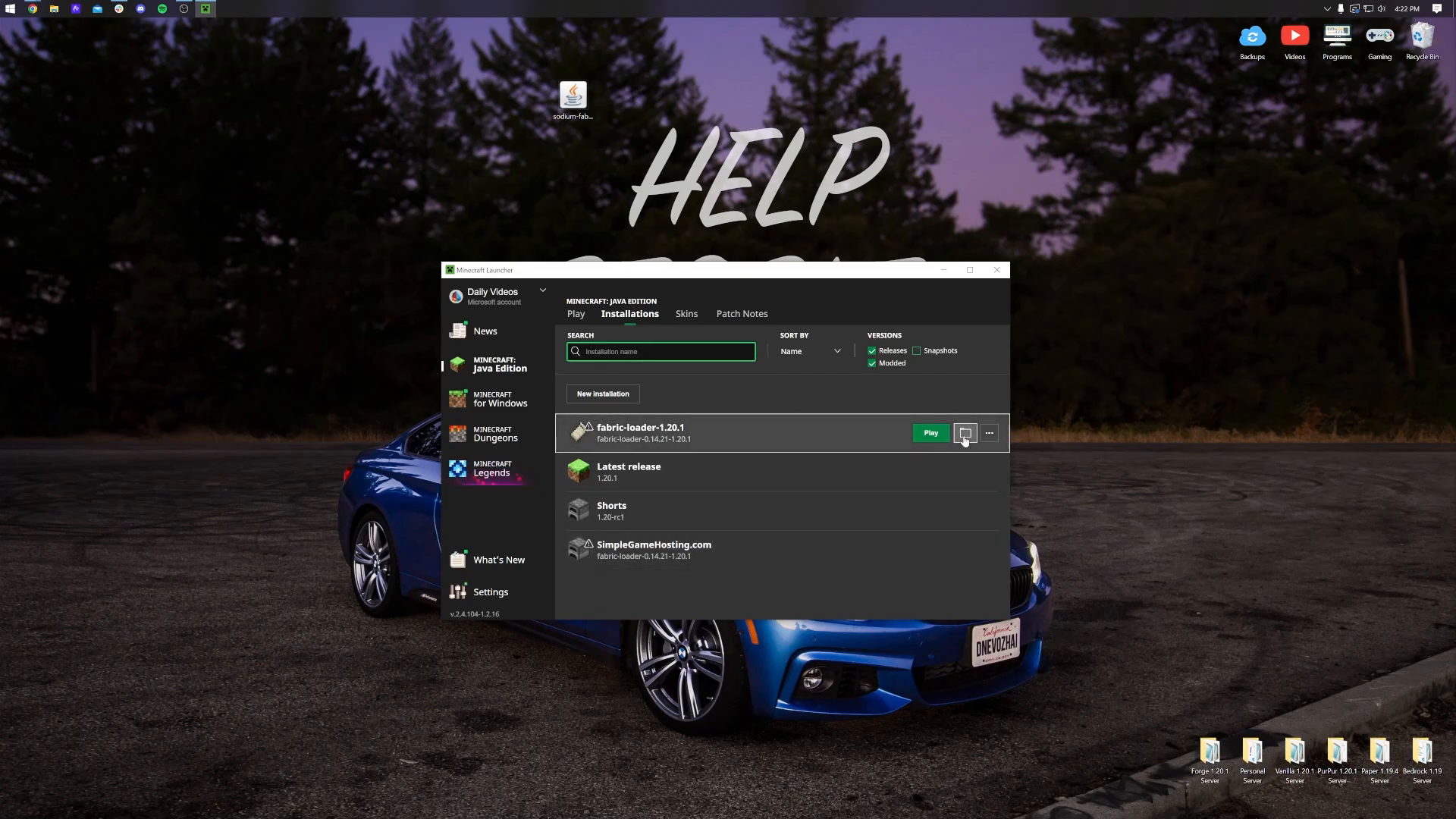
Open the fabric-loader-1.20.1 game folder, create a 'mods' folder in .minecraft, and open it.
click(964, 433)
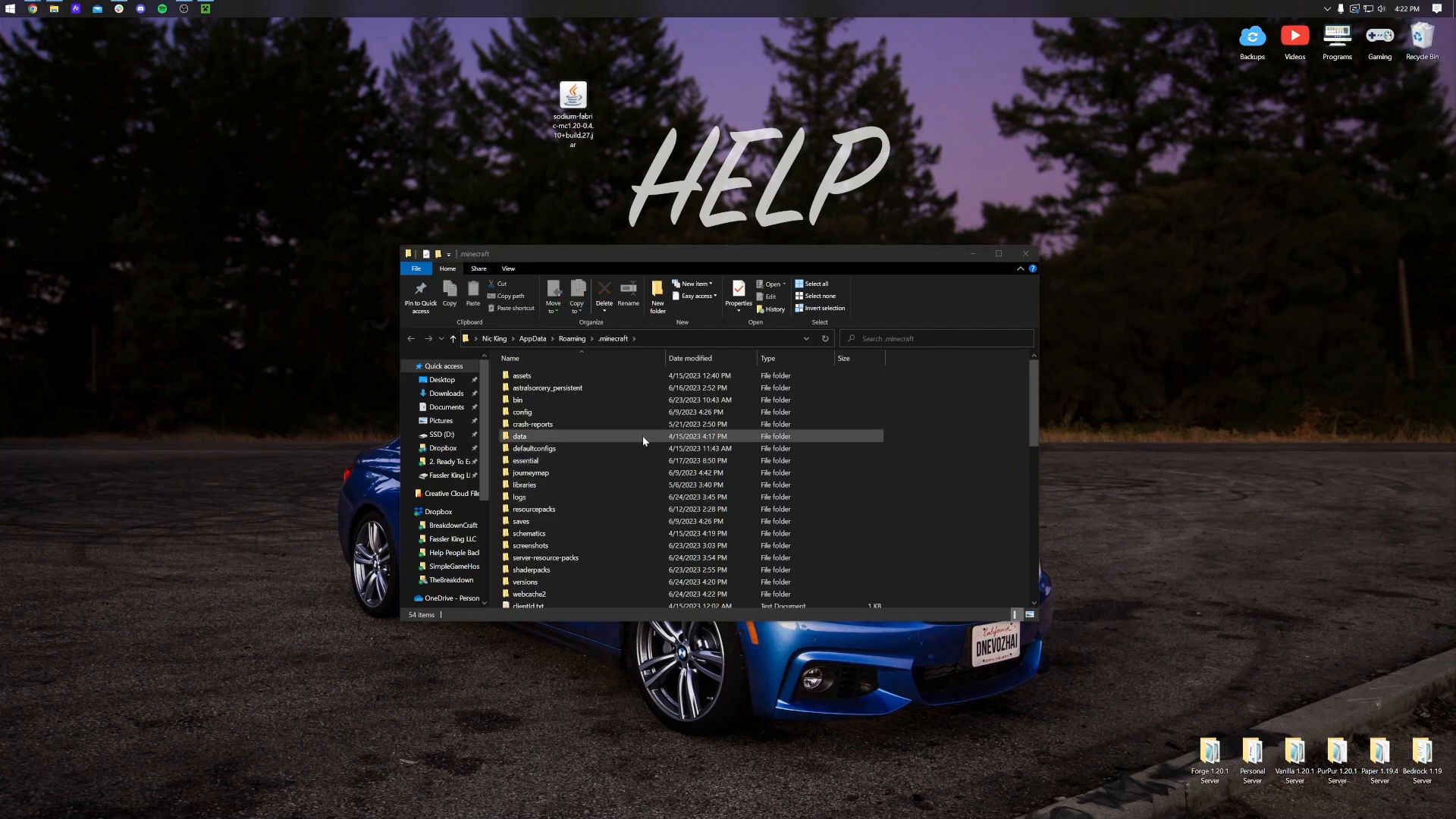
right_click(642, 441)
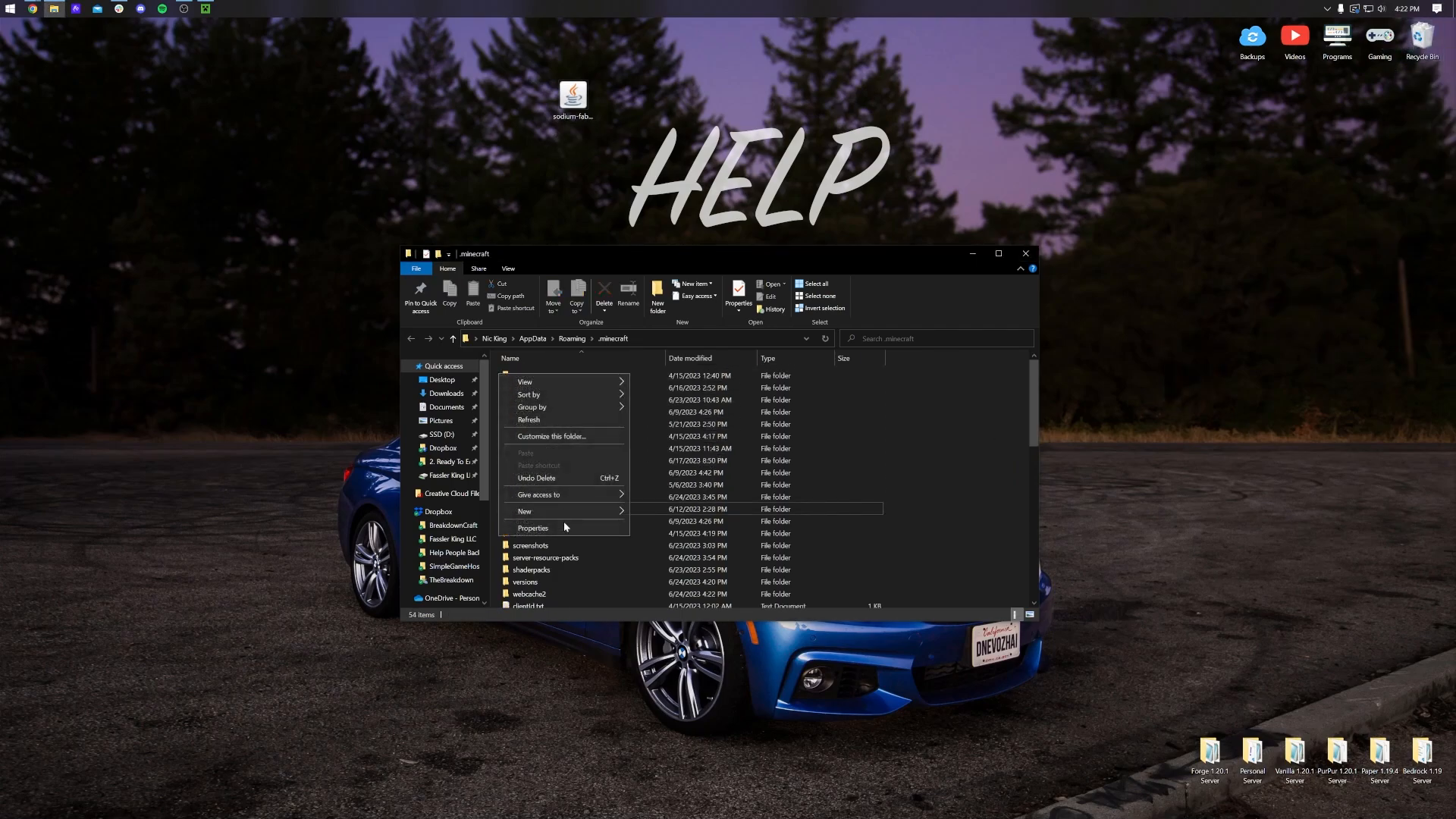
click(524, 512)
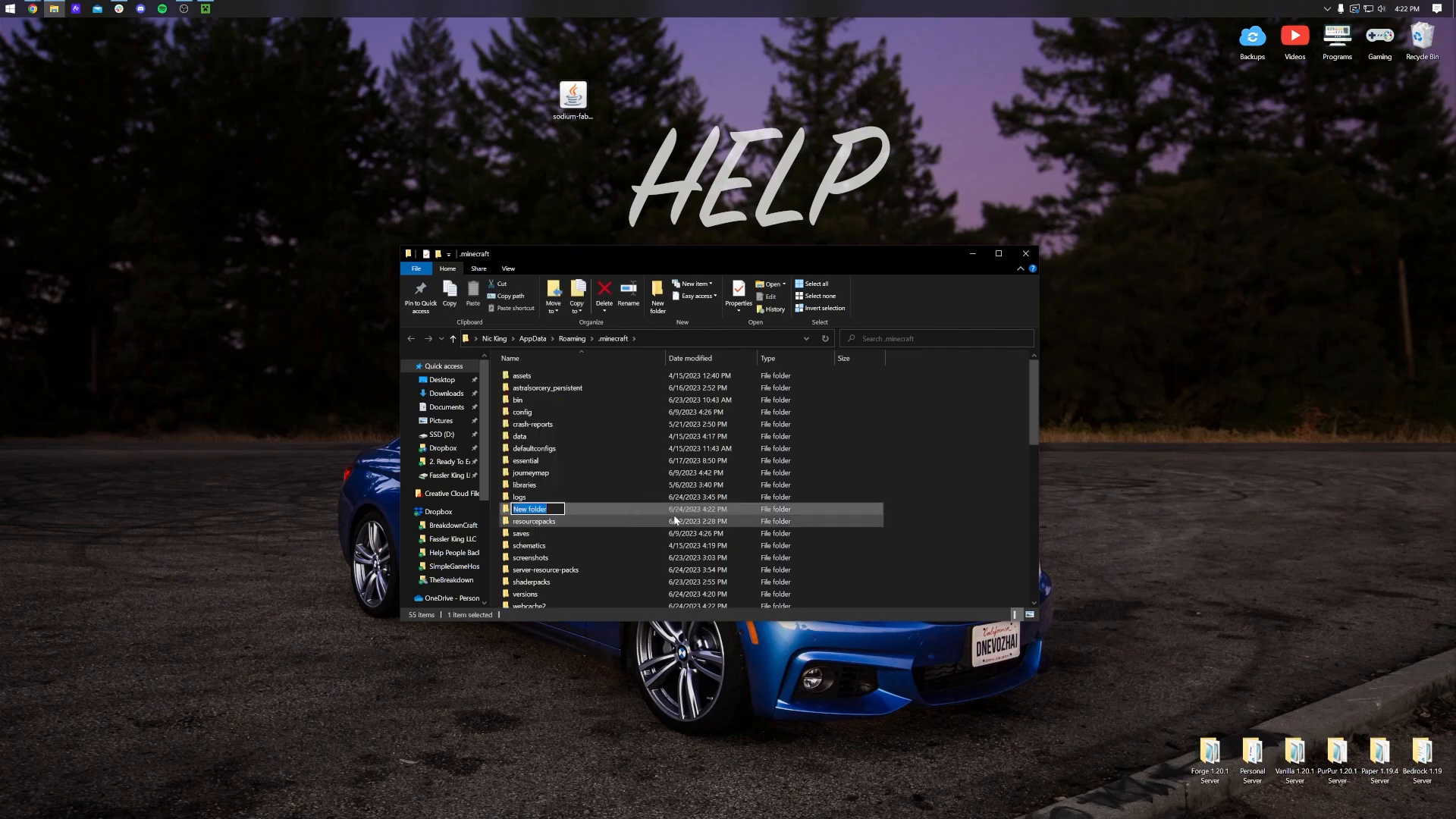
text(mods)
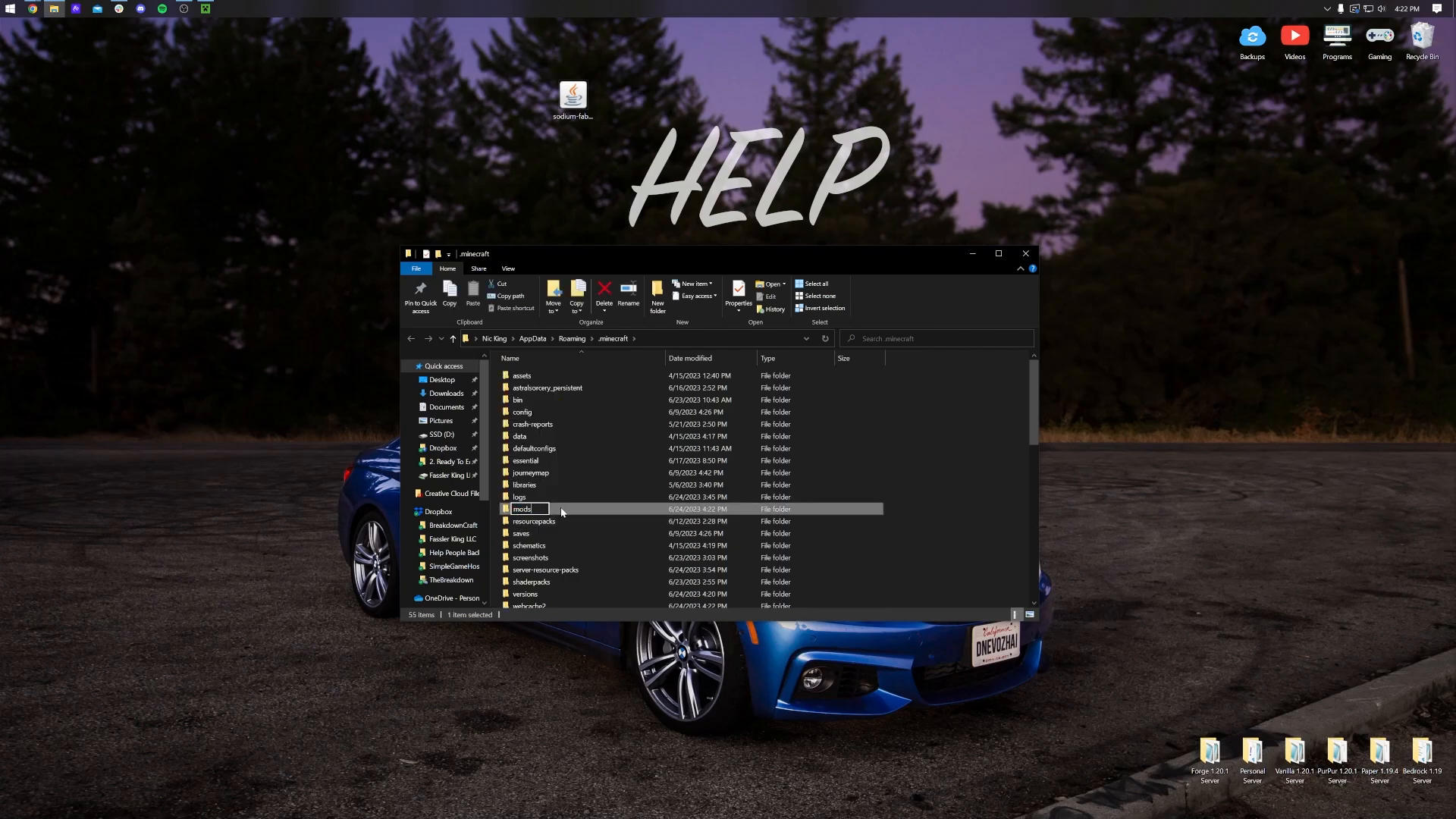
double_click(521, 509)
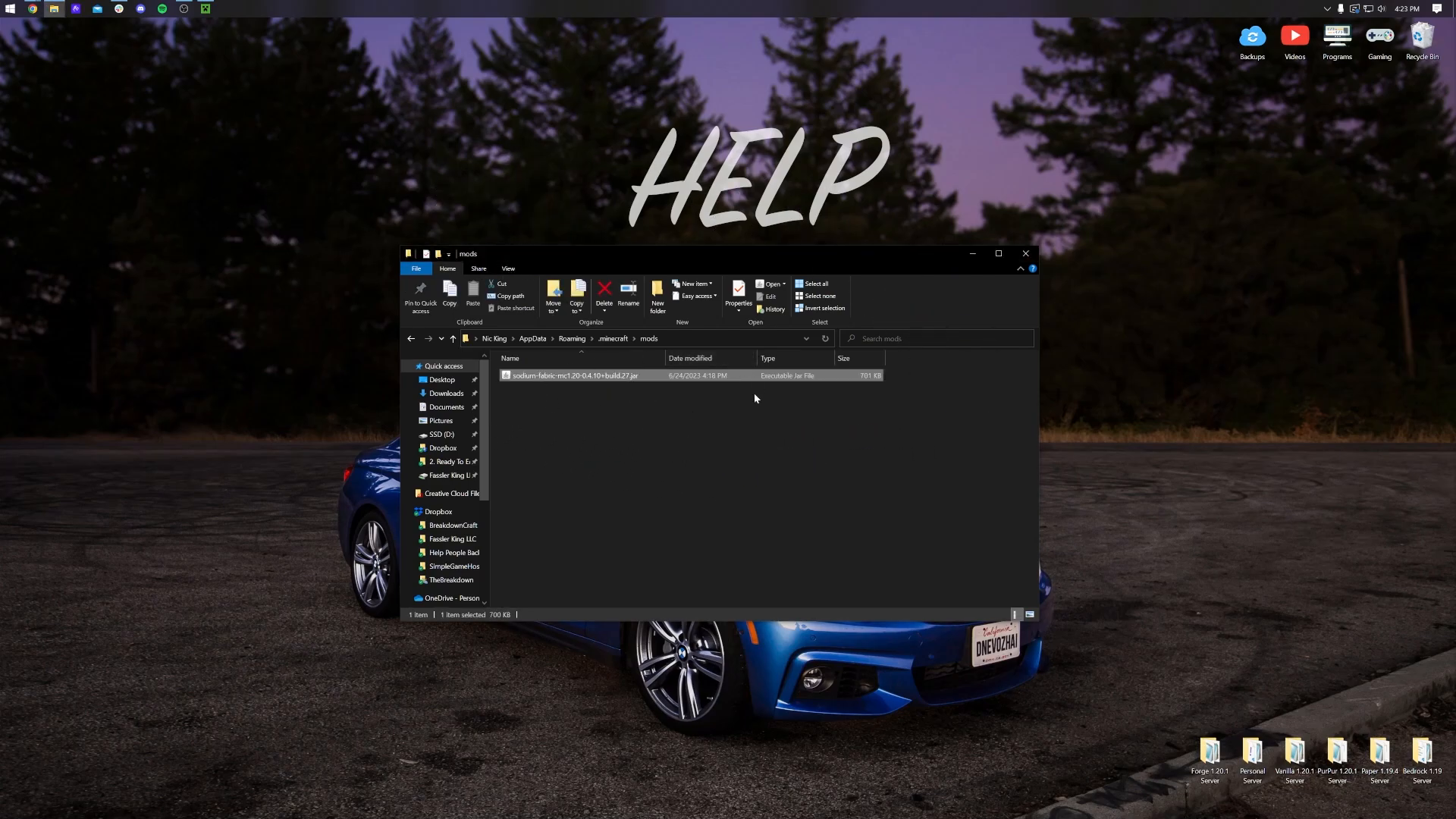
mouse_move(632, 332)
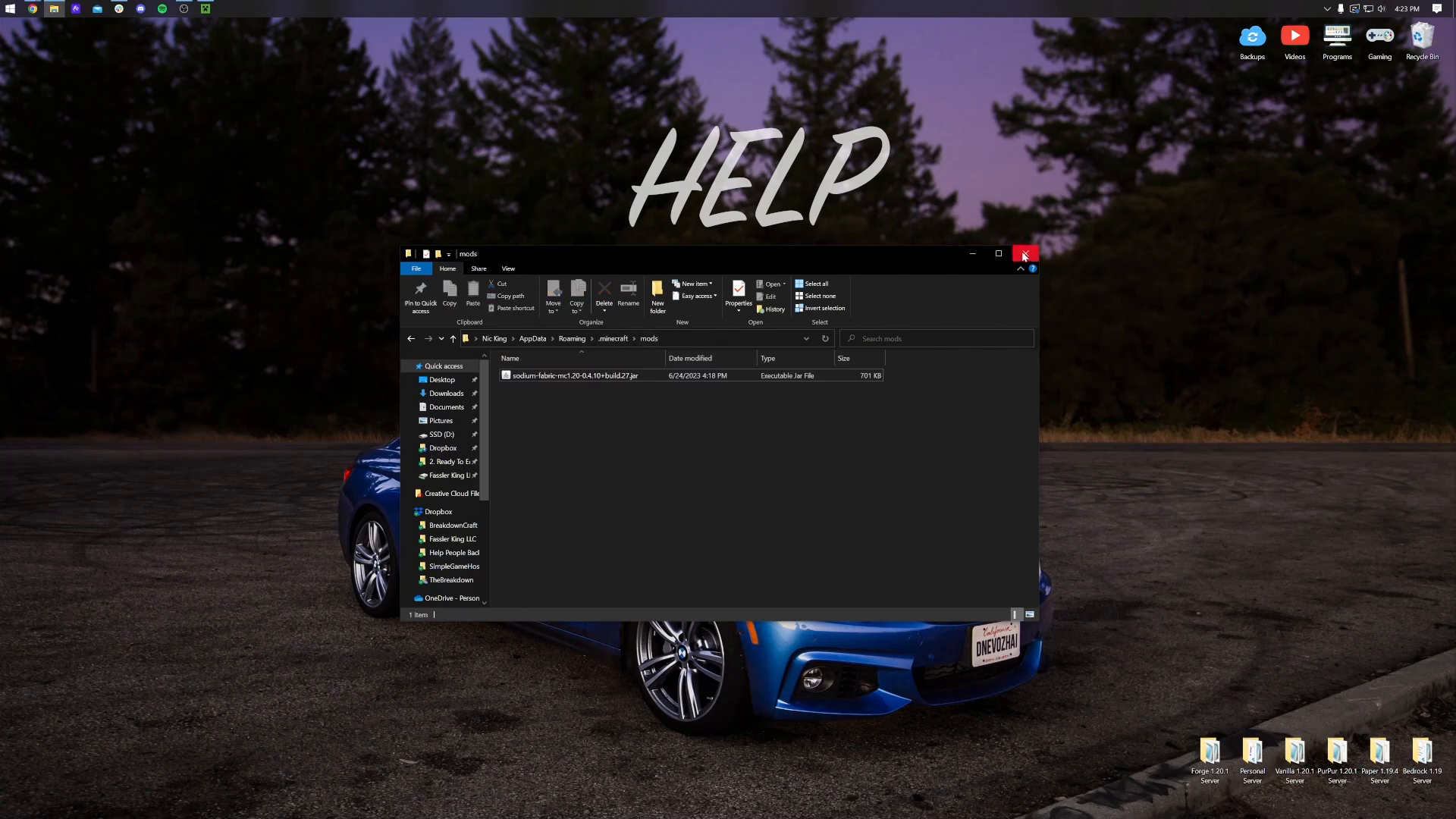
Close File Explorer and play fabric-loader-1.20.1, accepting the modded-installation warning.
click(1026, 255)
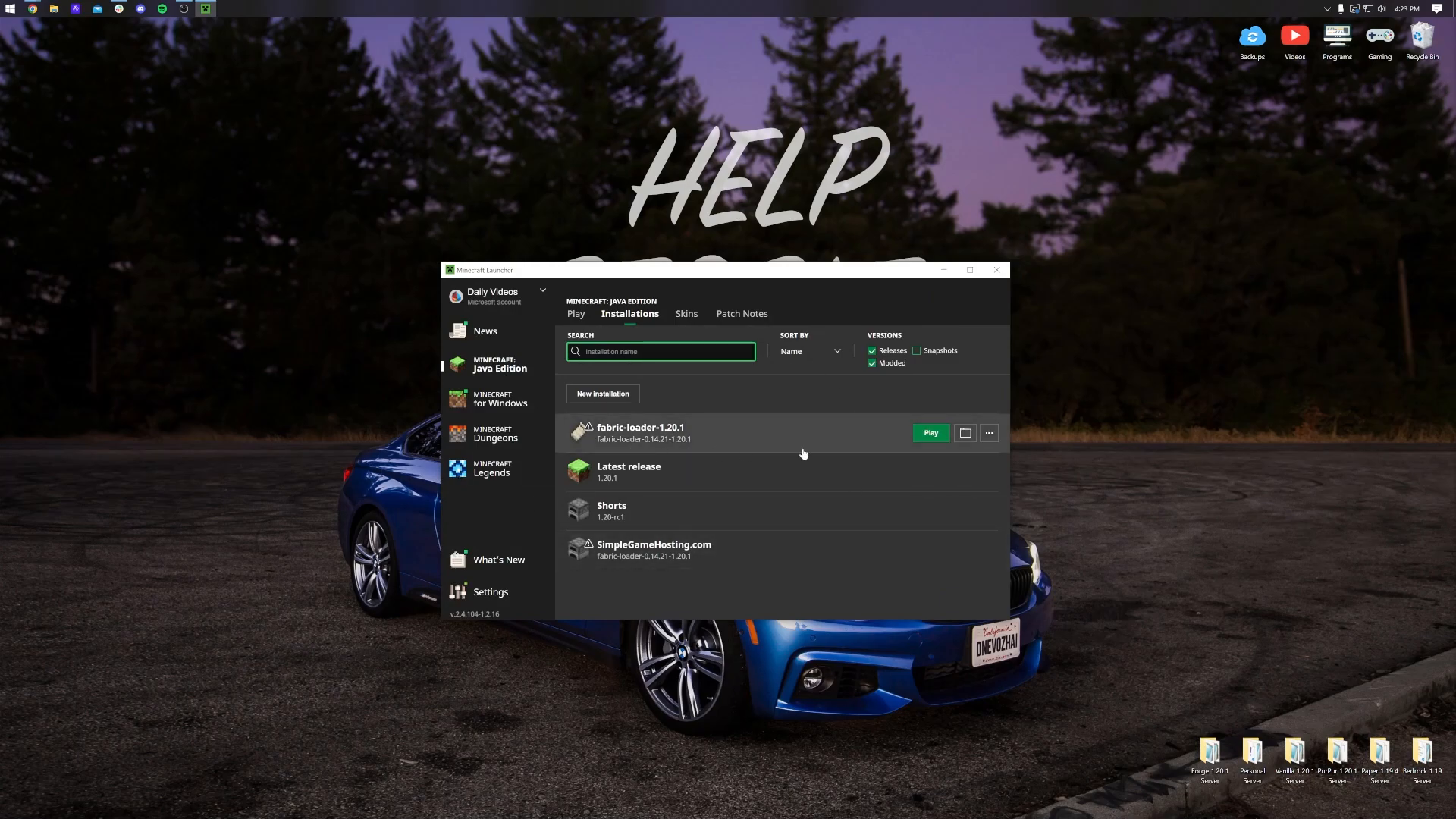
click(930, 433)
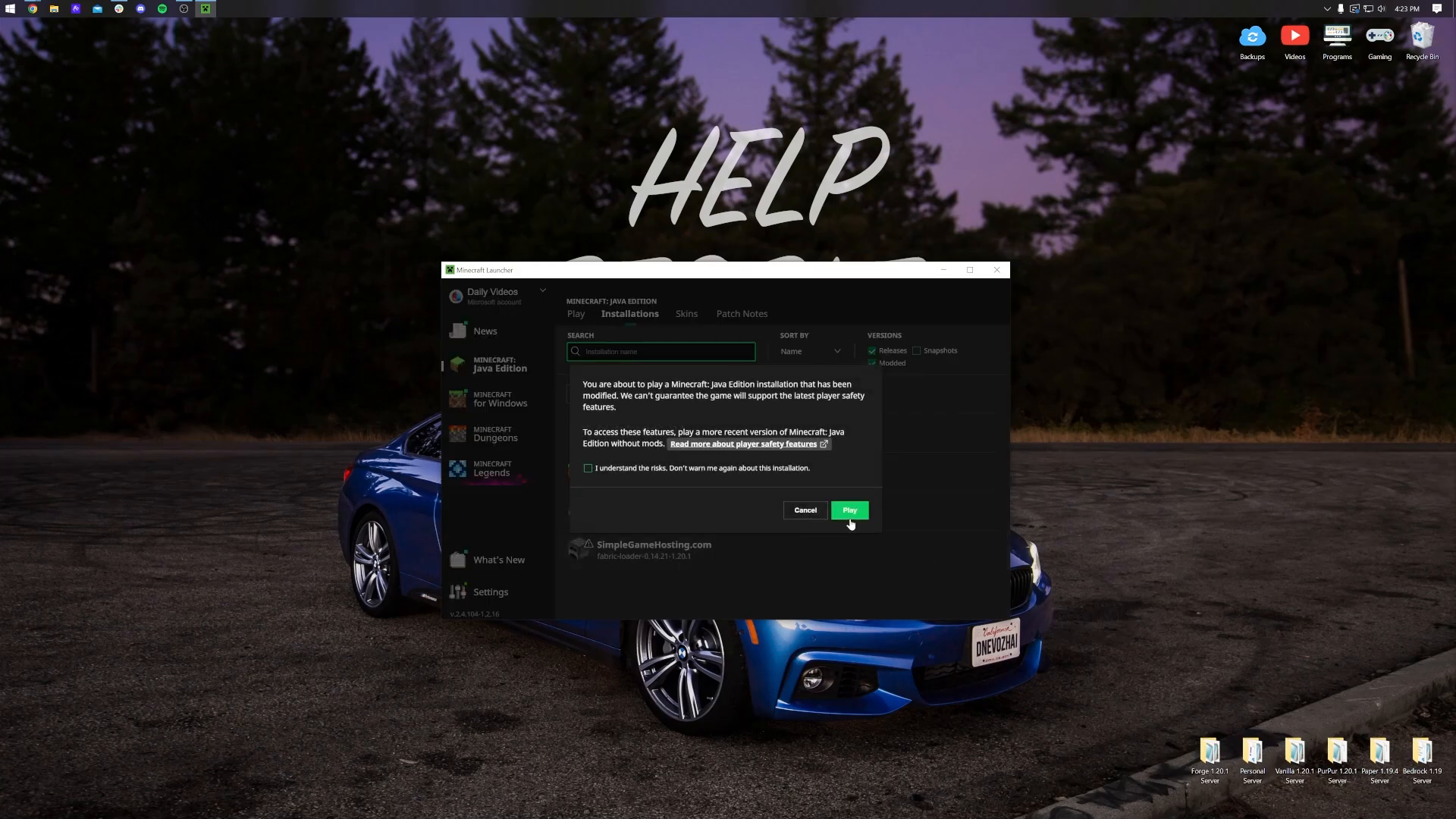
click(848, 510)
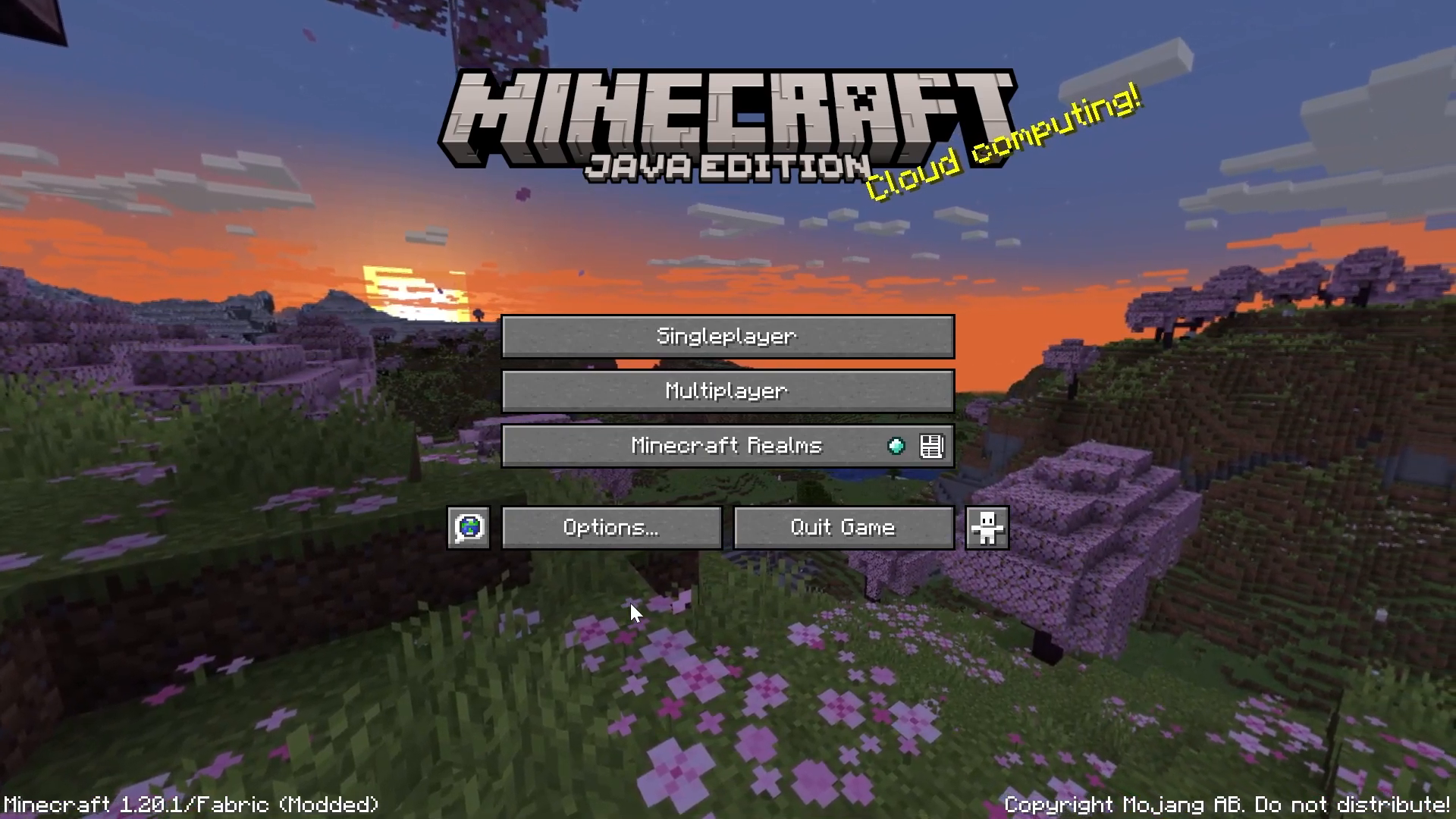
Open Options > Video Settings and browse Sodium's General and Performance tabs.
click(611, 526)
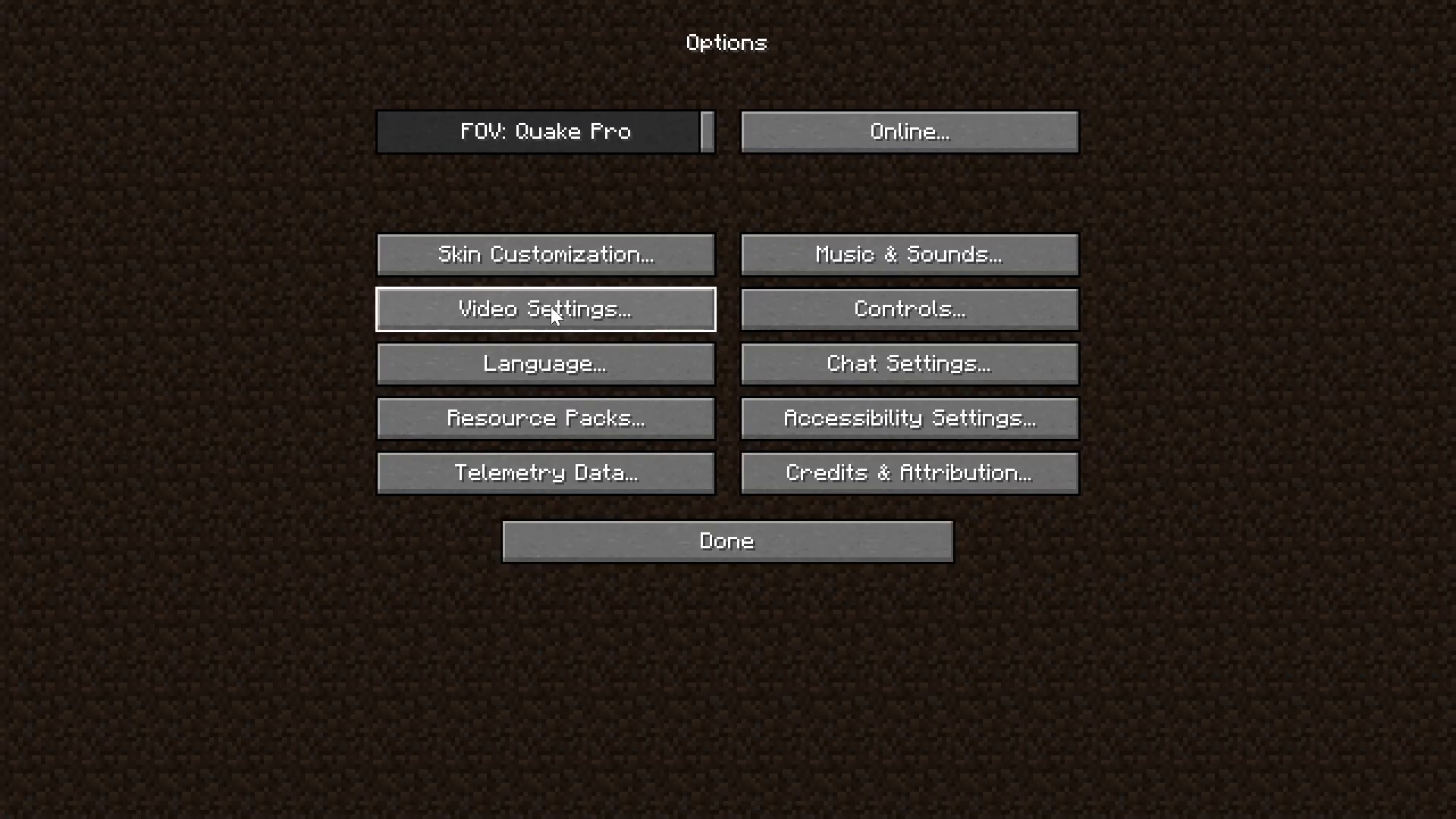
click(544, 309)
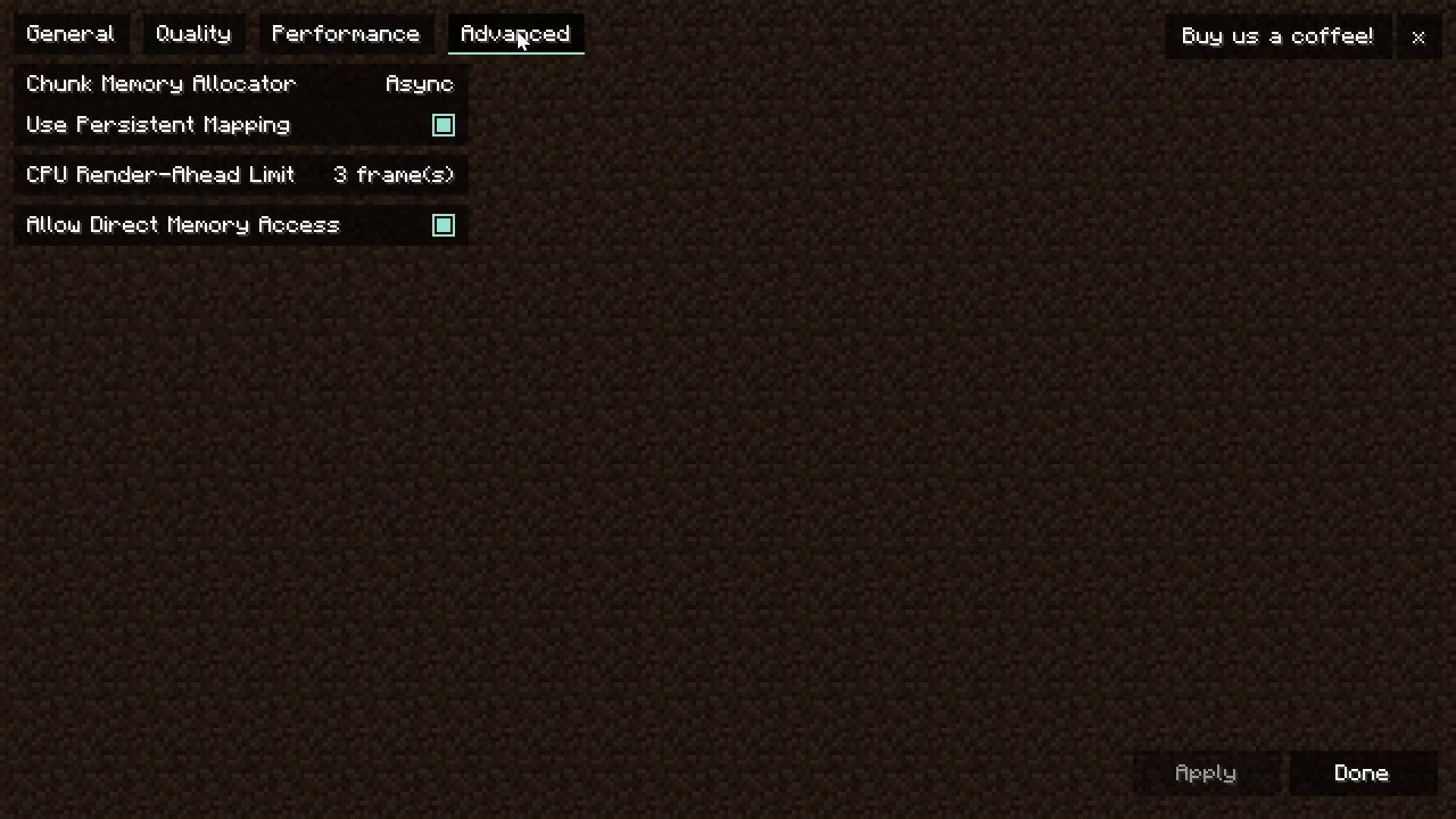
click(69, 34)
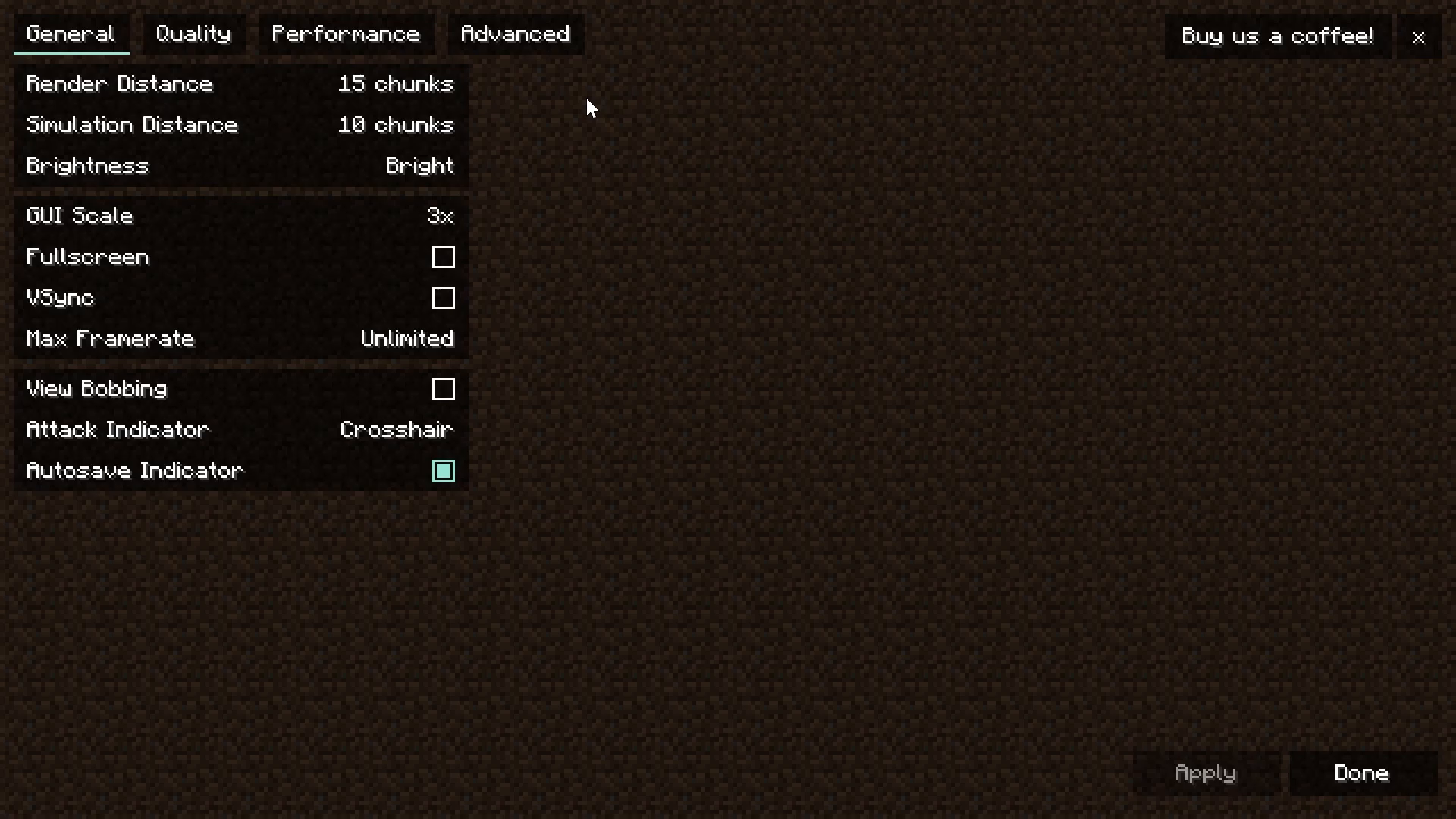
mouse_move(102, 177)
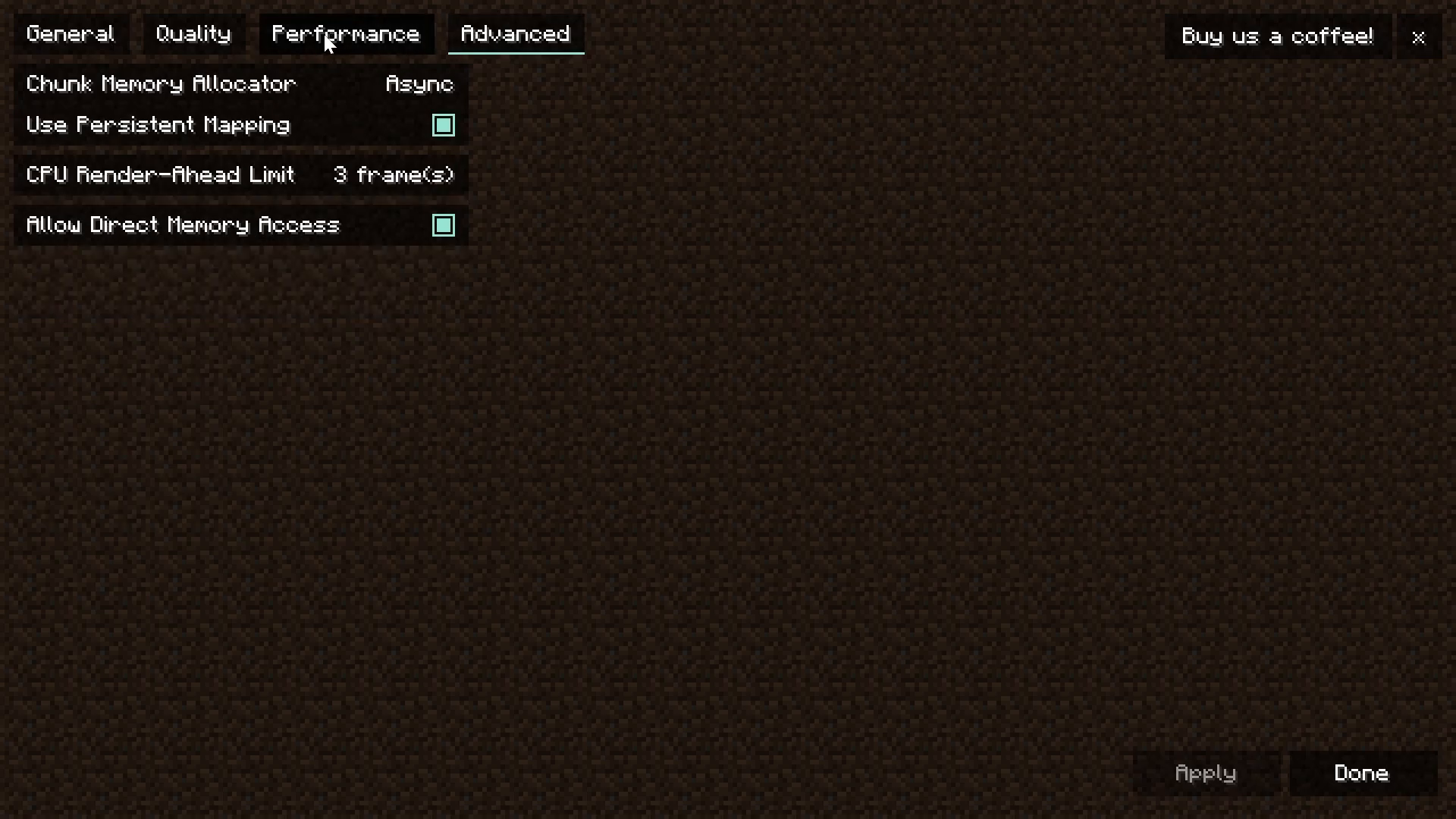
mouse_move(513, 34)
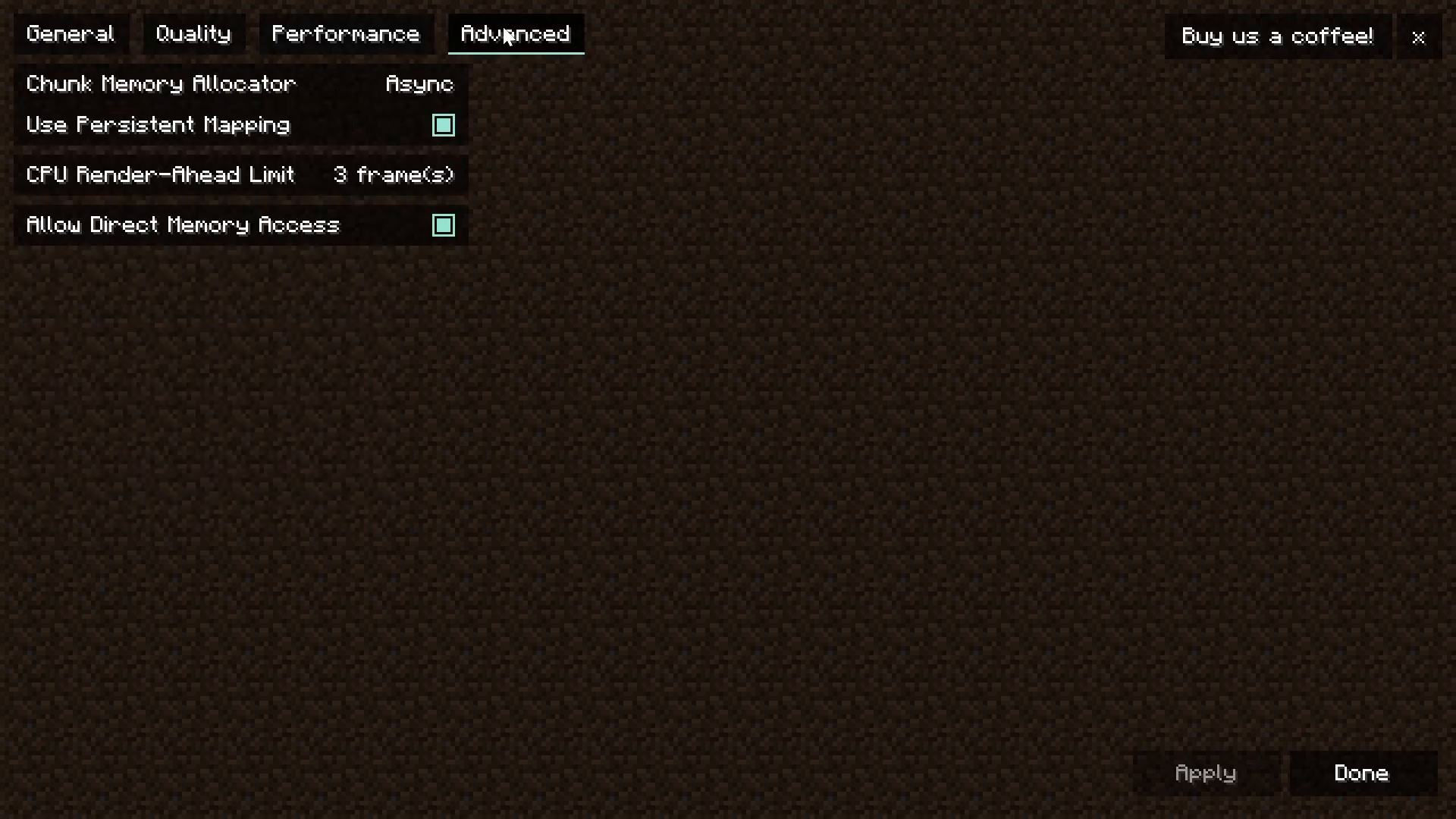
click(346, 35)
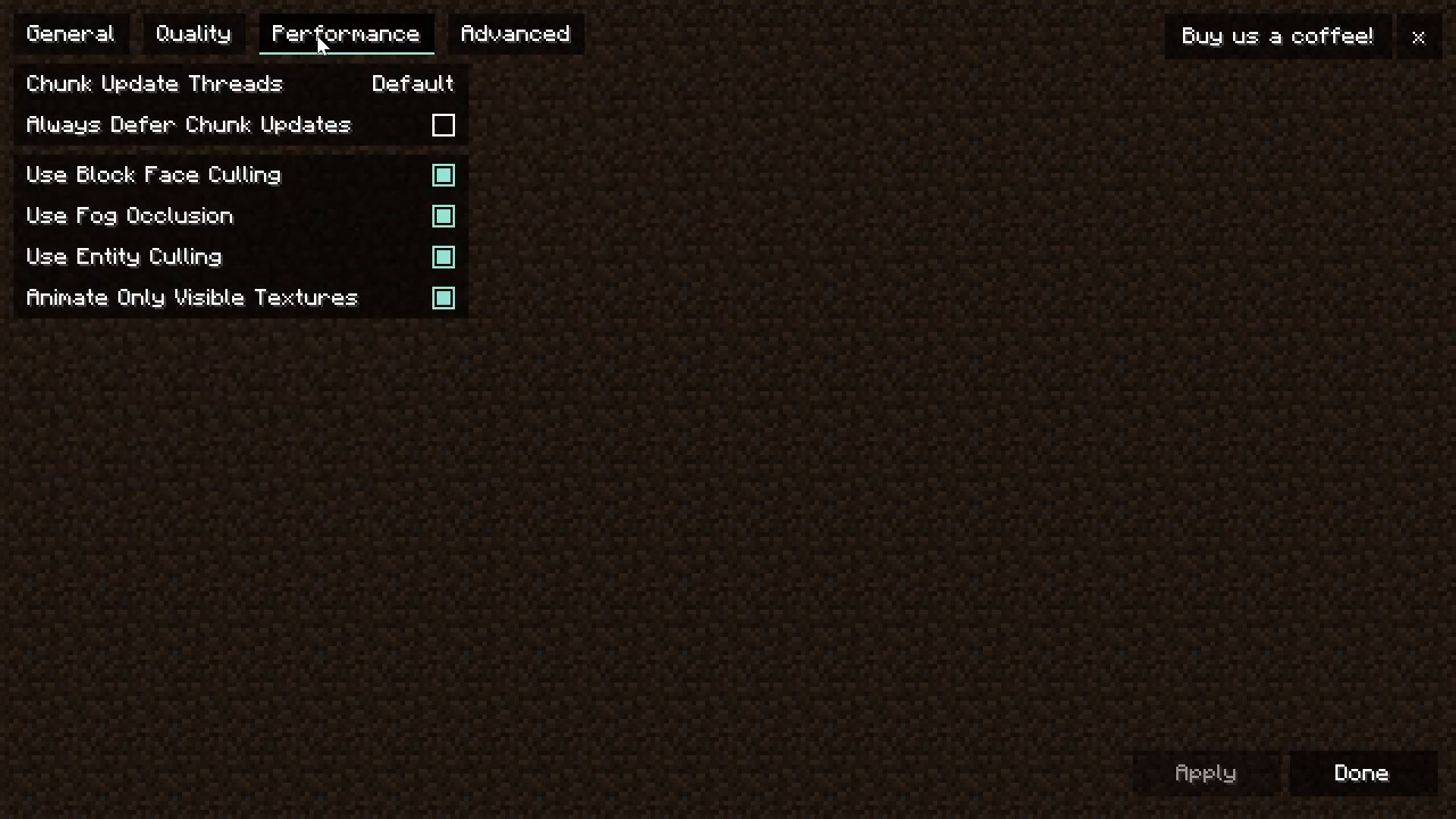
click(70, 33)
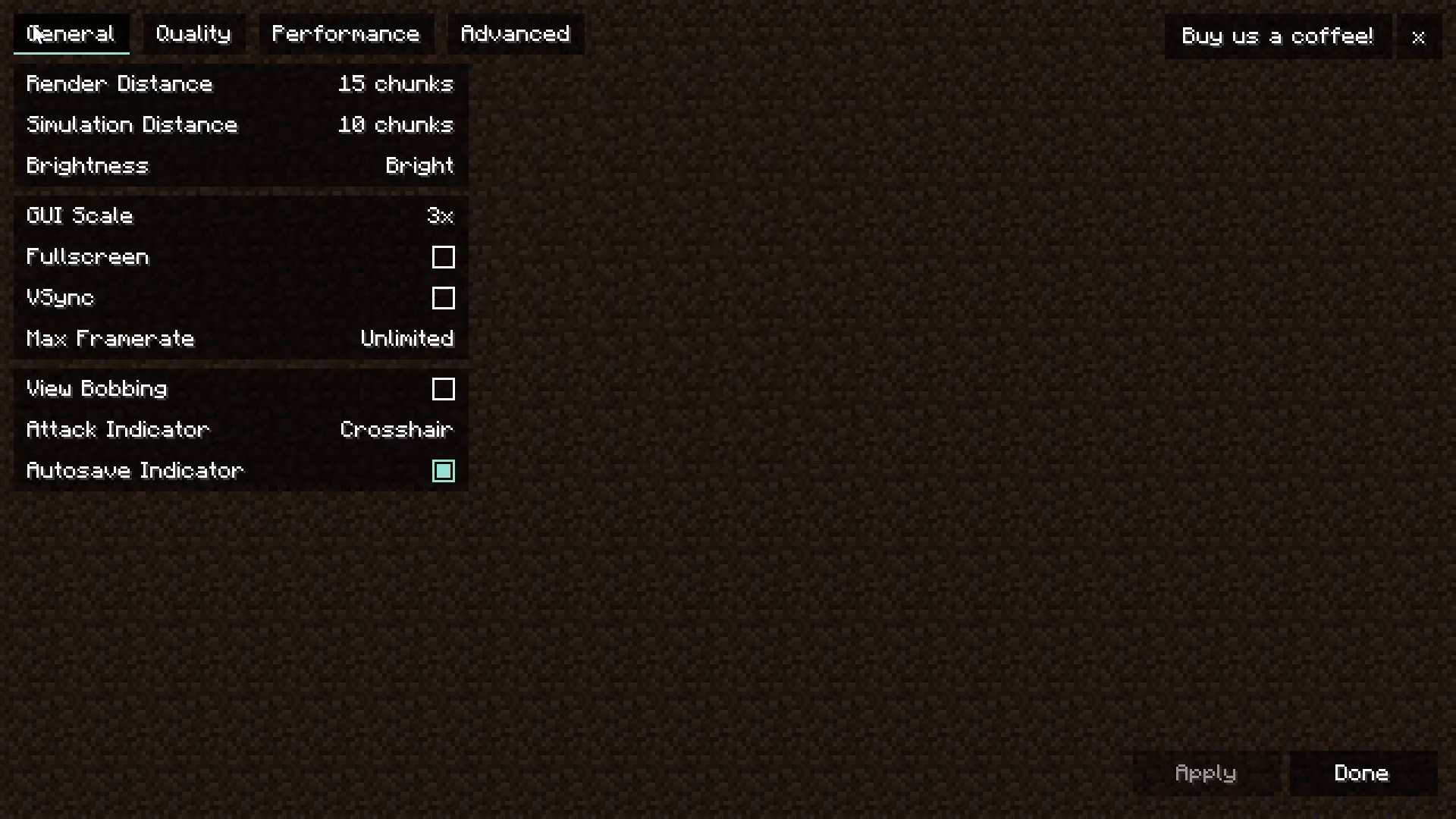
mouse_move(83, 429)
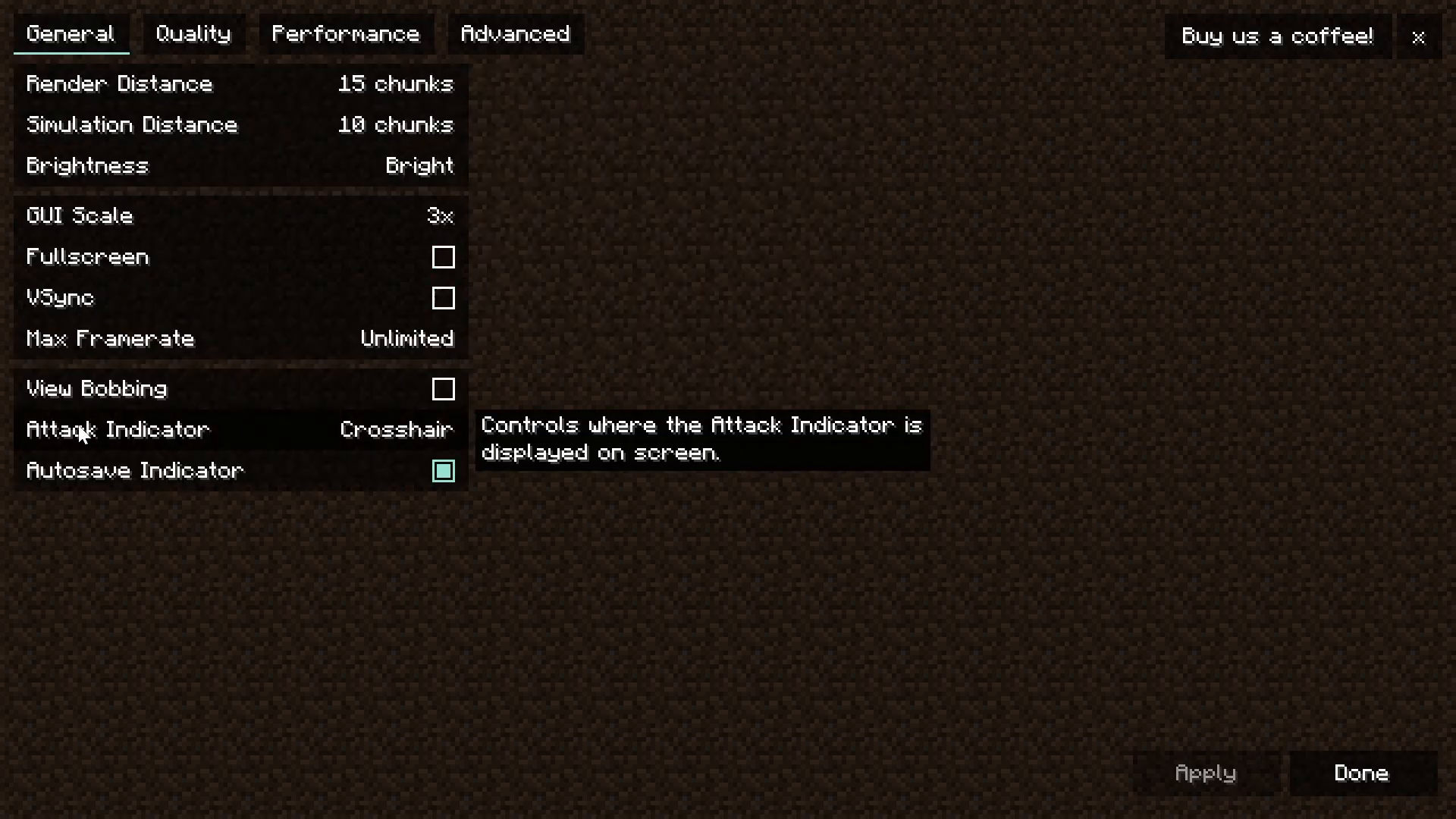
mouse_move(695, 195)
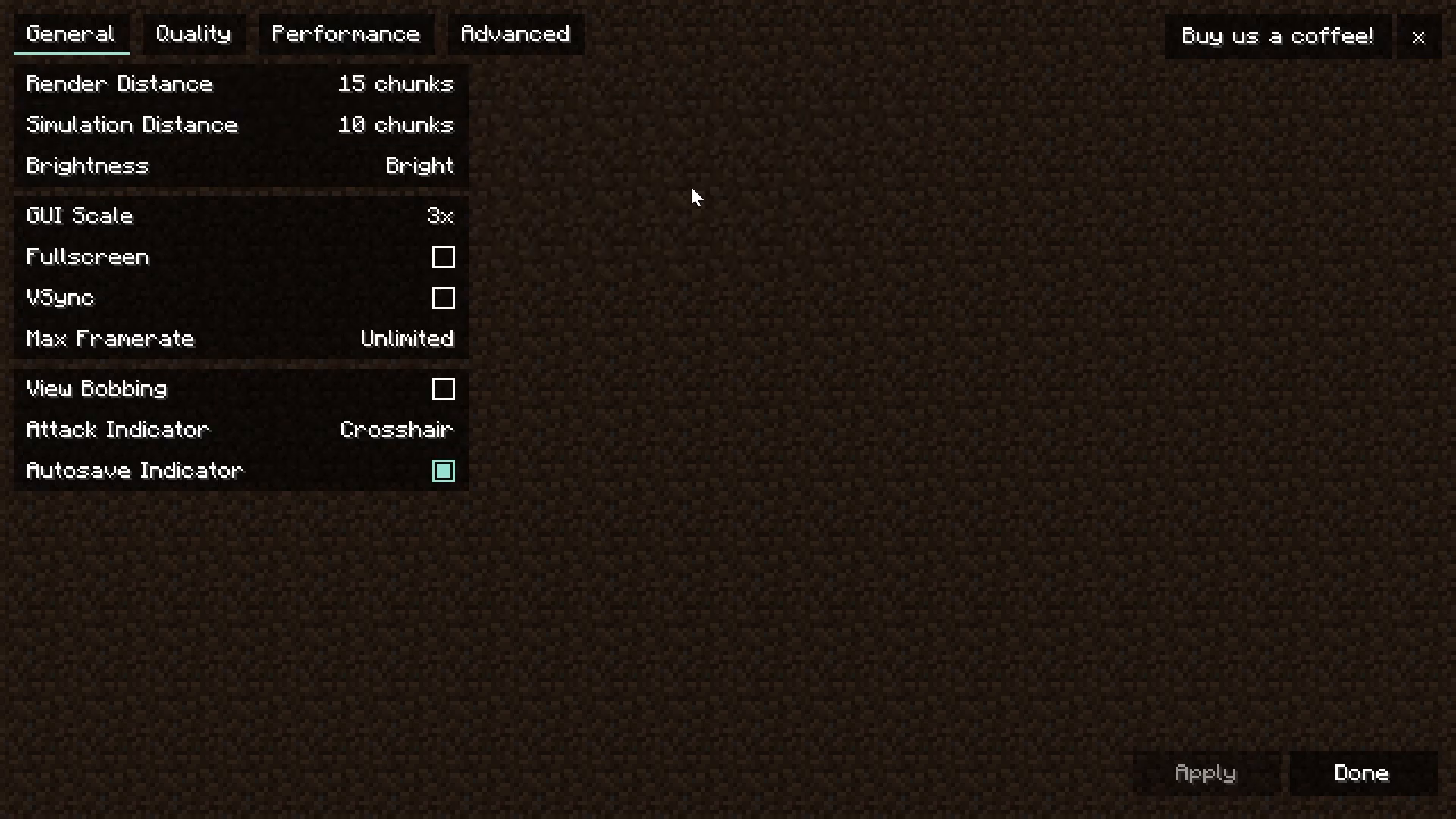